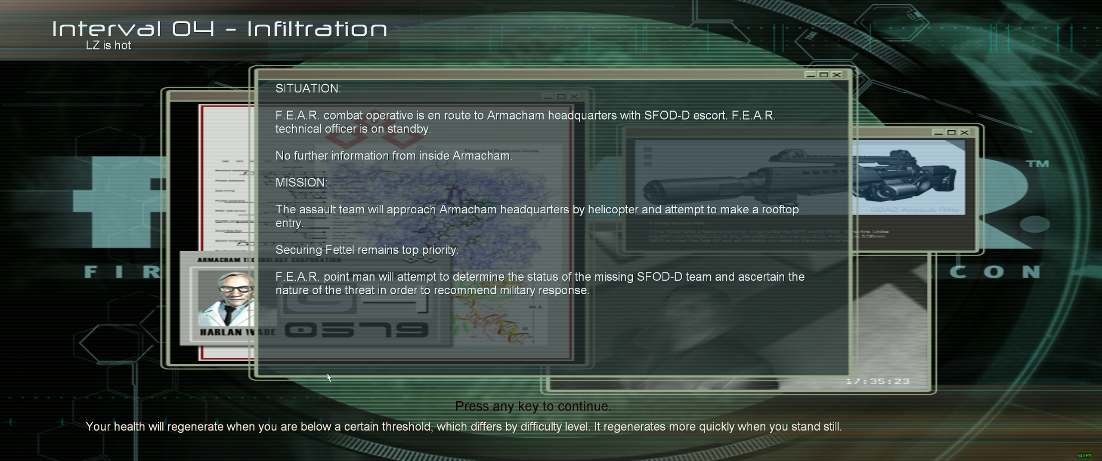
Skip the Interval 04 – Infiltration briefing to start the helicopter approach to Armacham
key("space")
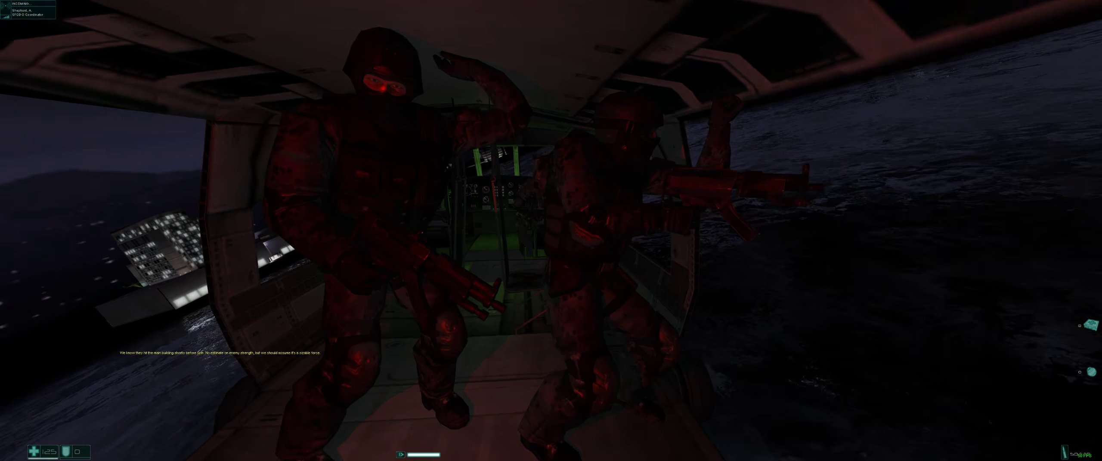
mouse_move(551, 230)
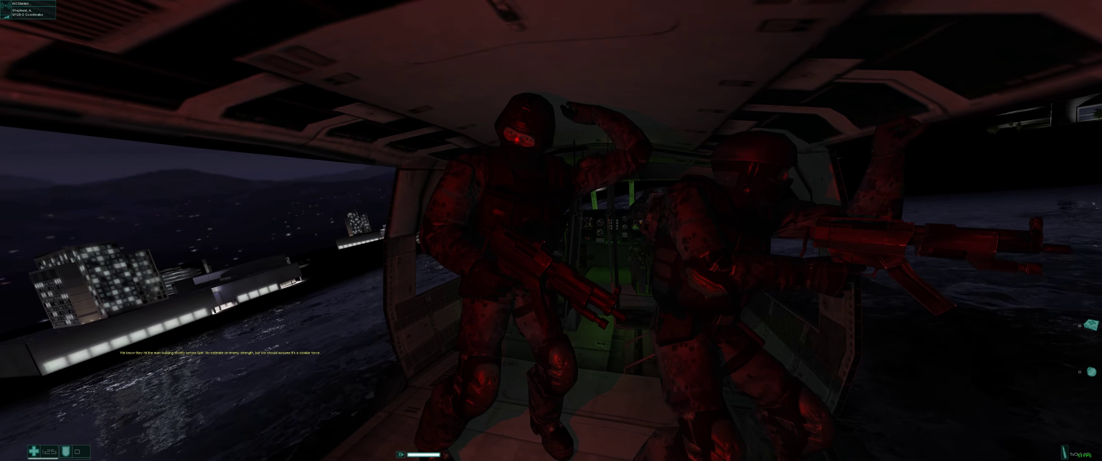
mouse_move(551, 230)
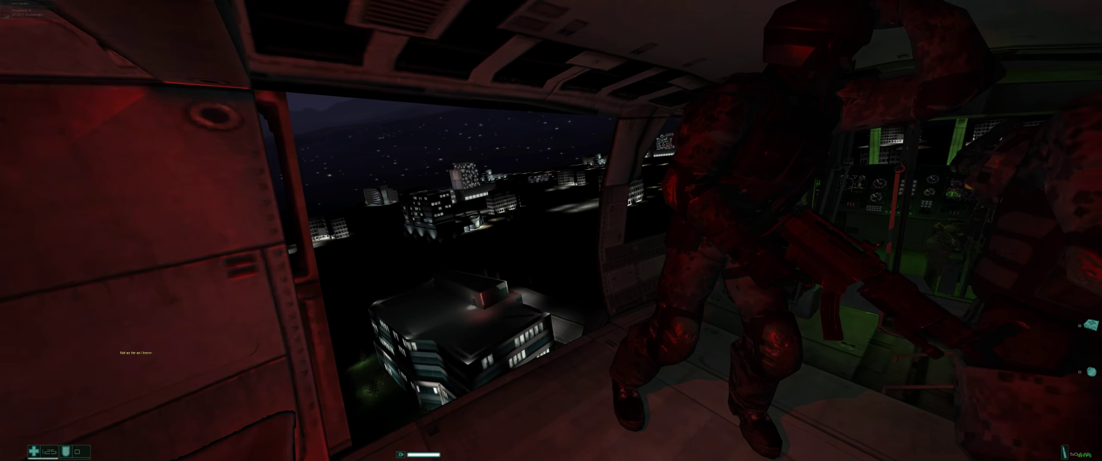
mouse_move(551, 230)
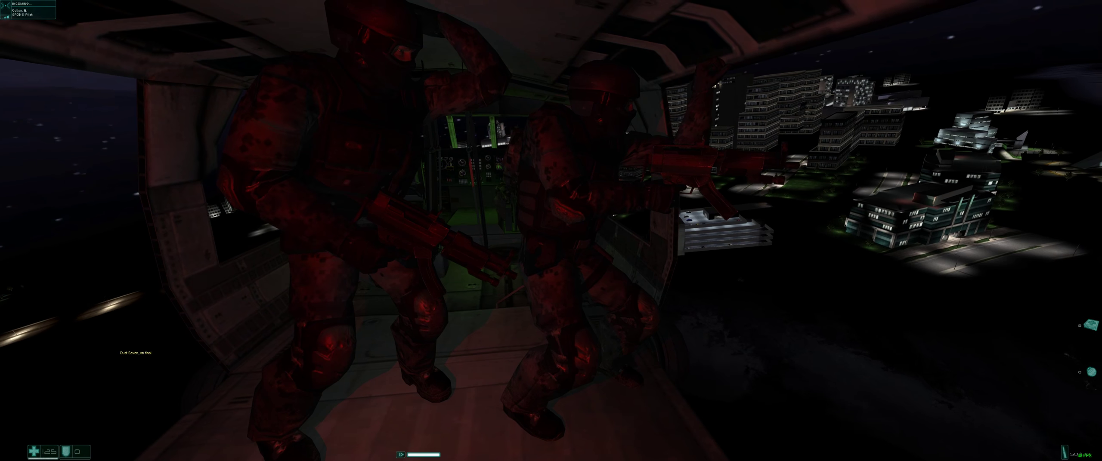
mouse_move(551, 231)
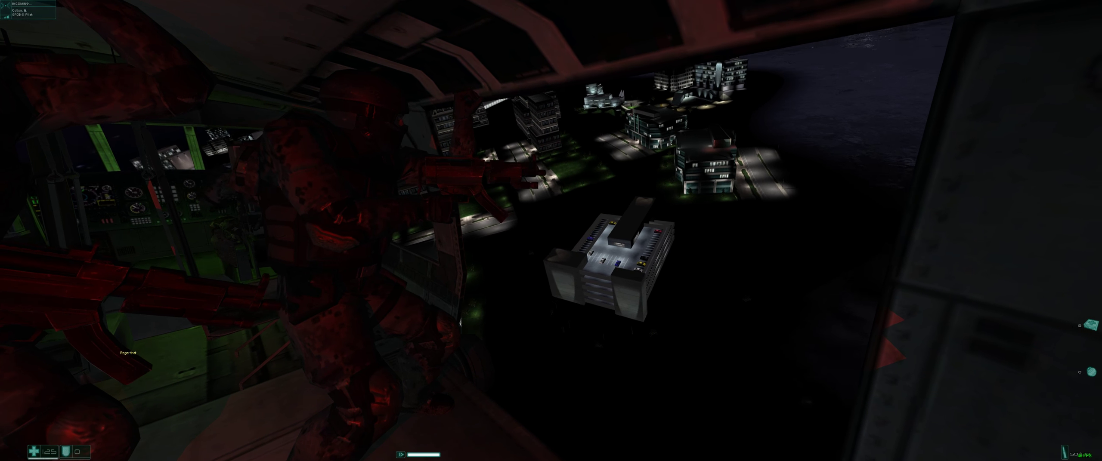
mouse_move(551, 230)
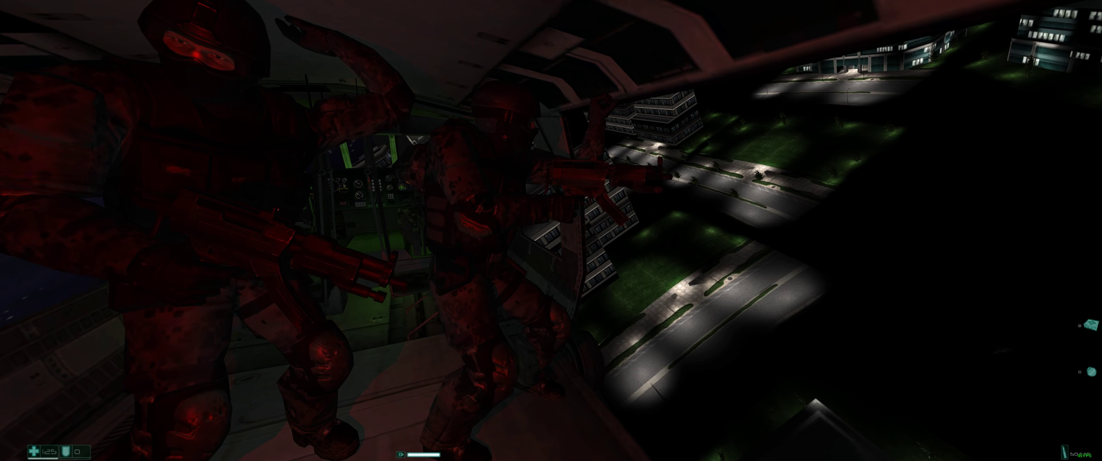
mouse_move(551, 230)
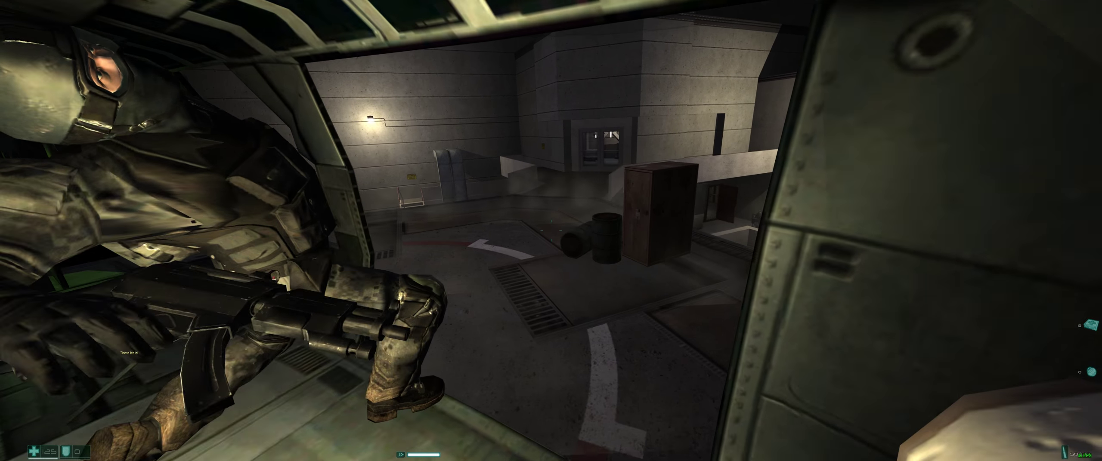
mouse_move(551, 230)
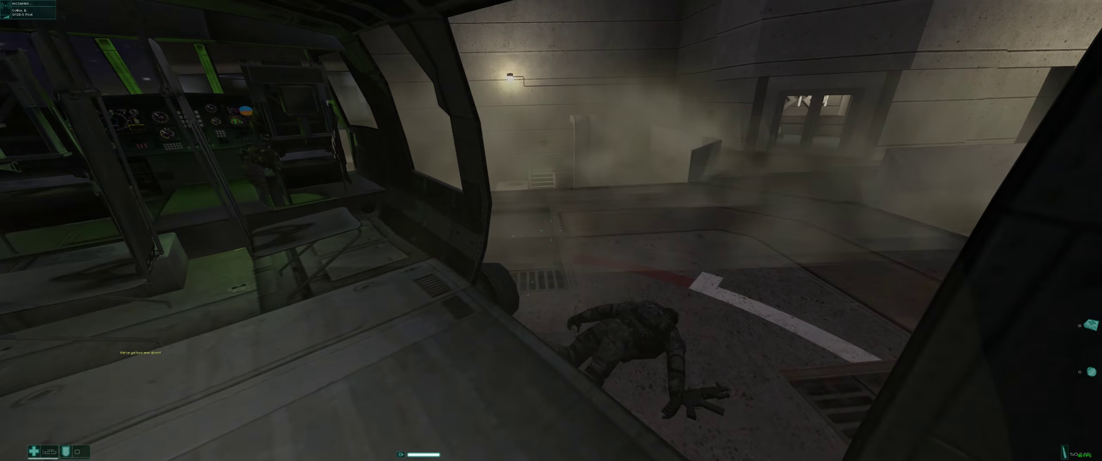
mouse_move(551, 231)
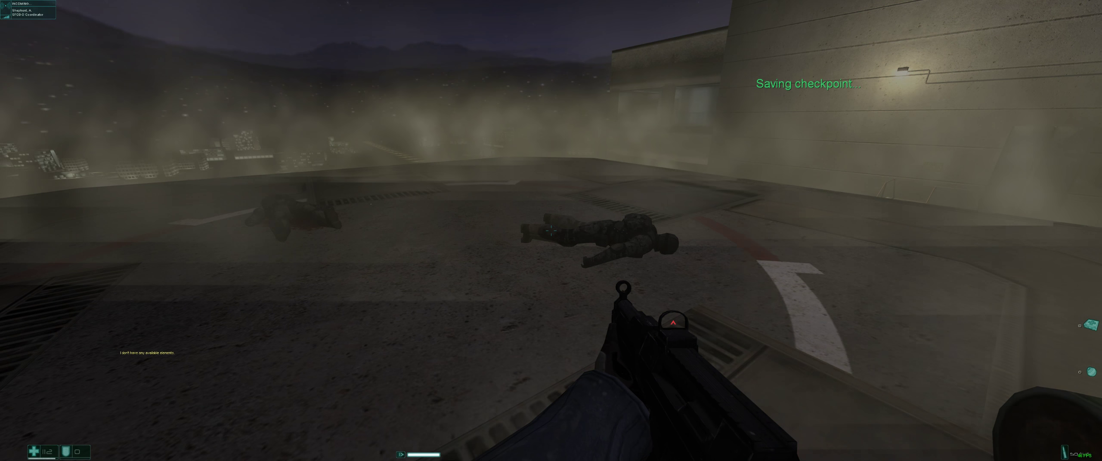
mouse_move(551, 231)
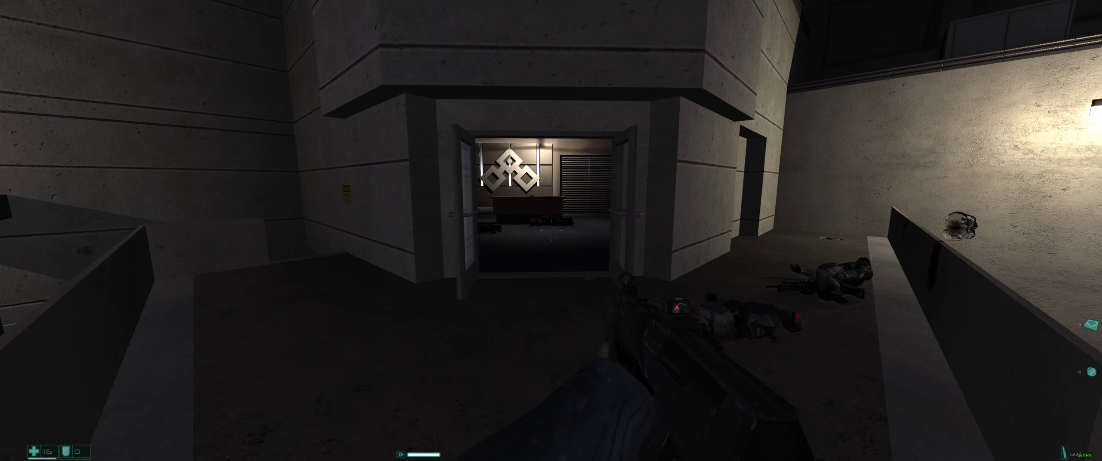
mouse_move(551, 231)
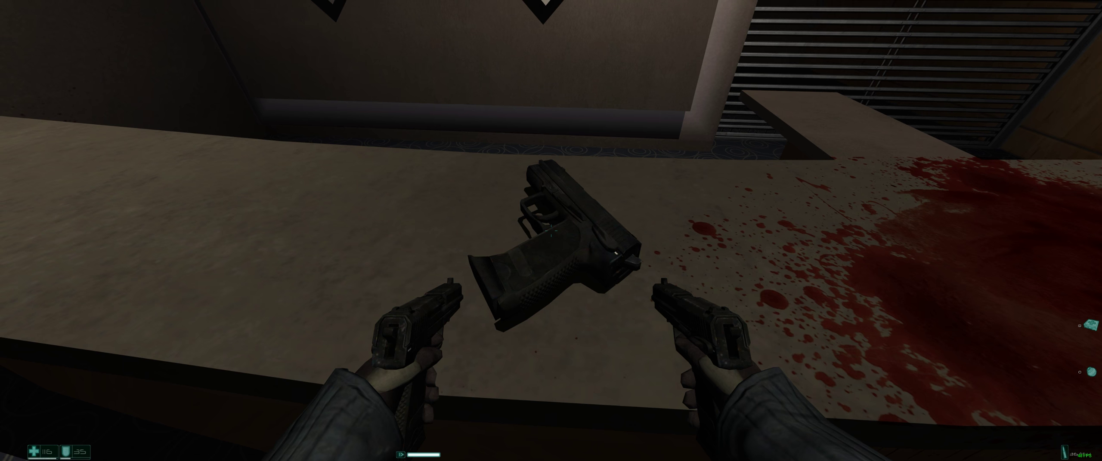
mouse_move(551, 231)
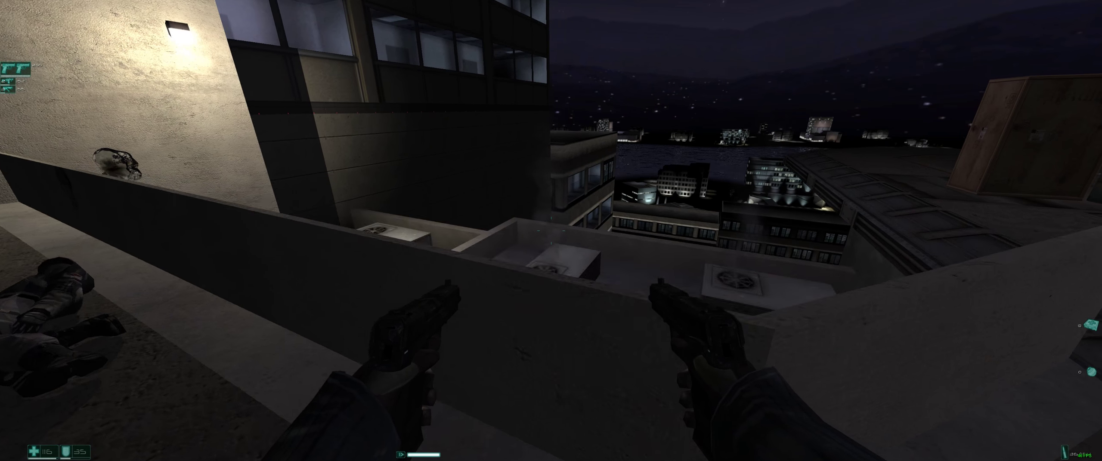
Fire the dual pistols at enemies across the rooftop ledge
left_click(551, 230)
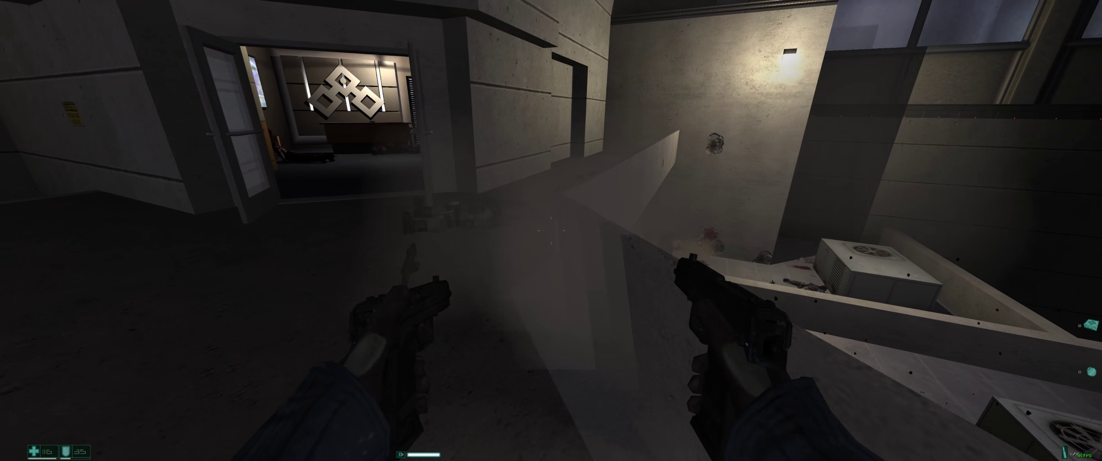
mouse_move(551, 230)
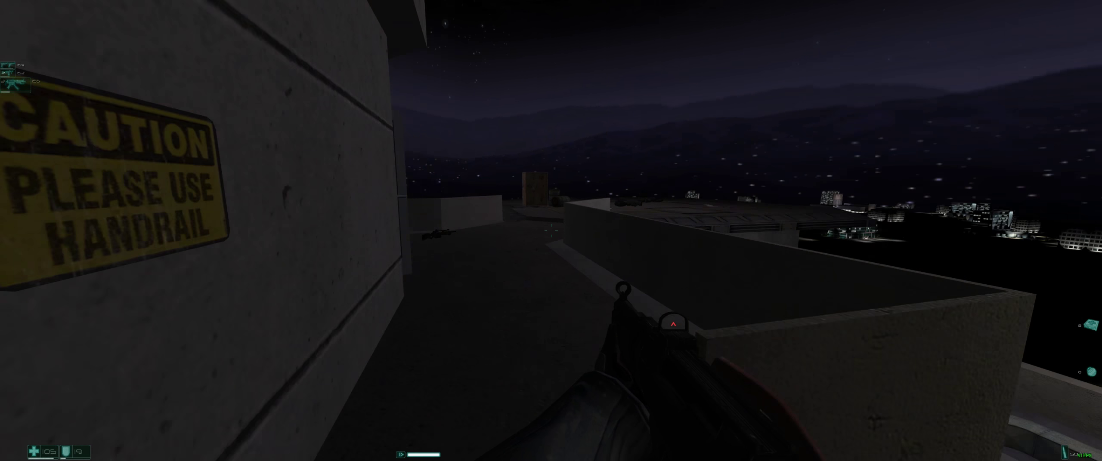
mouse_move(551, 231)
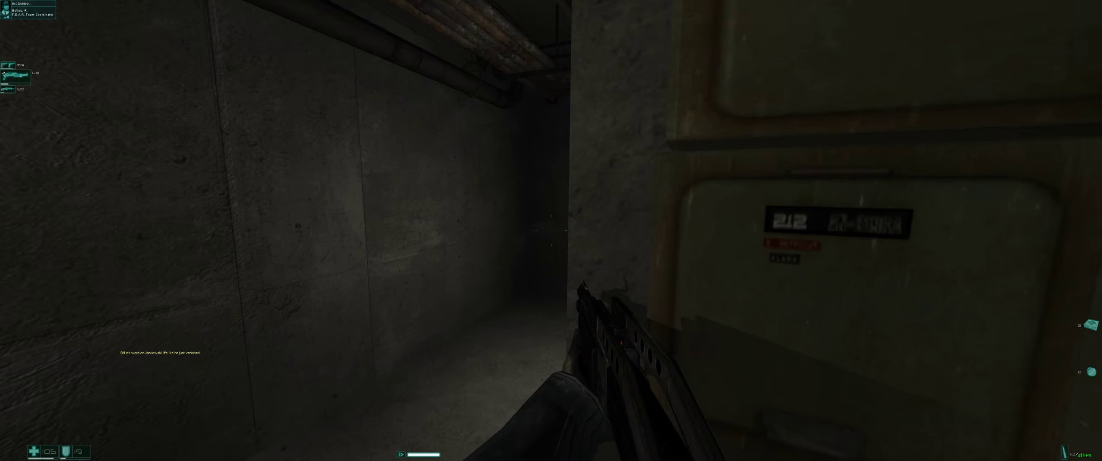
mouse_move(551, 231)
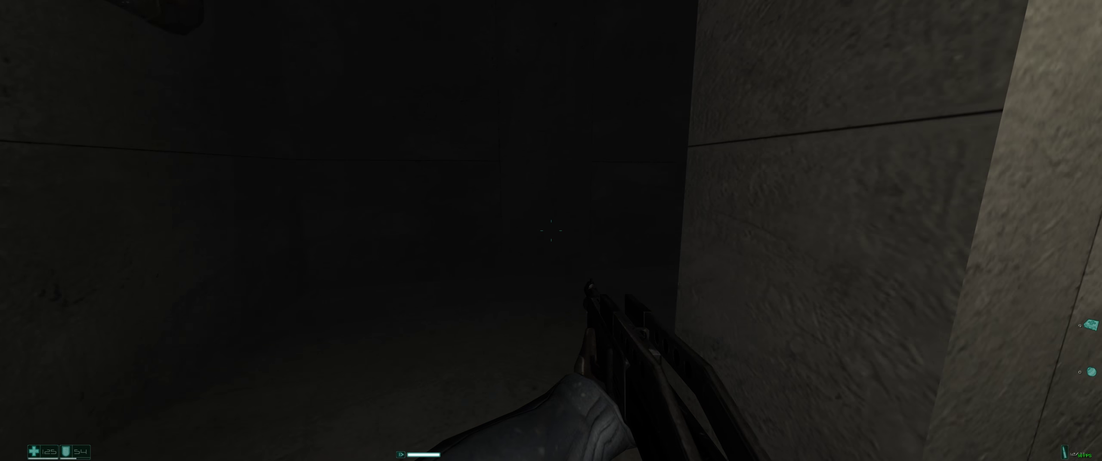
mouse_move(551, 234)
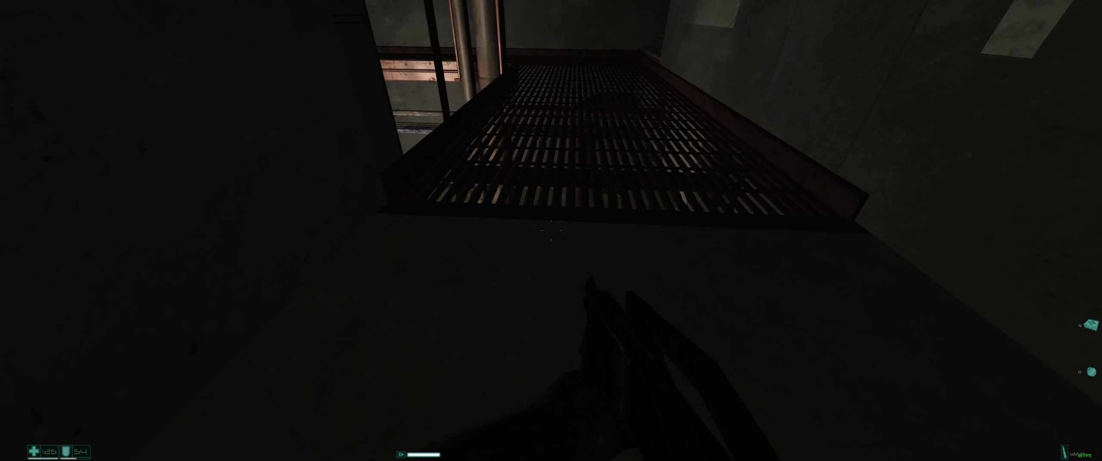
mouse_move(551, 230)
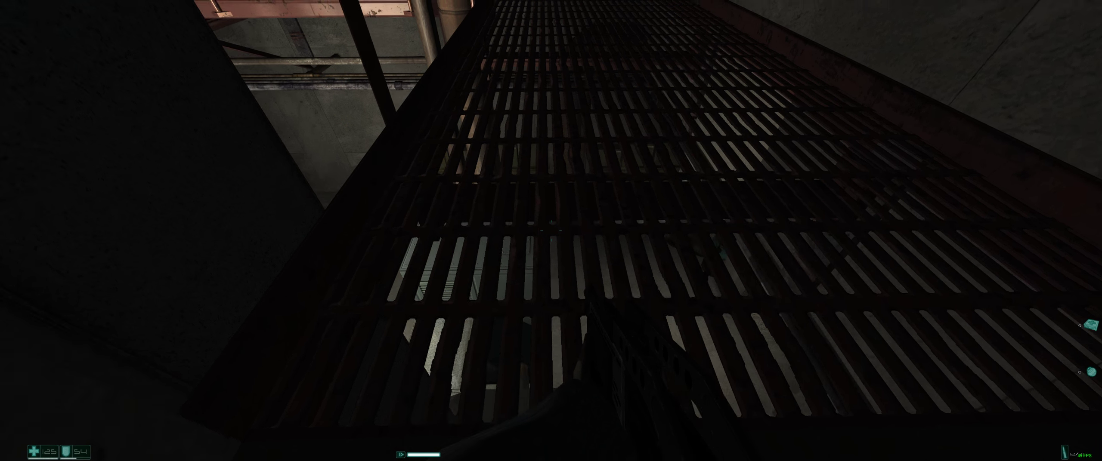
mouse_move(551, 230)
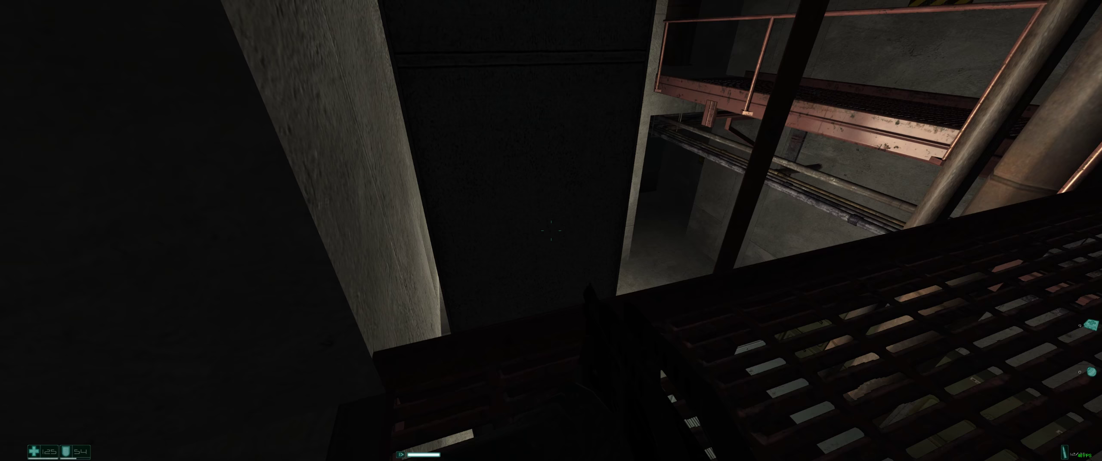
mouse_move(551, 231)
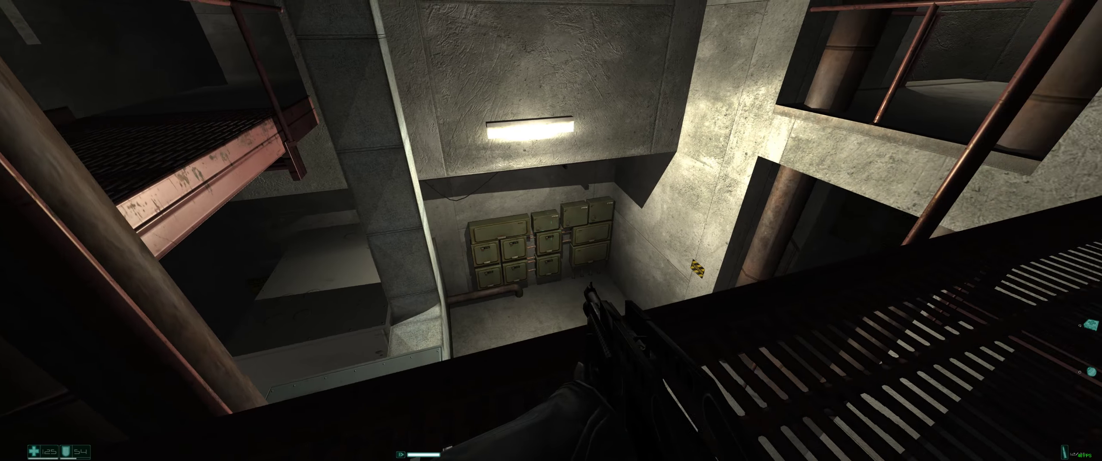
mouse_move(551, 230)
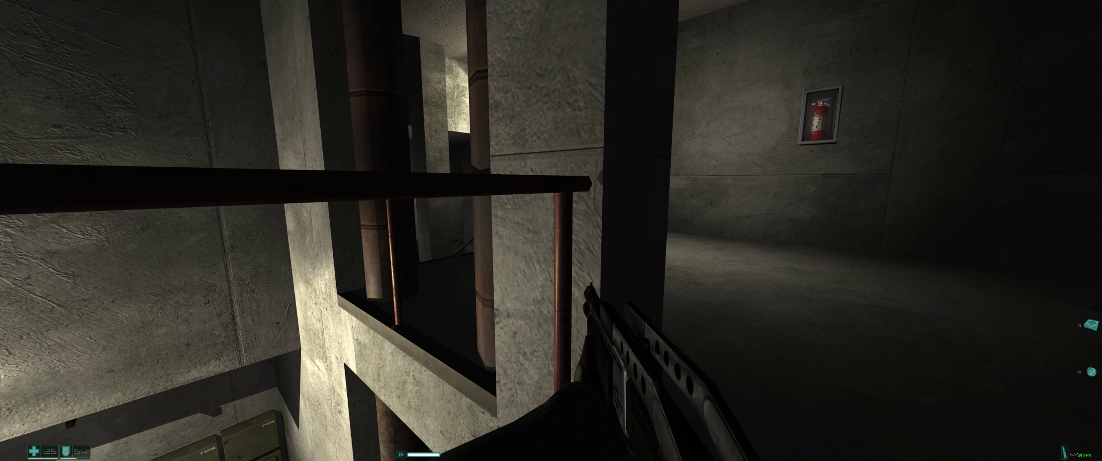
mouse_move(551, 230)
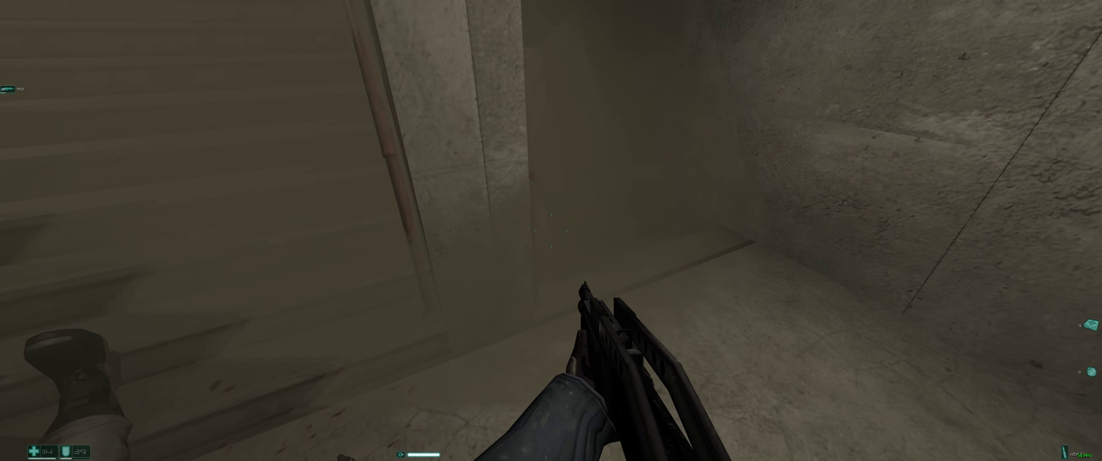
mouse_move(551, 231)
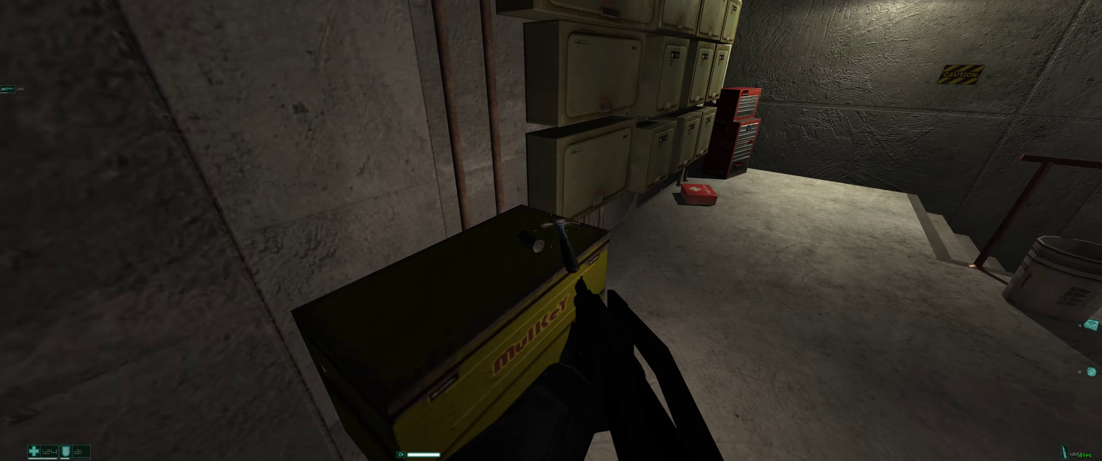
mouse_move(551, 230)
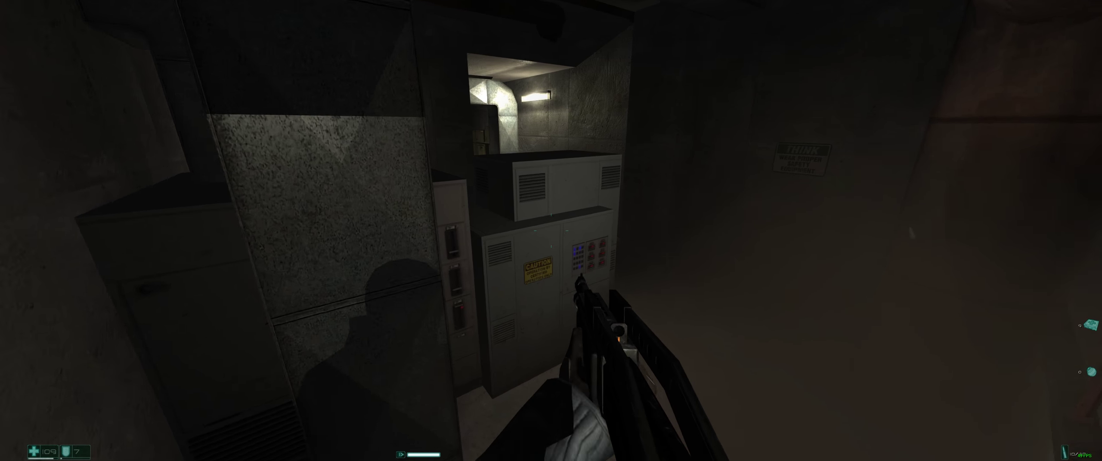
mouse_move(551, 230)
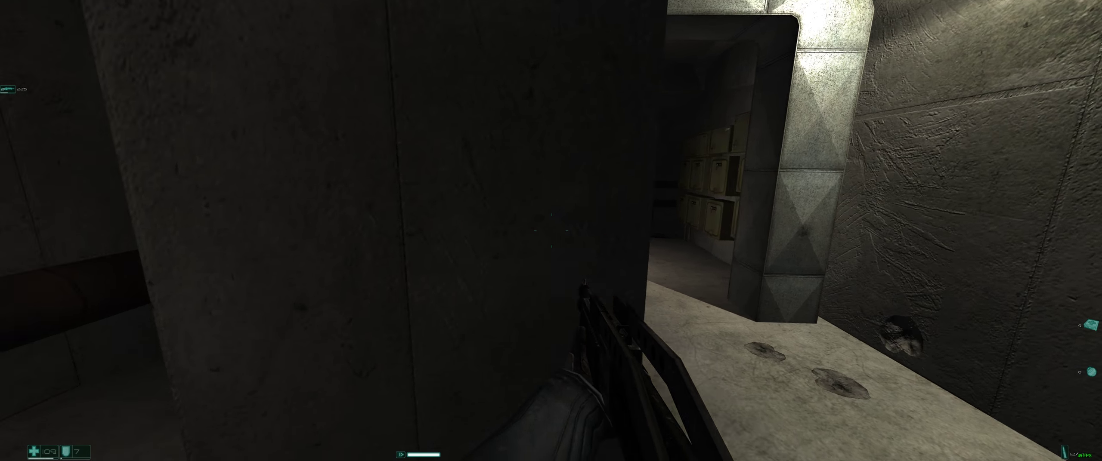
mouse_move(551, 230)
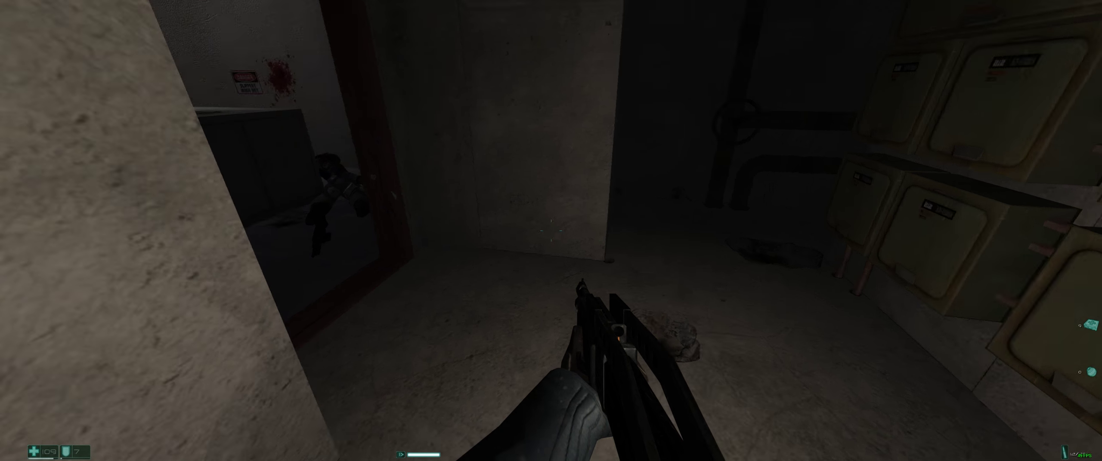
Shoot the soldier across the rooftop from behind the AC unit
left_click(551, 231)
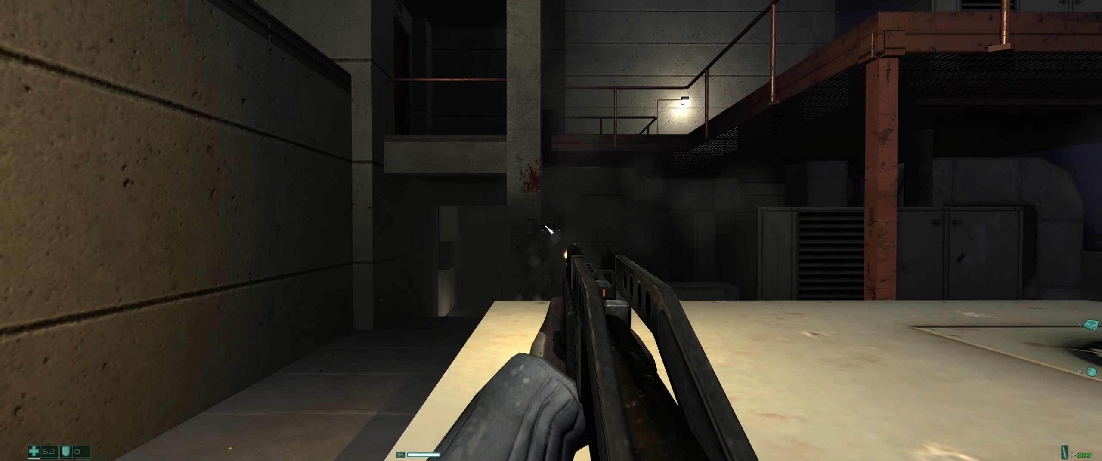
mouse_move(551, 231)
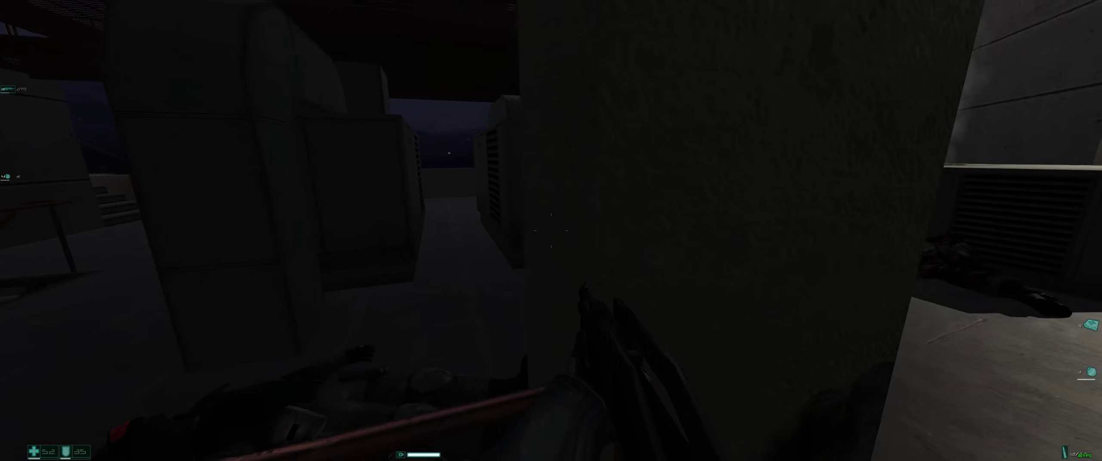
mouse_move(551, 230)
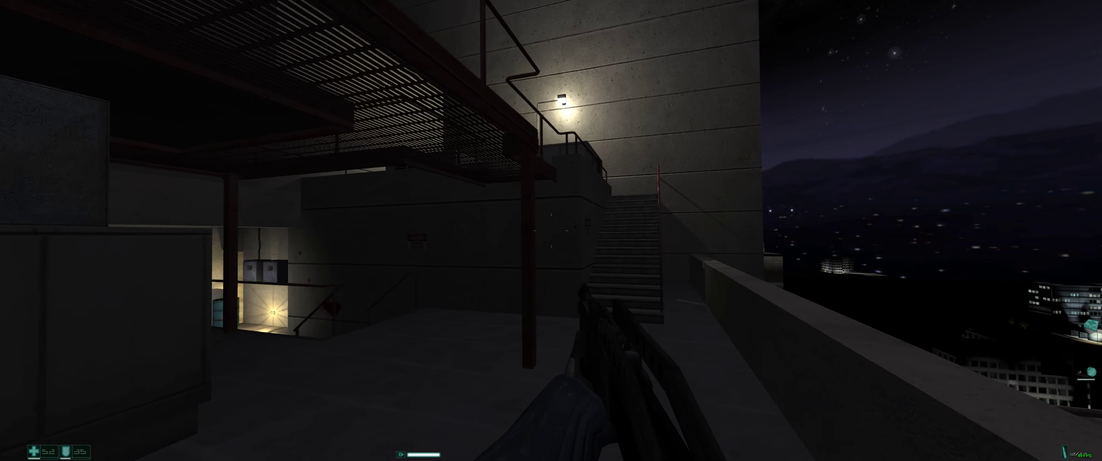
mouse_move(551, 230)
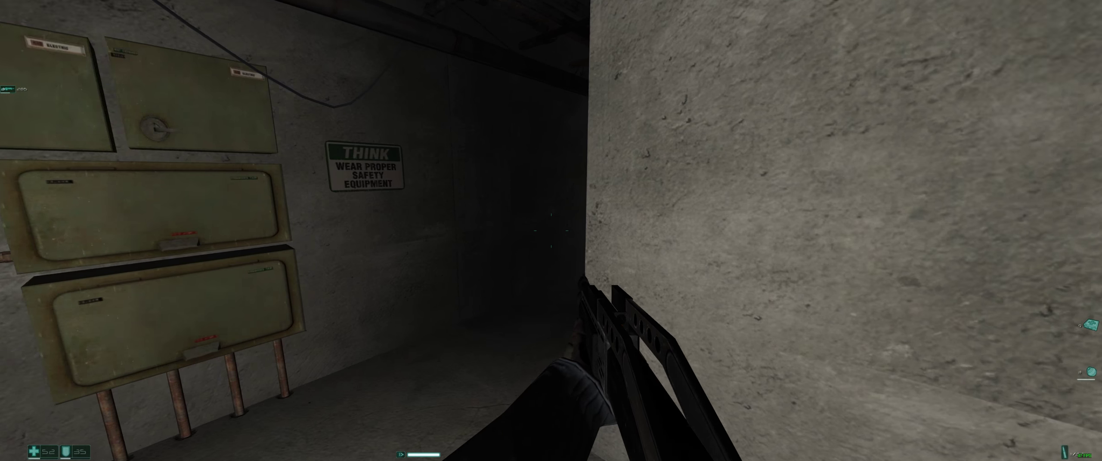
mouse_move(551, 230)
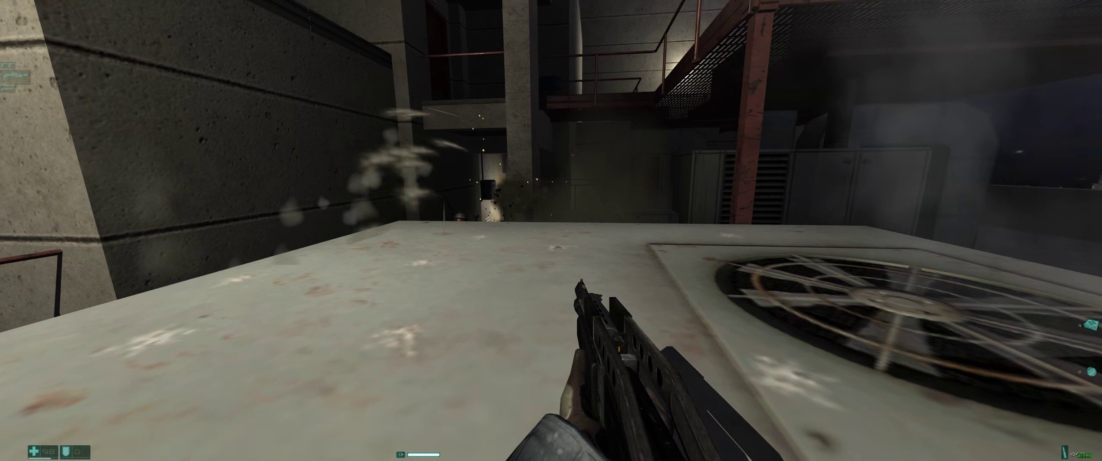
mouse_move(551, 230)
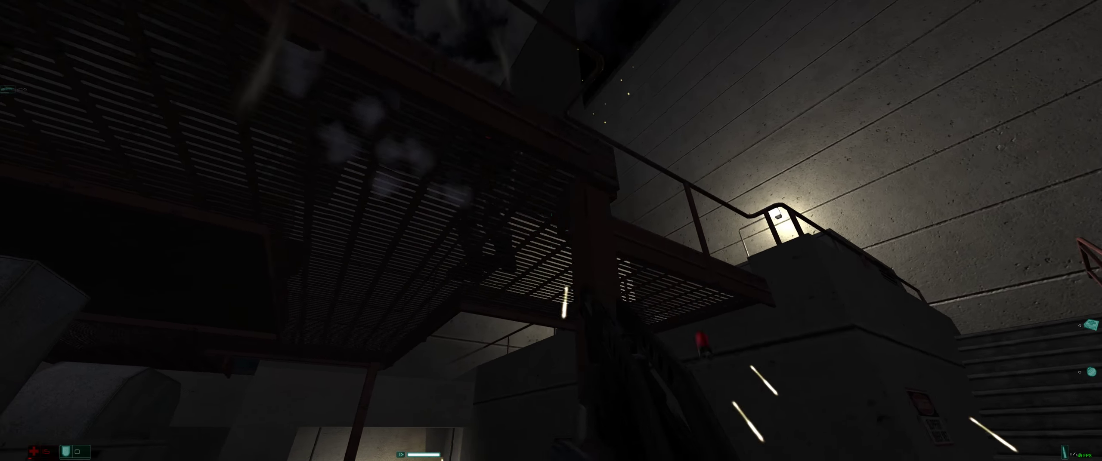
mouse_move(551, 230)
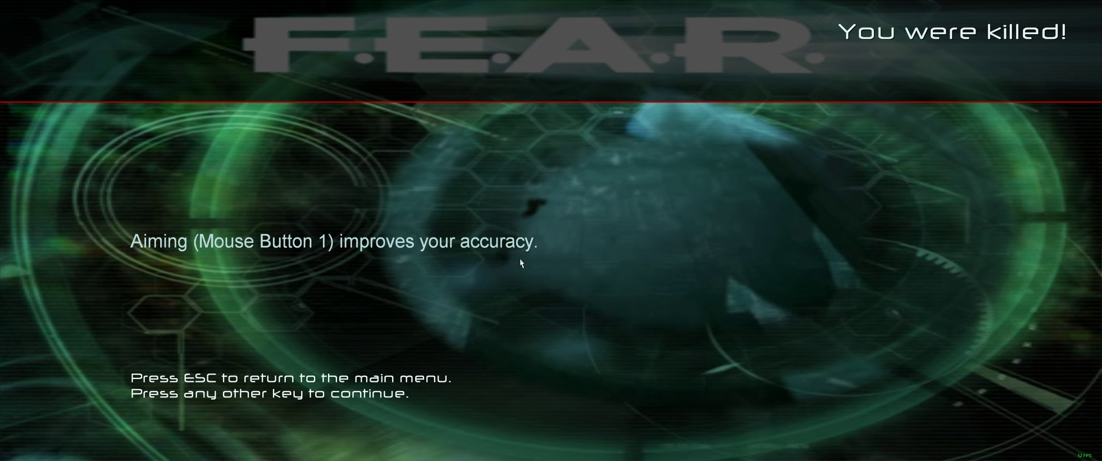
Continue past the 'You were killed!' screen to respawn at the last checkpoint
key("space")
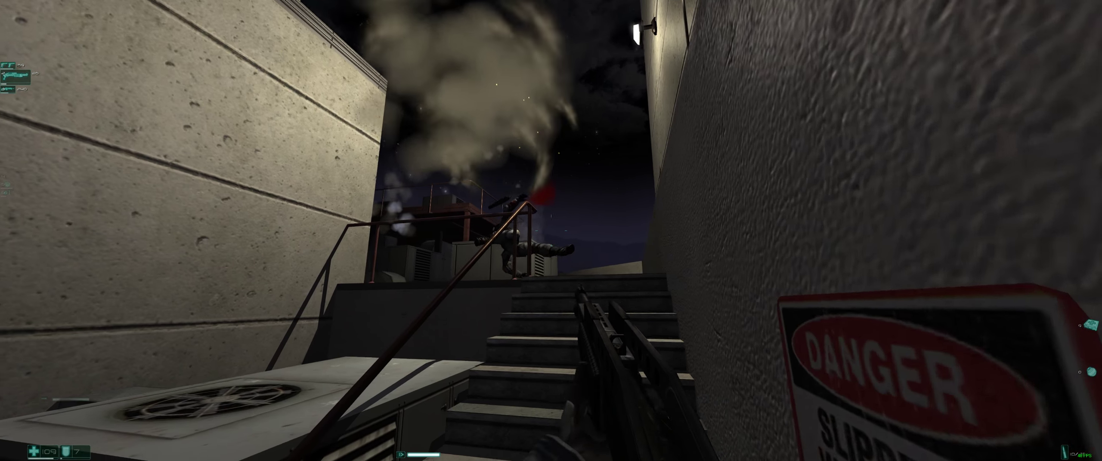
mouse_move(550, 231)
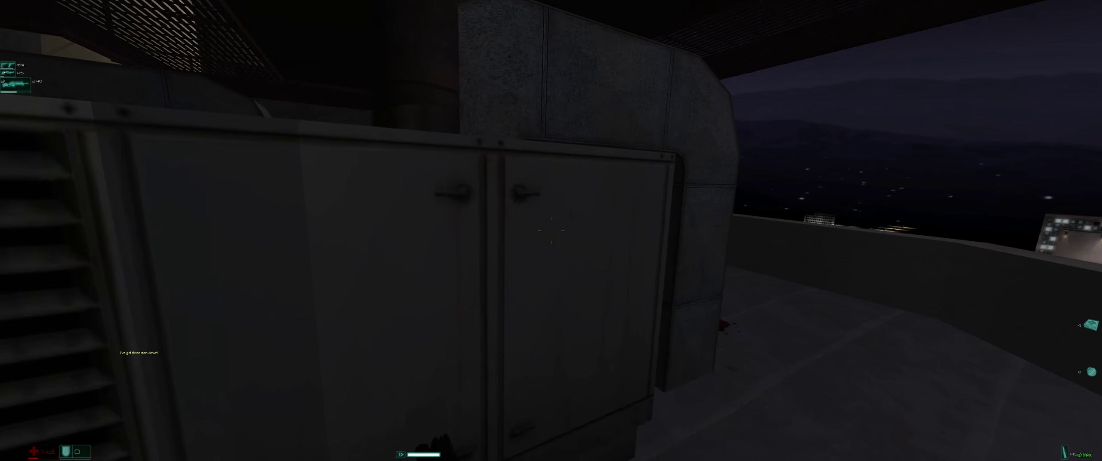
Fire the rifle at the soldier on the rooftop catwalk
left_click(551, 231)
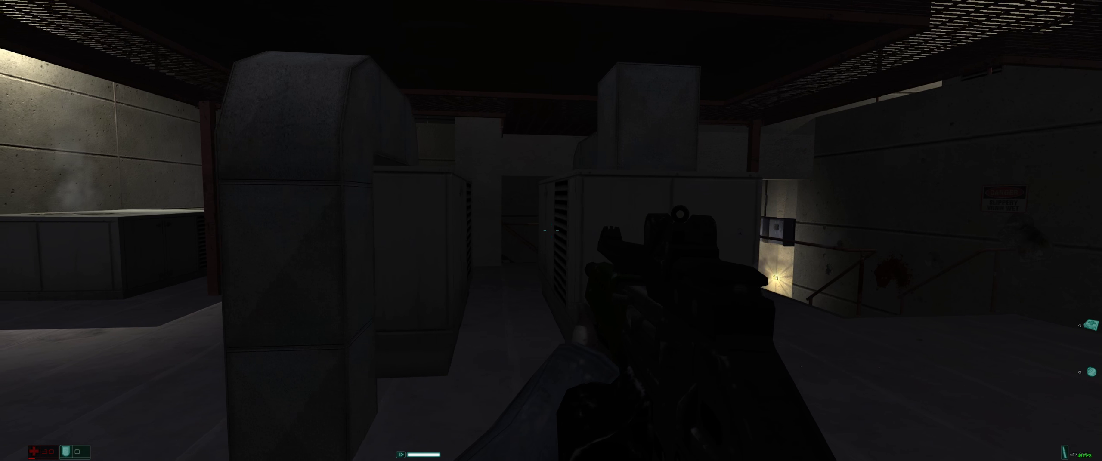
mouse_move(551, 231)
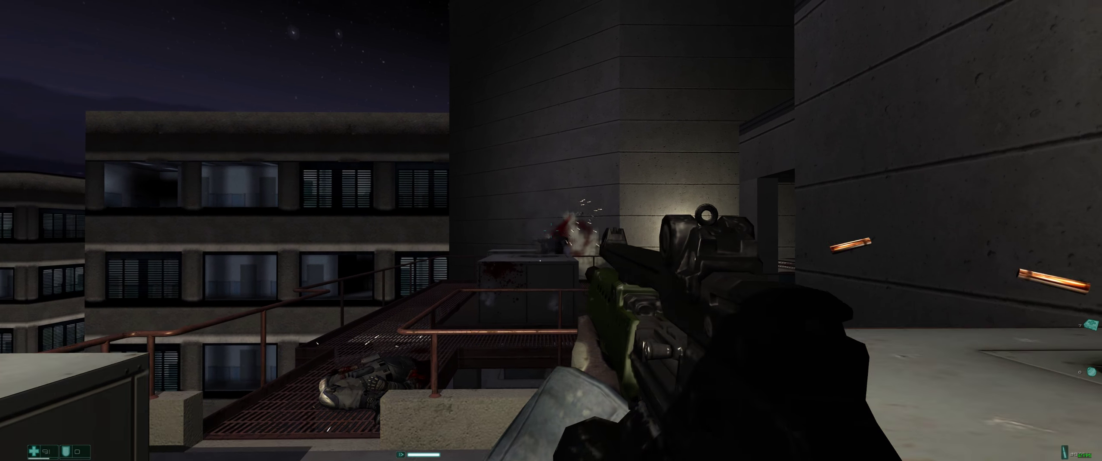
mouse_move(551, 230)
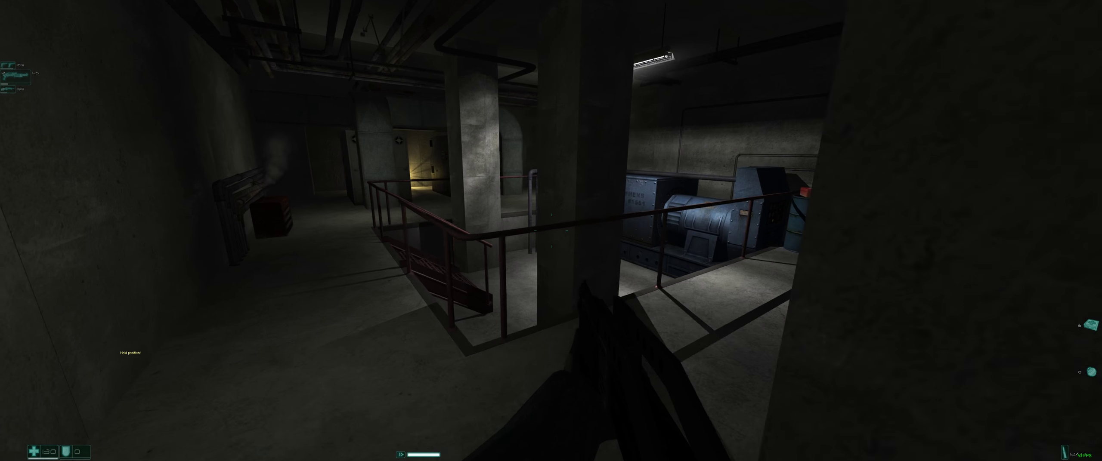
mouse_move(551, 230)
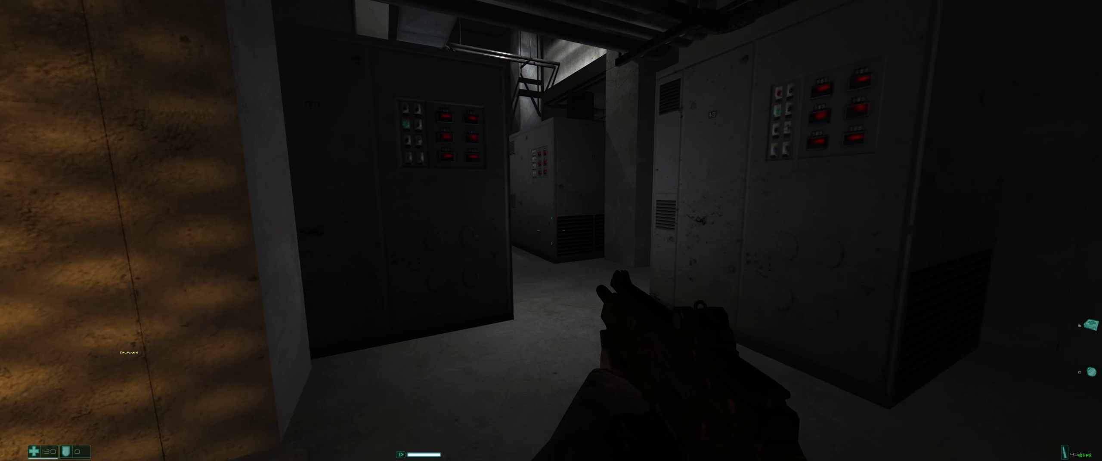
Shoot the catwalk soldier and push into the basement among electrical cabinets
left_click(551, 230)
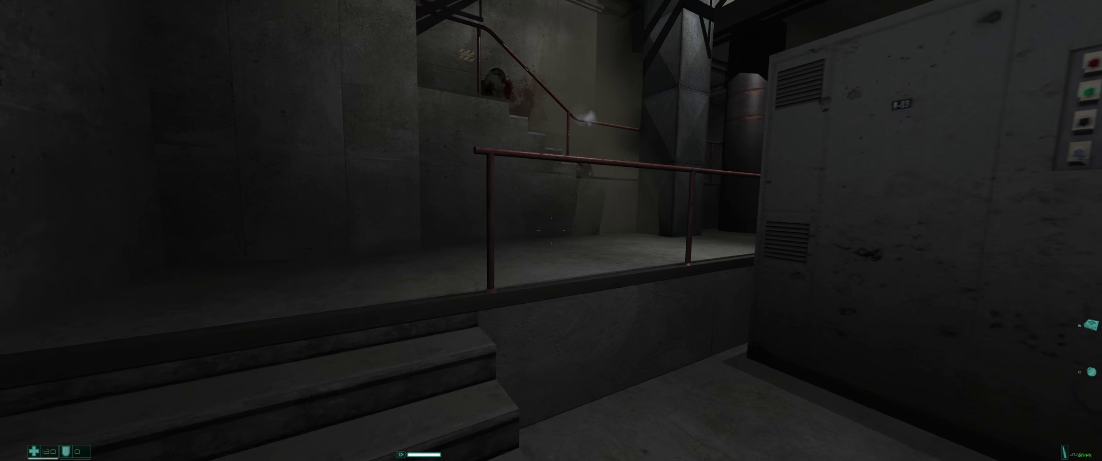
mouse_move(551, 230)
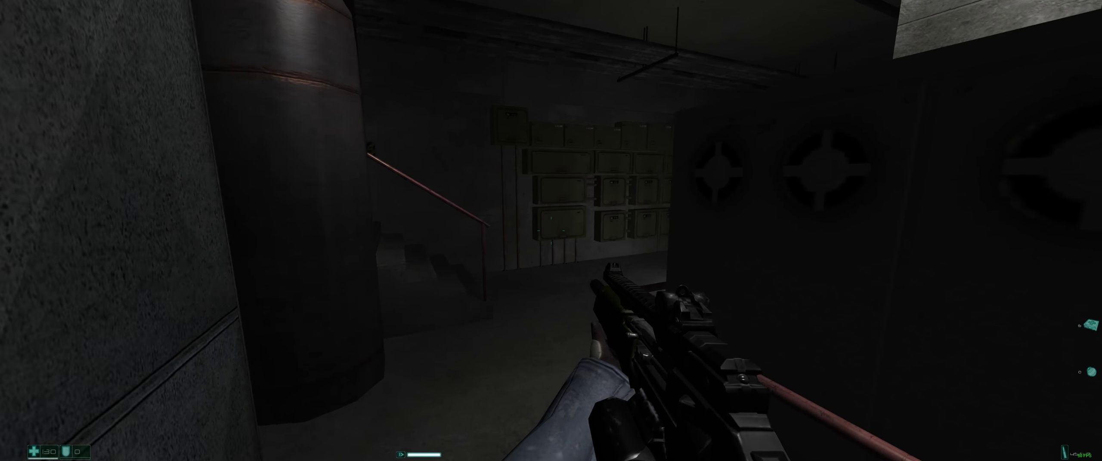
mouse_move(550, 230)
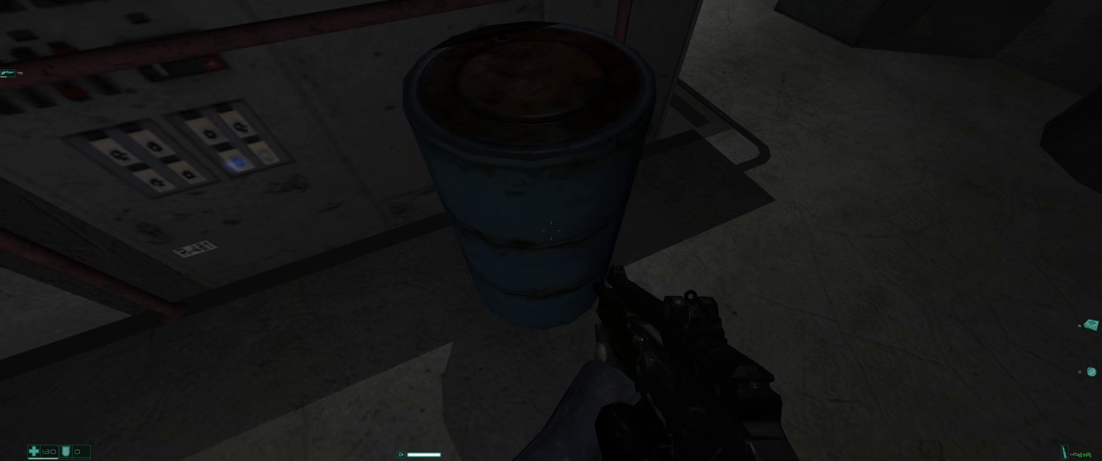
mouse_move(551, 230)
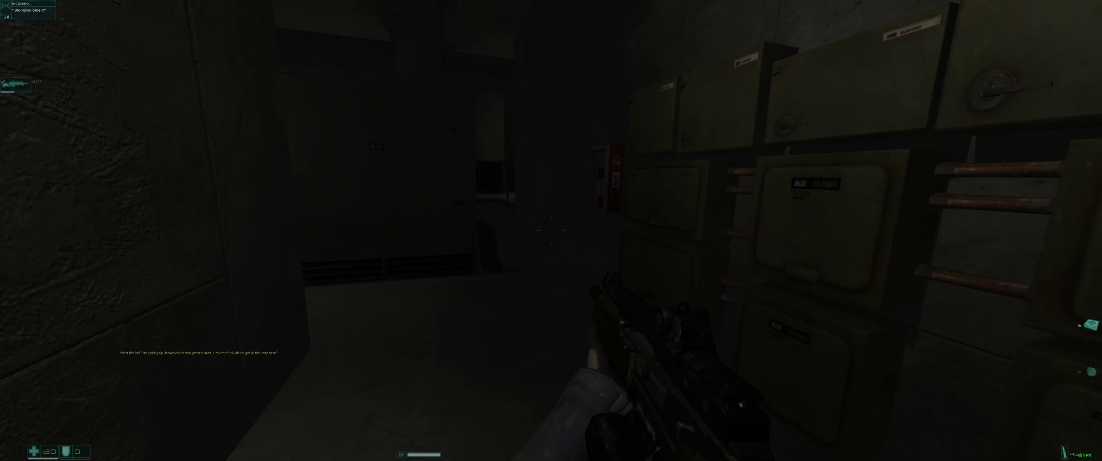
mouse_move(551, 230)
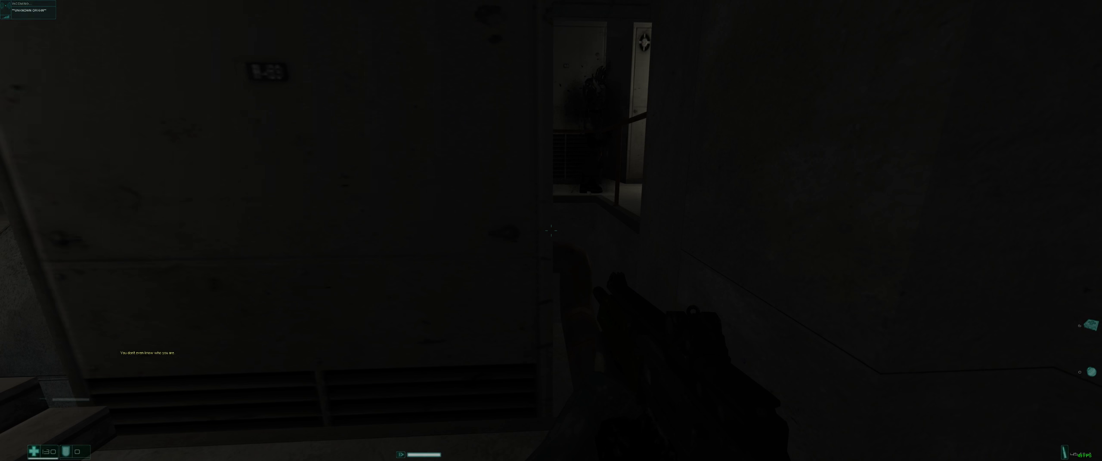
mouse_move(551, 230)
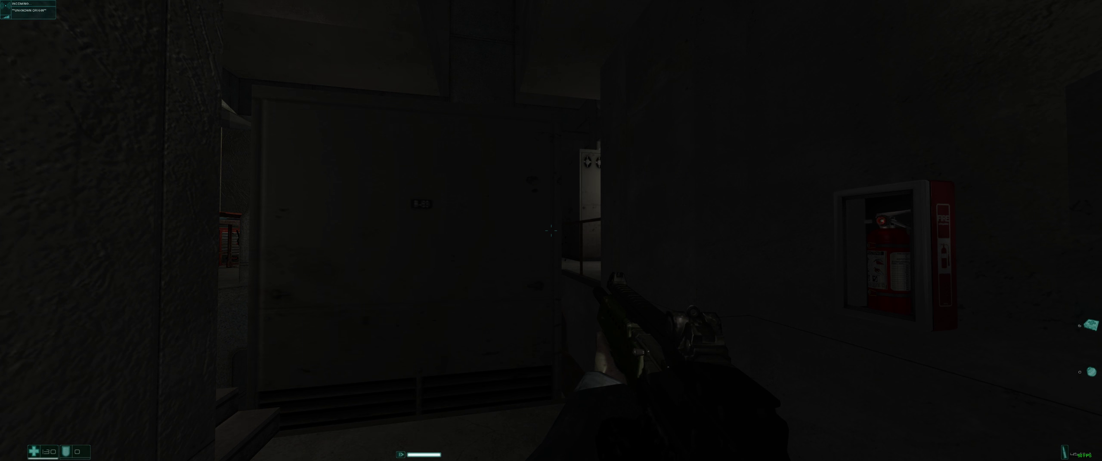
mouse_move(551, 230)
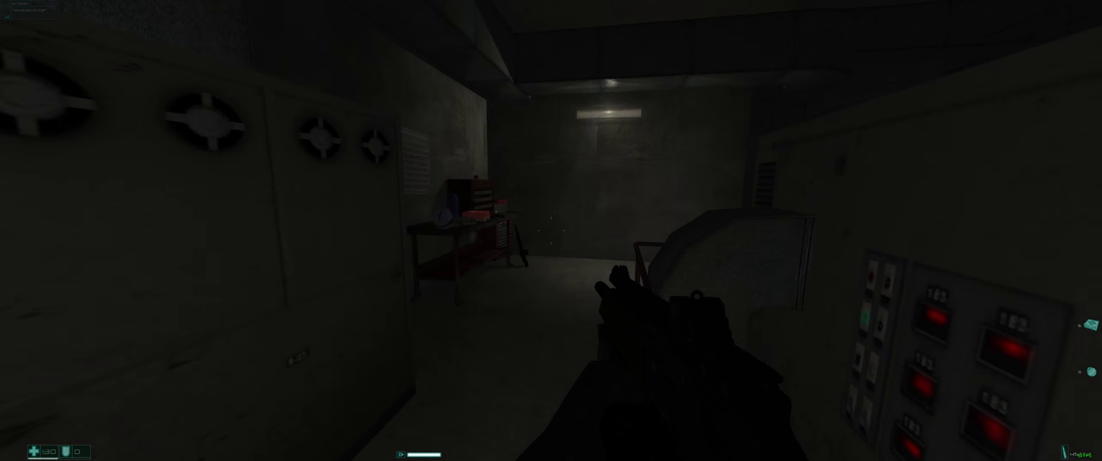
mouse_move(551, 231)
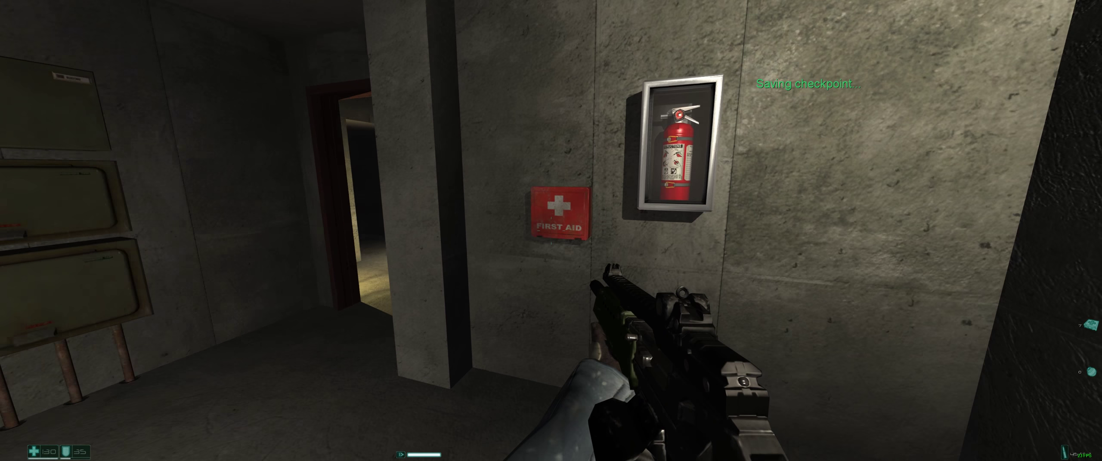
mouse_move(551, 230)
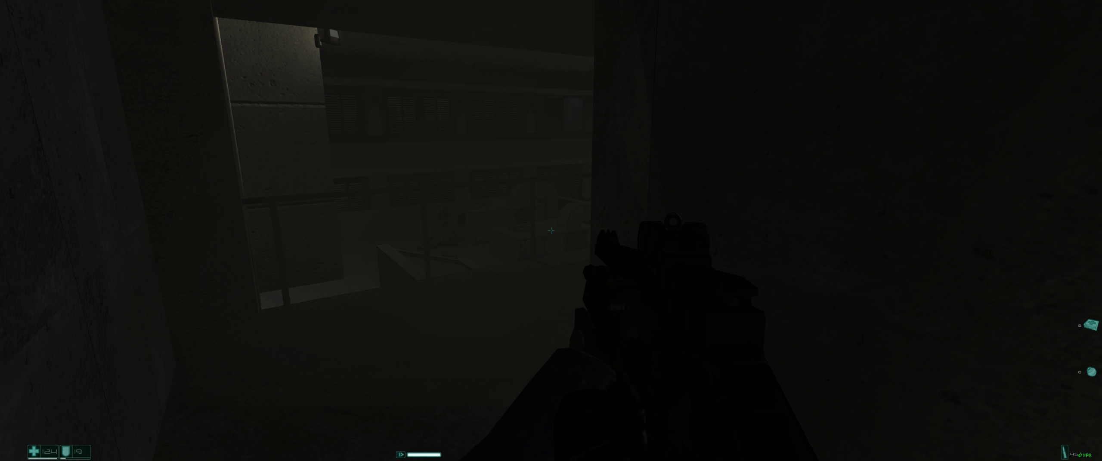
mouse_move(551, 230)
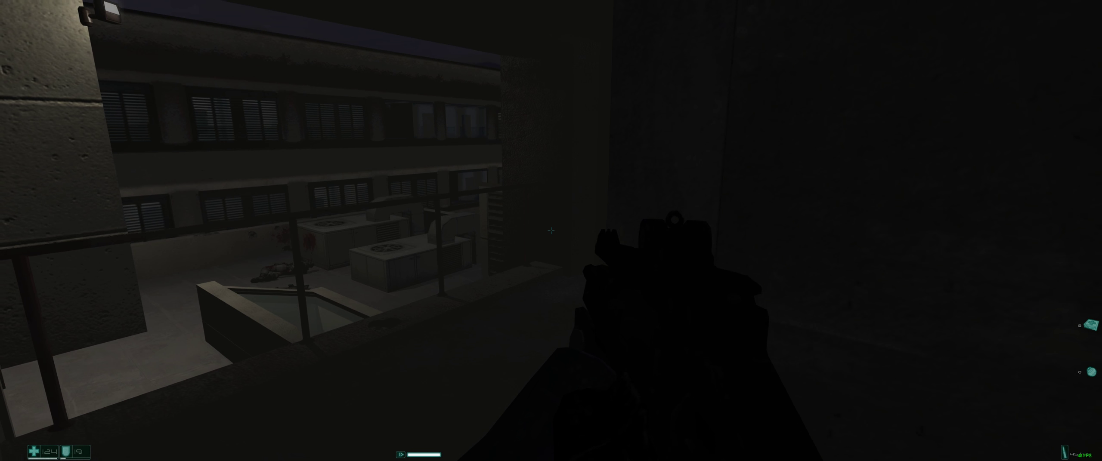
mouse_move(551, 231)
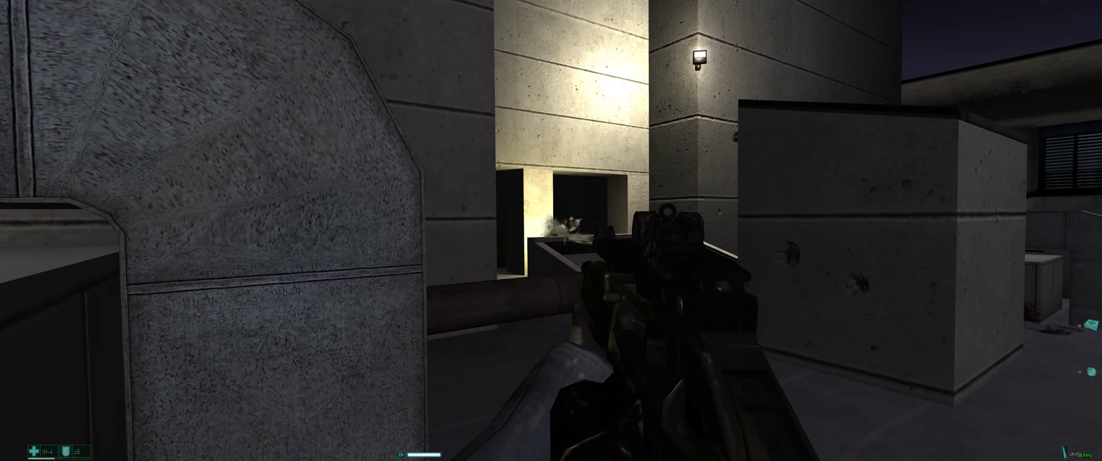
mouse_move(551, 230)
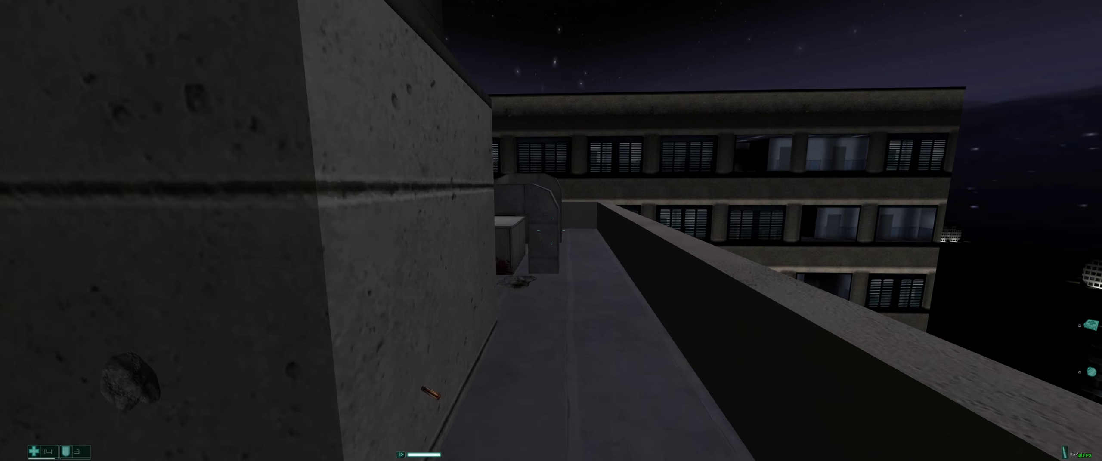
mouse_move(551, 230)
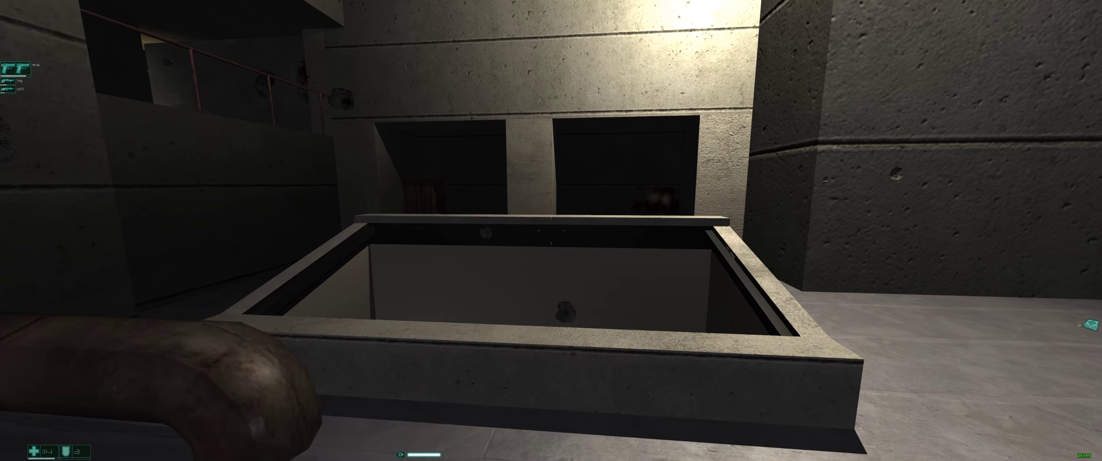
mouse_move(551, 230)
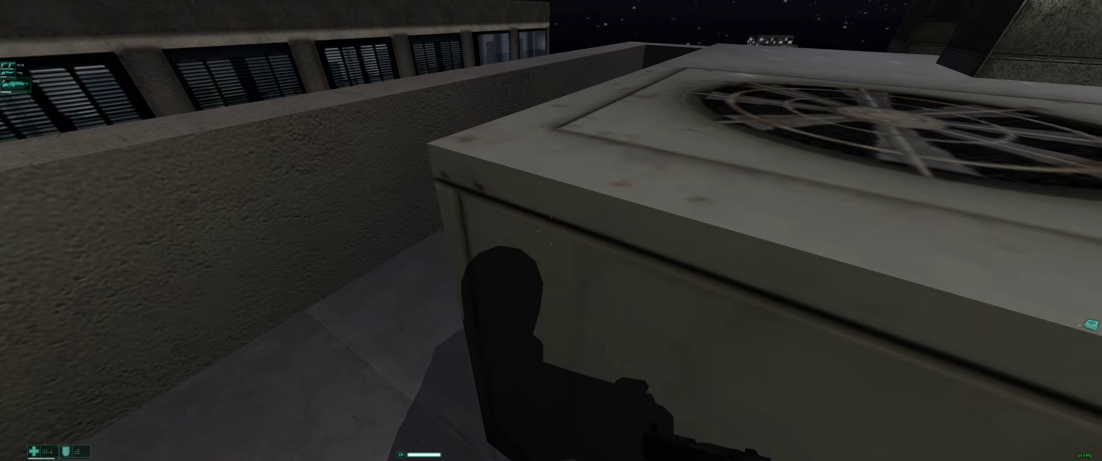
mouse_move(551, 231)
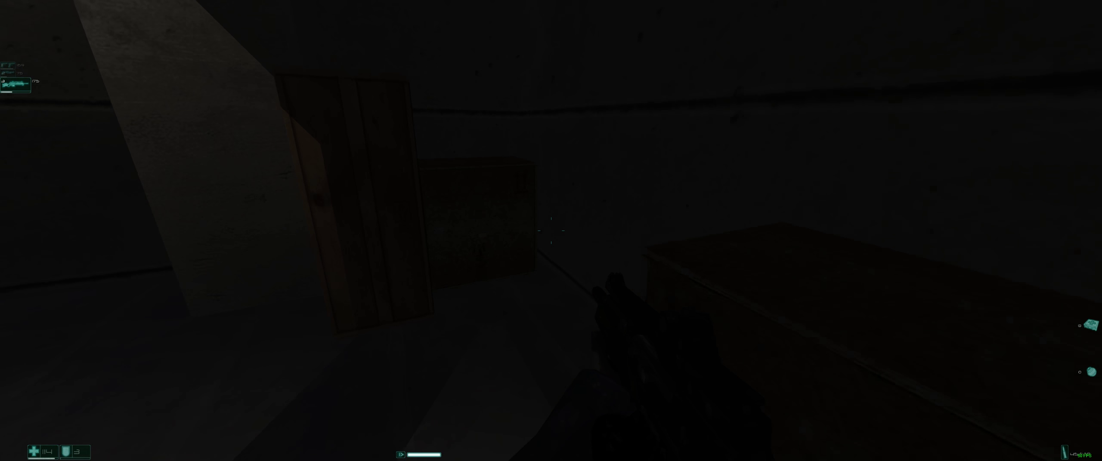
mouse_move(551, 231)
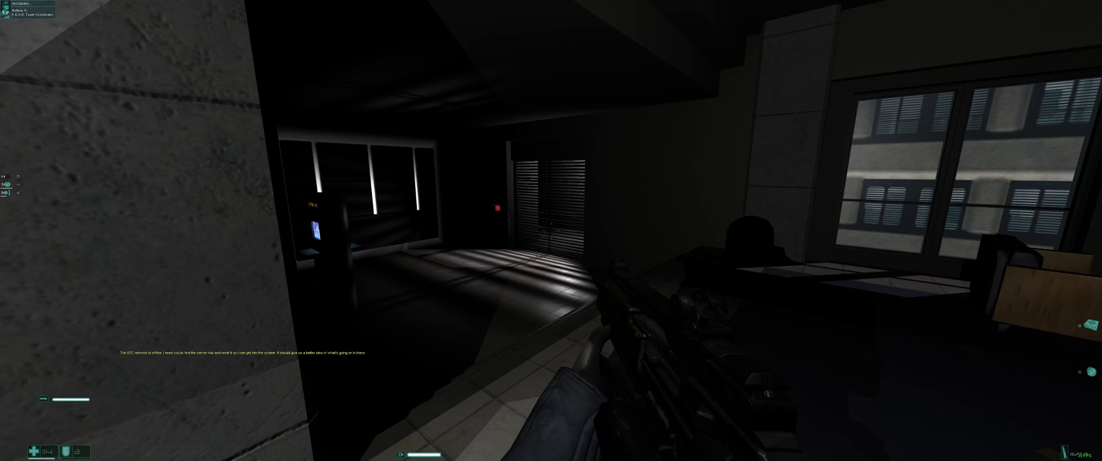
mouse_move(551, 230)
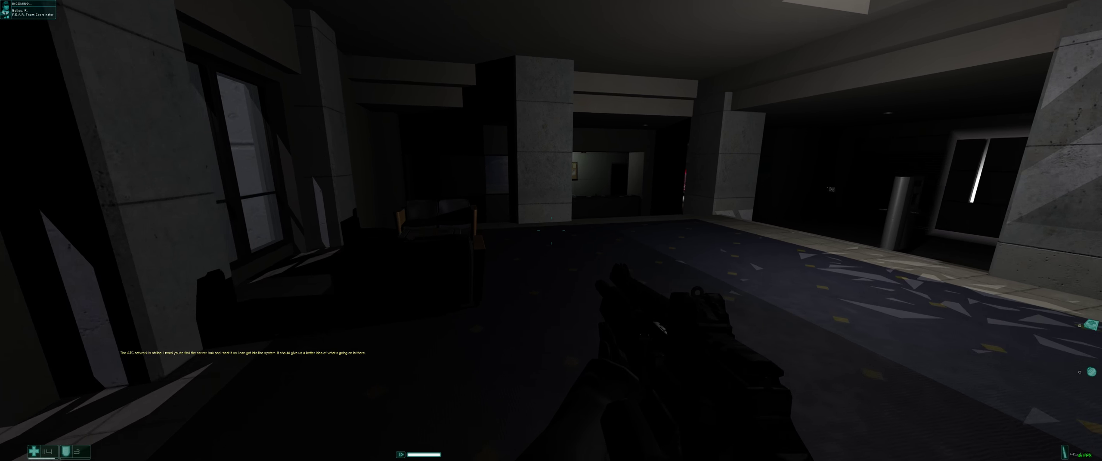
mouse_move(551, 230)
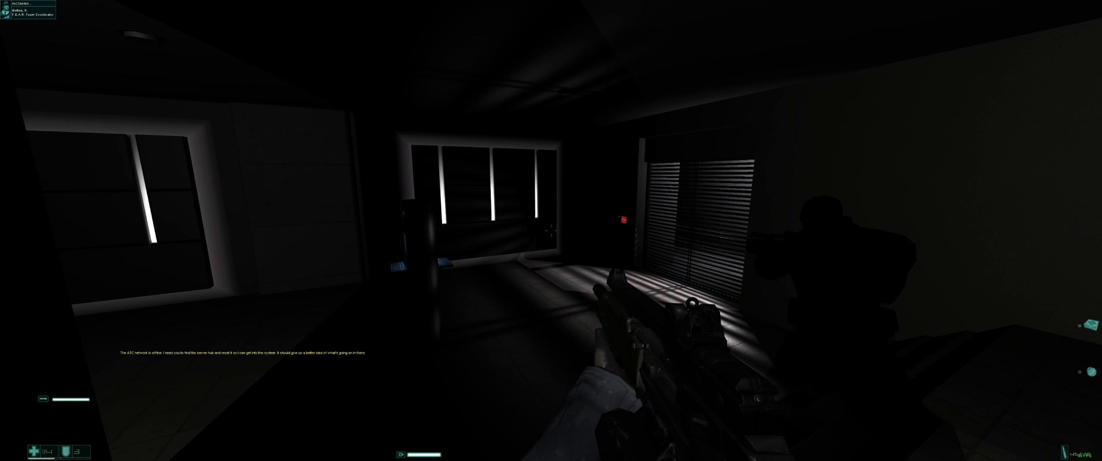
mouse_move(548, 230)
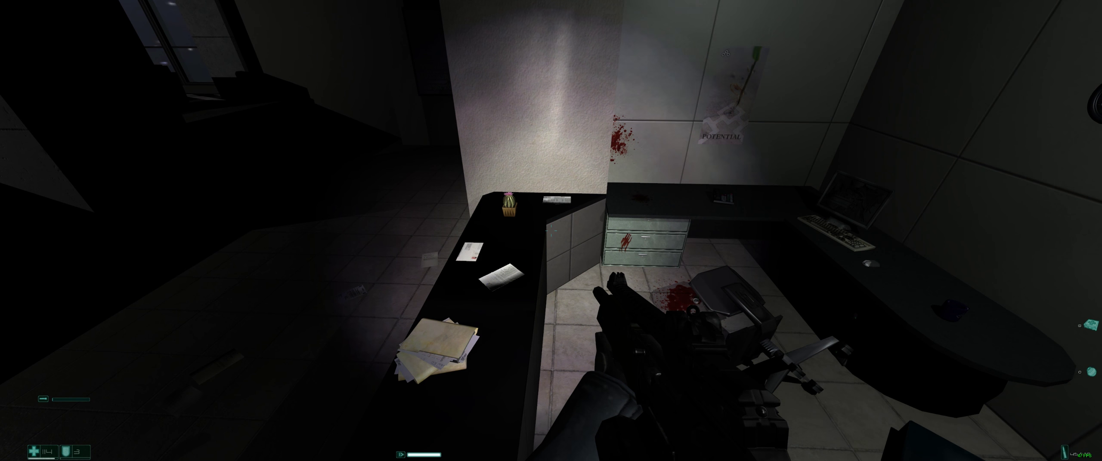
mouse_move(551, 231)
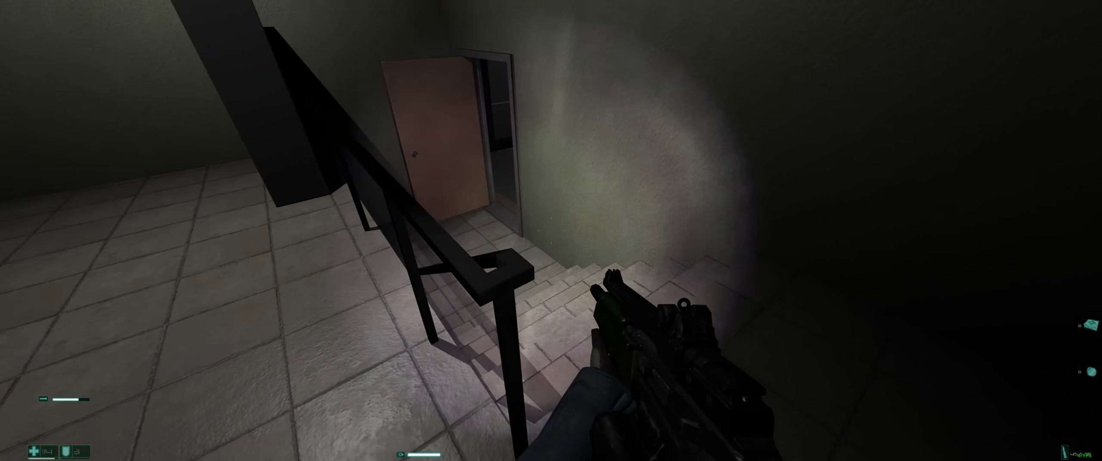
mouse_move(551, 231)
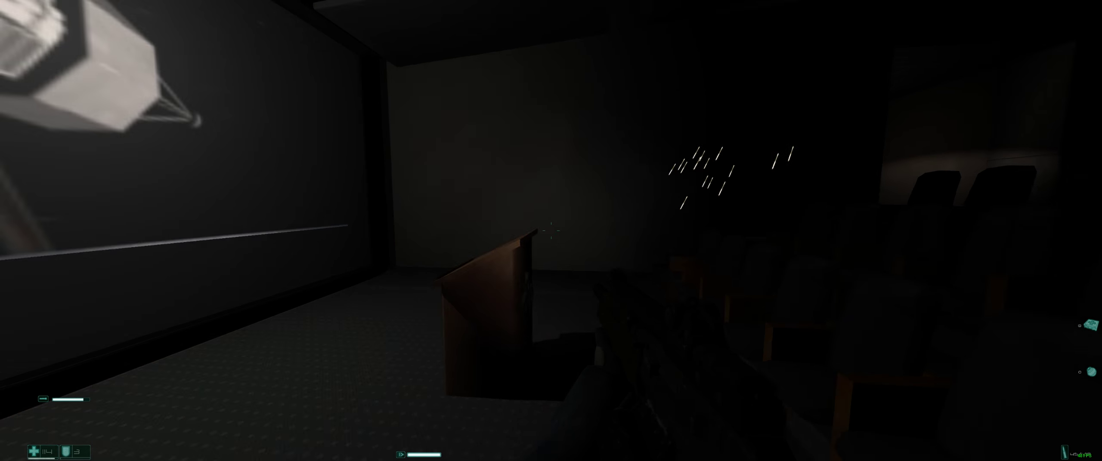
mouse_move(551, 230)
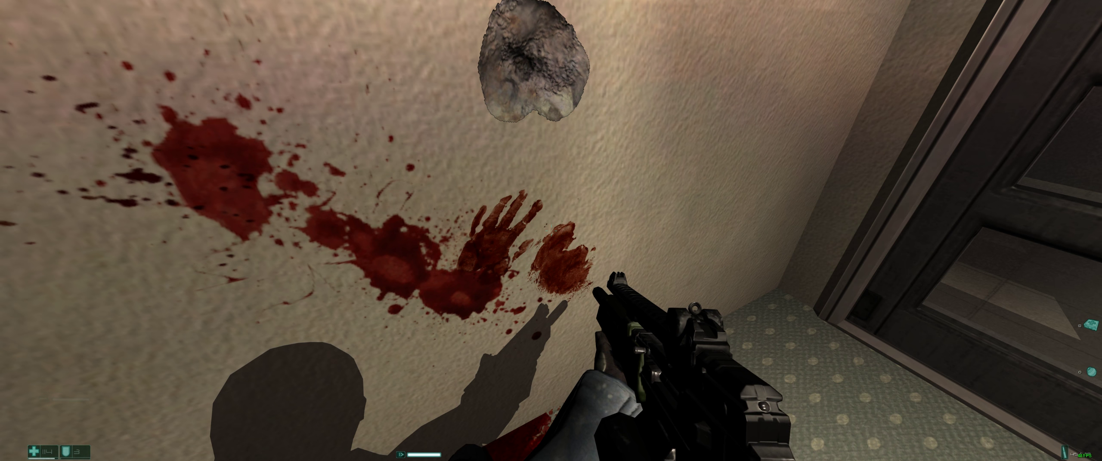
mouse_move(551, 230)
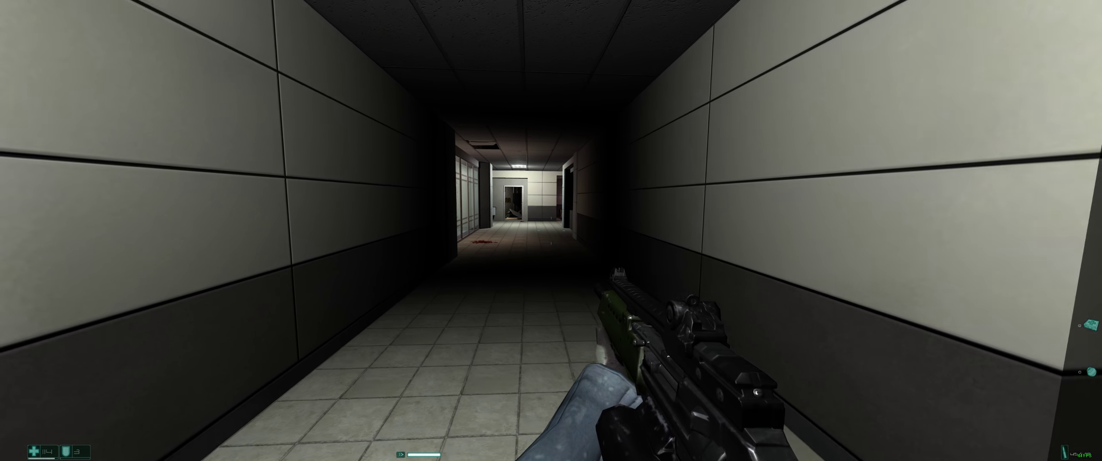
mouse_move(551, 230)
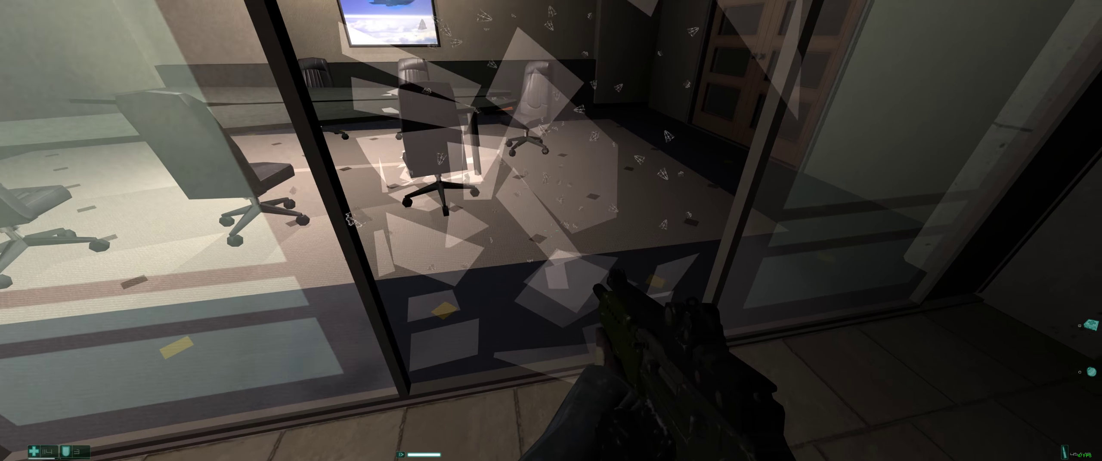
mouse_move(551, 231)
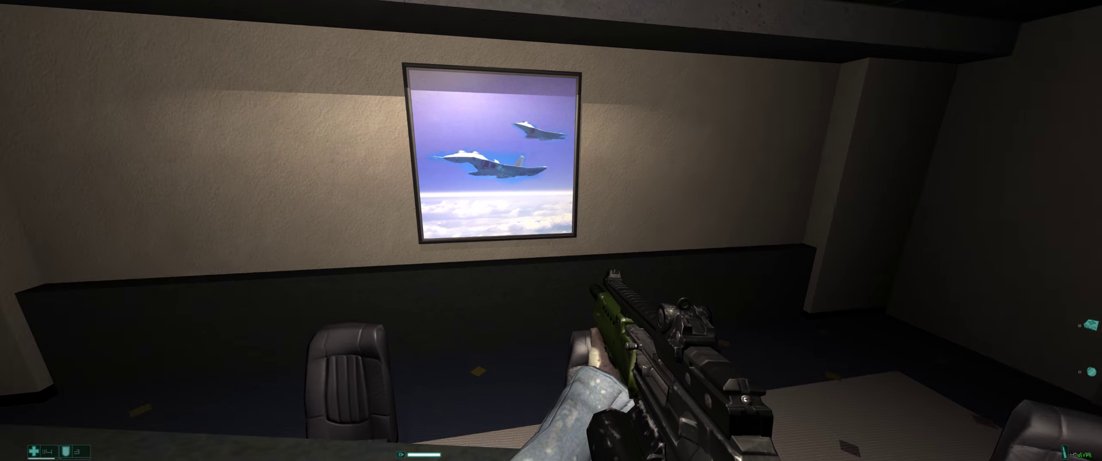
mouse_move(551, 230)
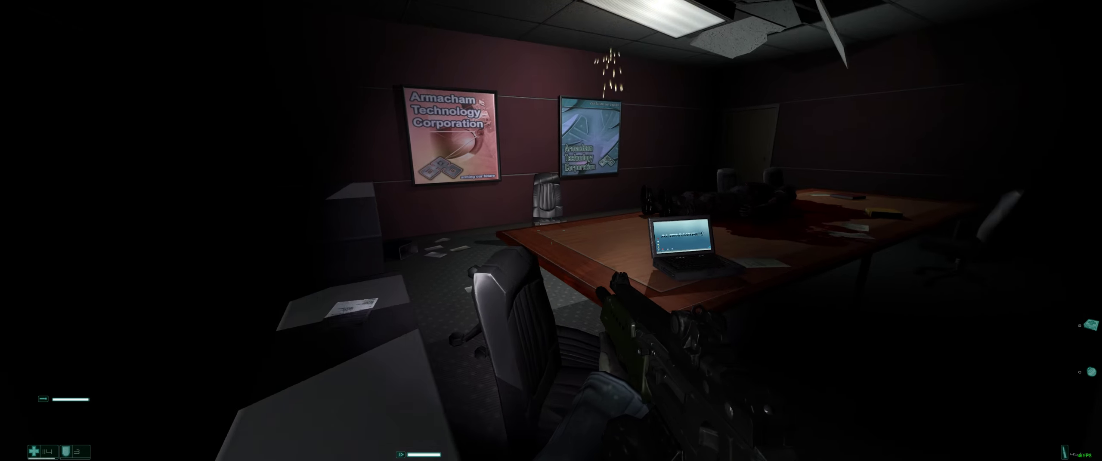
mouse_move(551, 231)
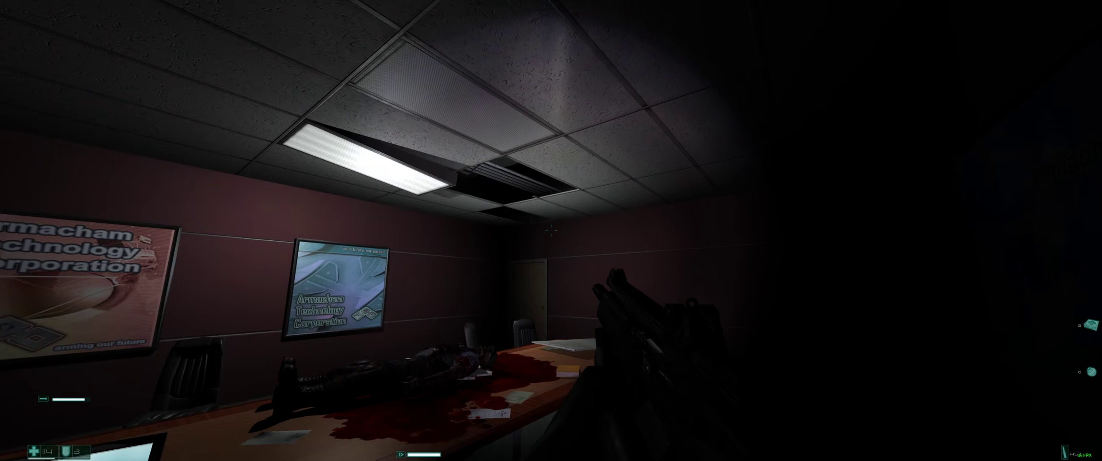
mouse_move(551, 230)
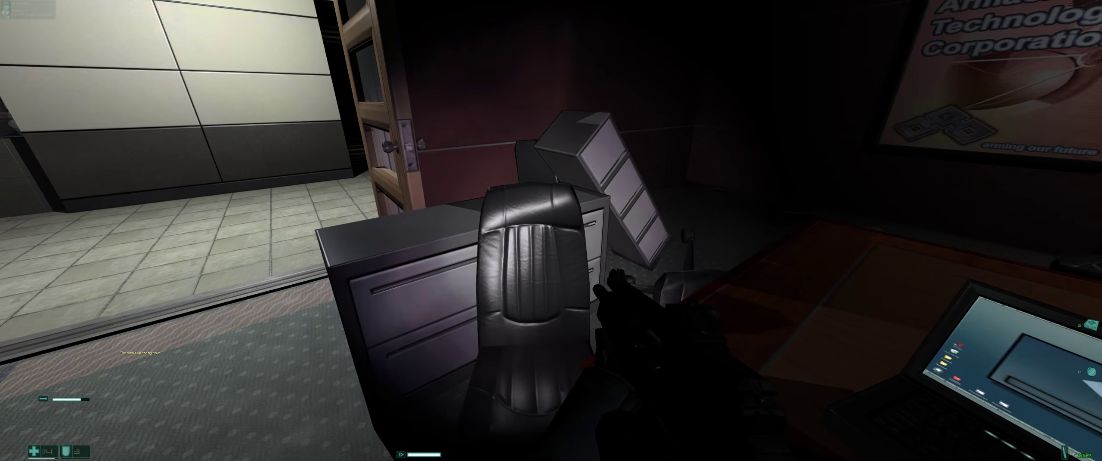
mouse_move(550, 230)
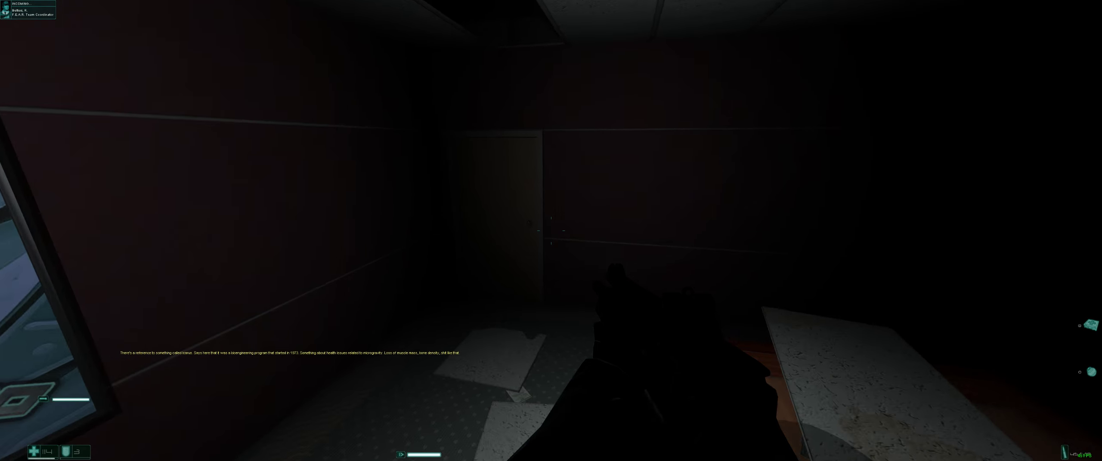
mouse_move(551, 230)
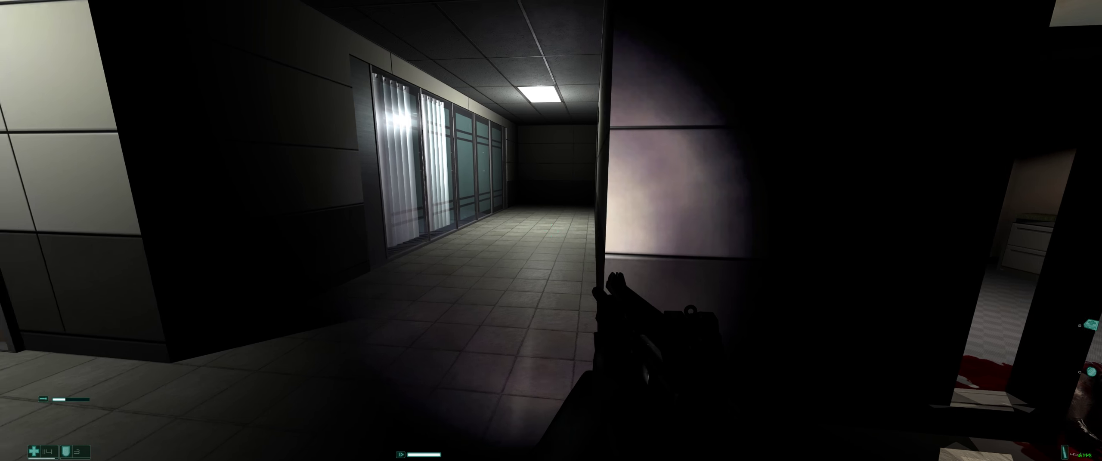
mouse_move(551, 230)
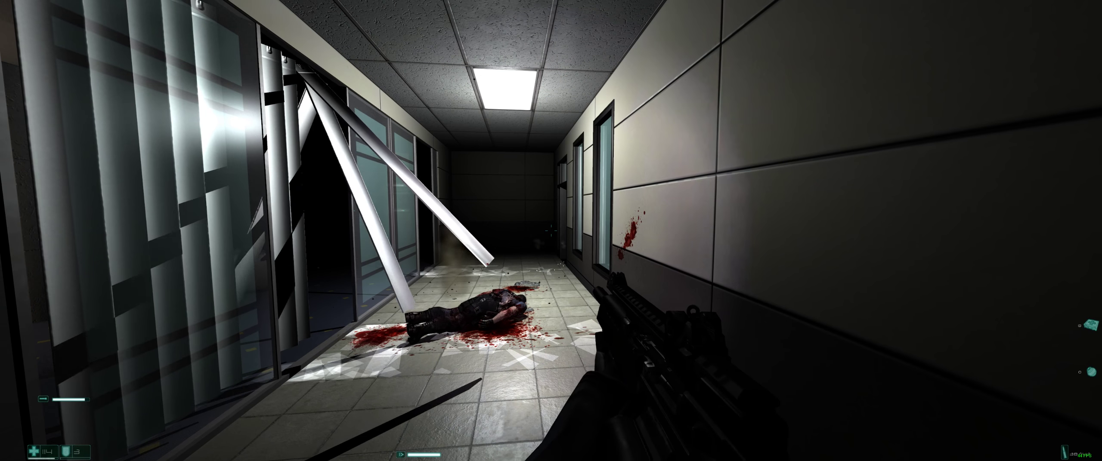
mouse_move(551, 231)
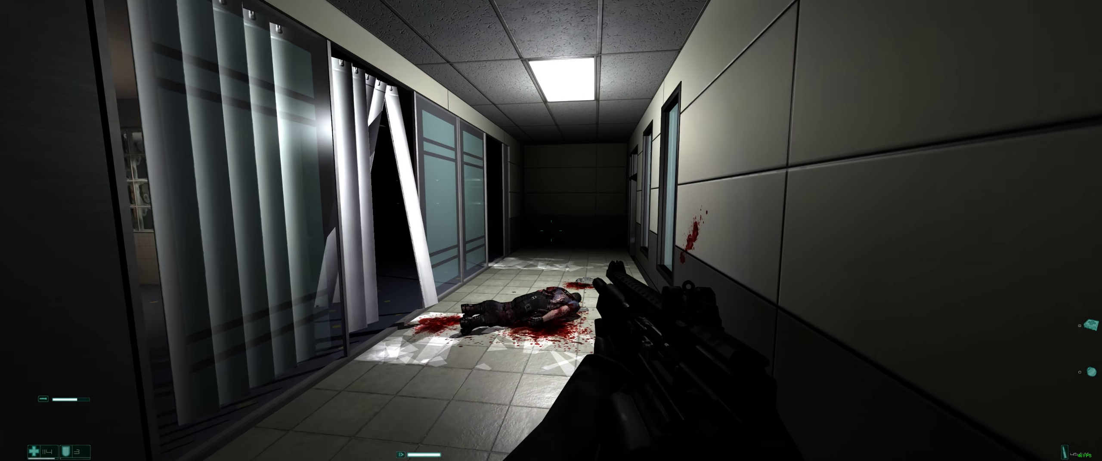
mouse_move(551, 230)
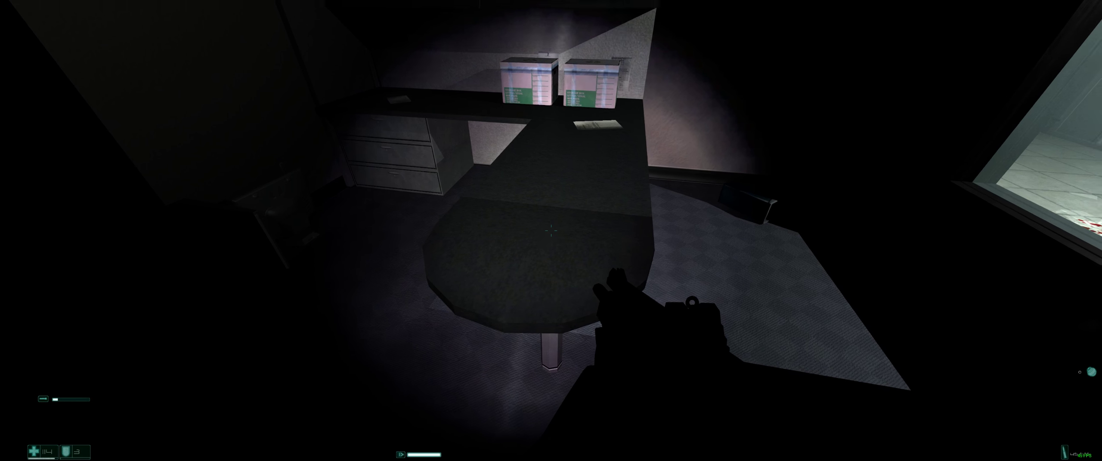
mouse_move(551, 230)
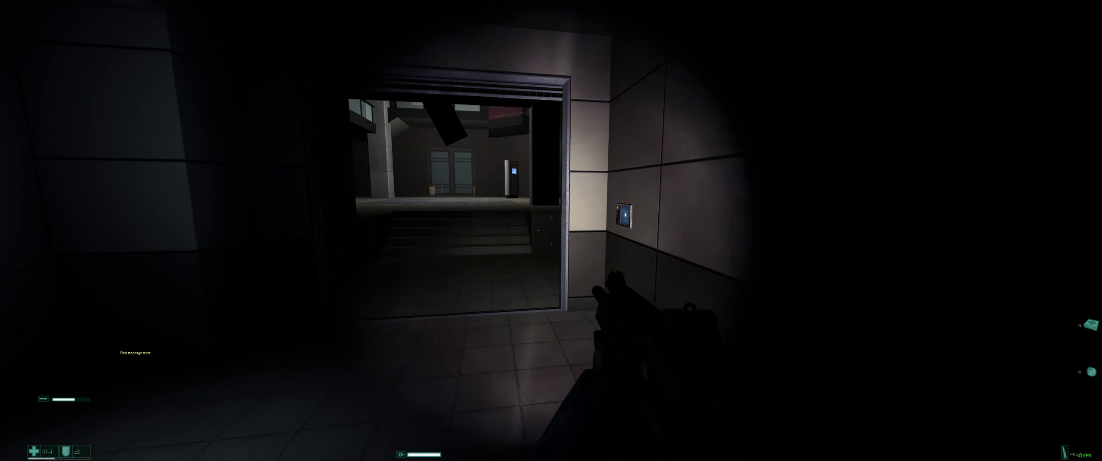
Climb into the atrium past the checkpoint and enter a dark side office
key("w")
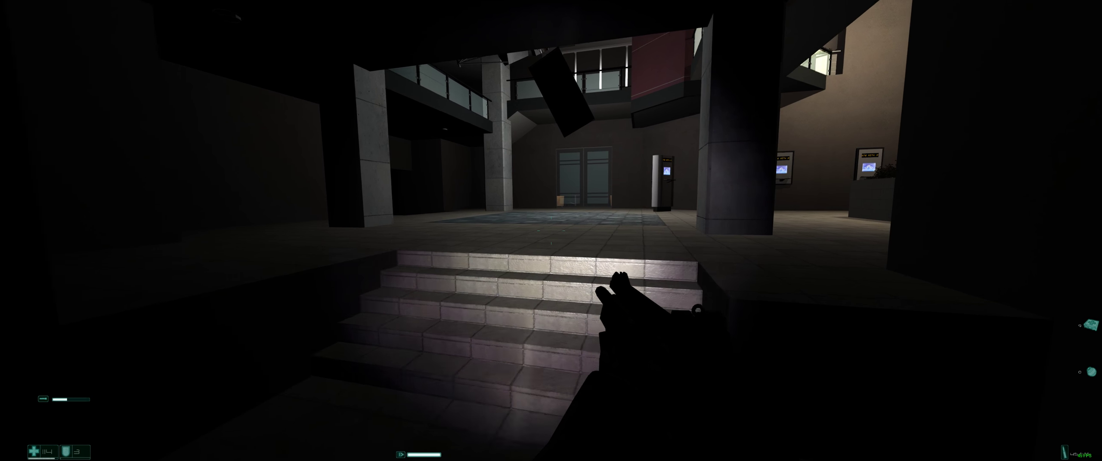
mouse_move(551, 230)
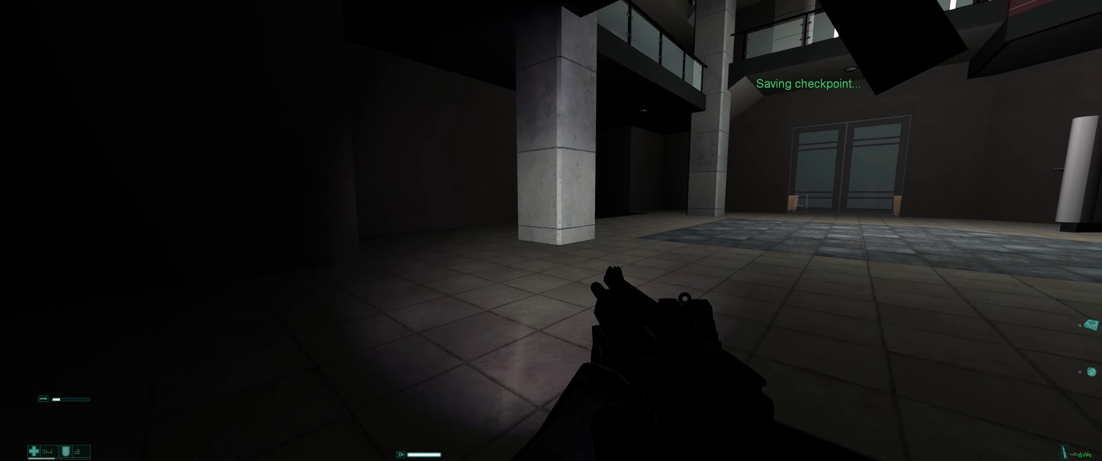
mouse_move(550, 230)
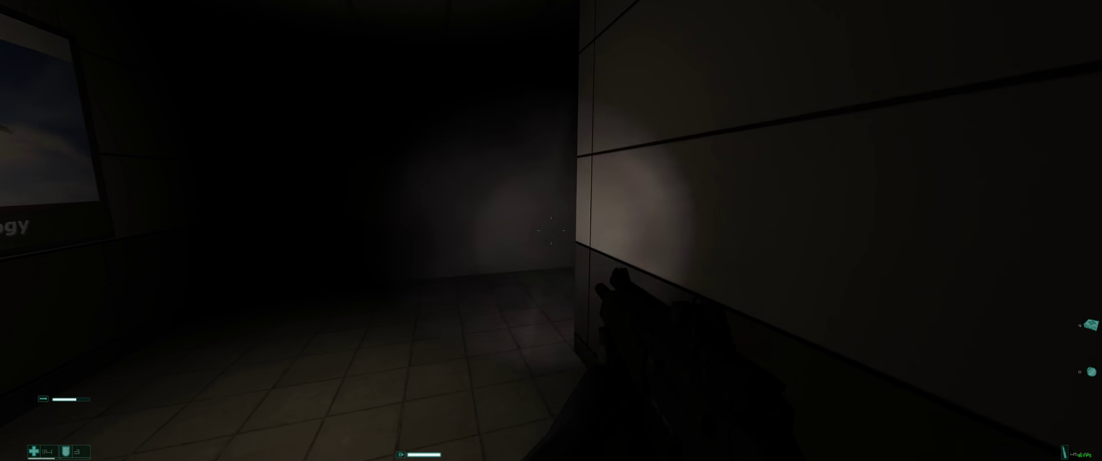
mouse_move(551, 231)
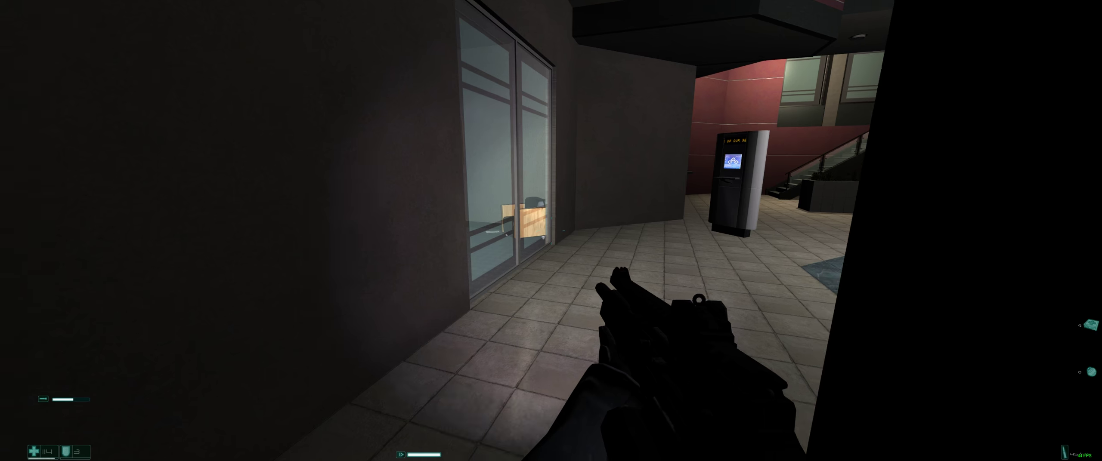
left_click(551, 230)
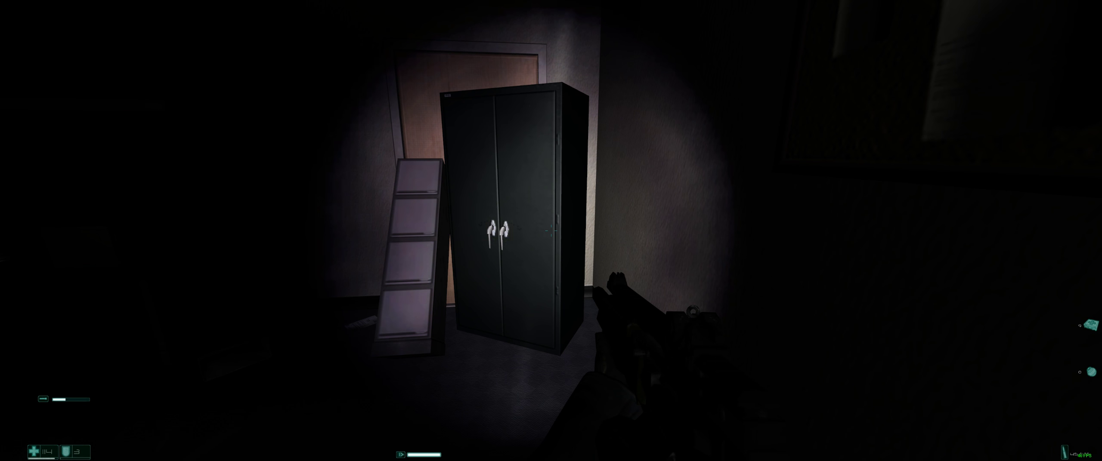
mouse_move(551, 230)
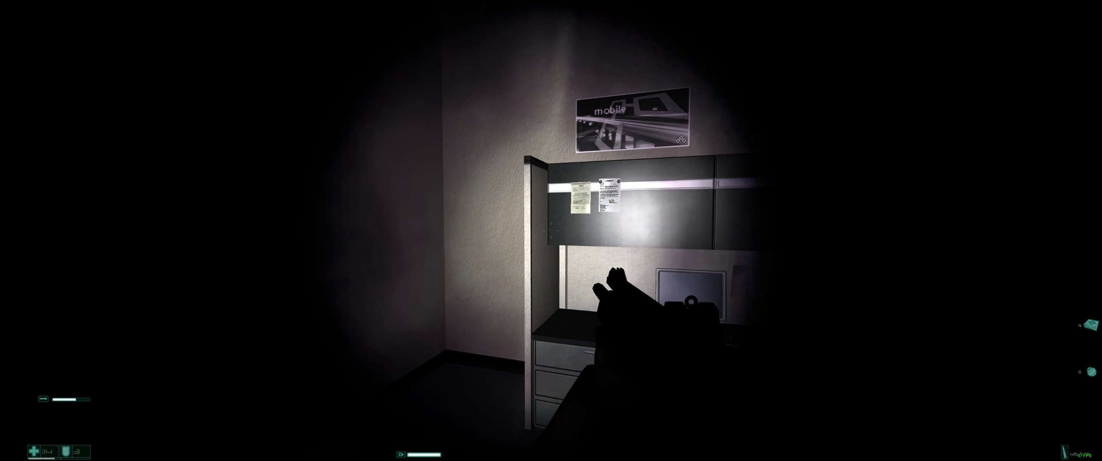
mouse_move(551, 231)
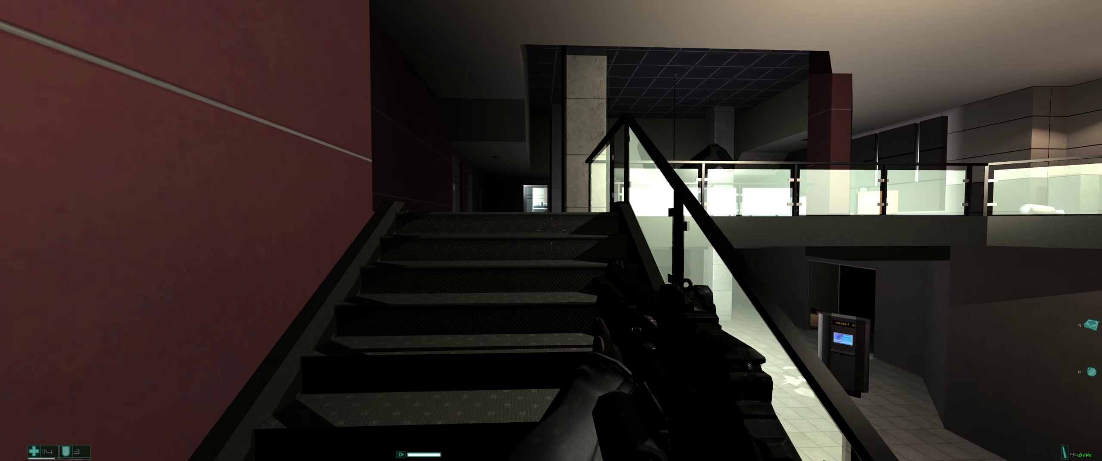
mouse_move(551, 230)
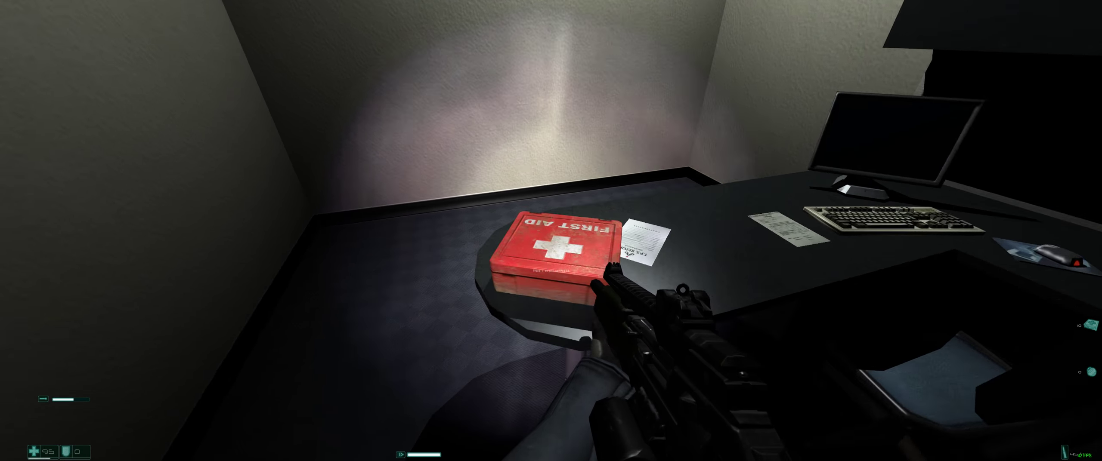
mouse_move(551, 230)
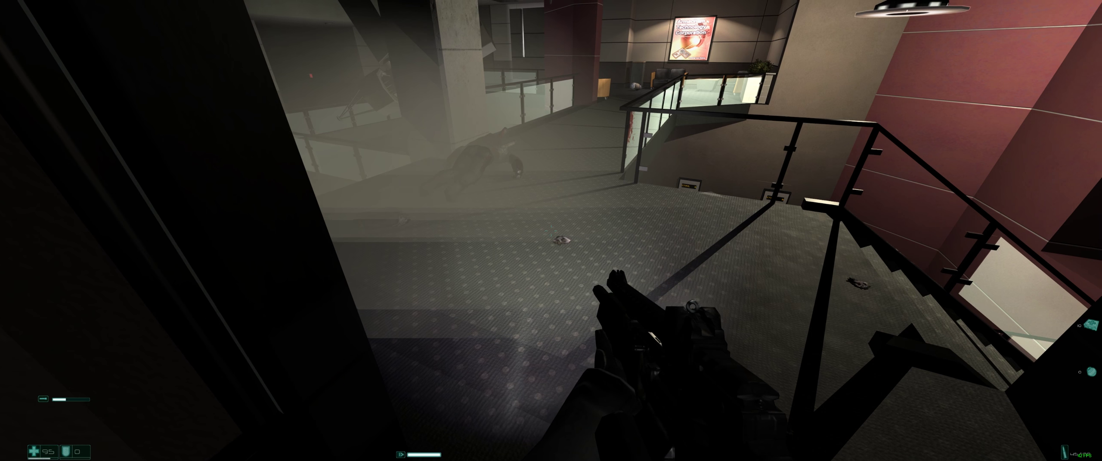
mouse_move(551, 231)
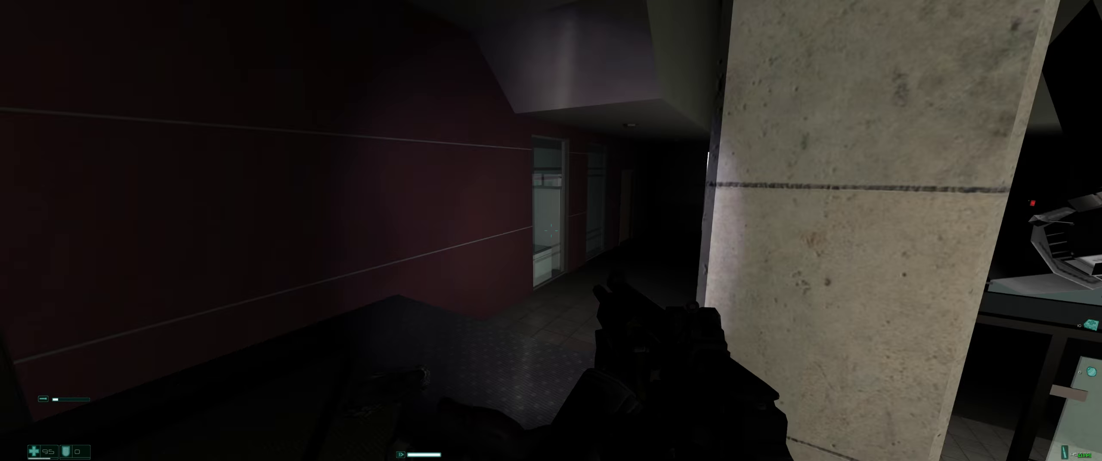
mouse_move(551, 230)
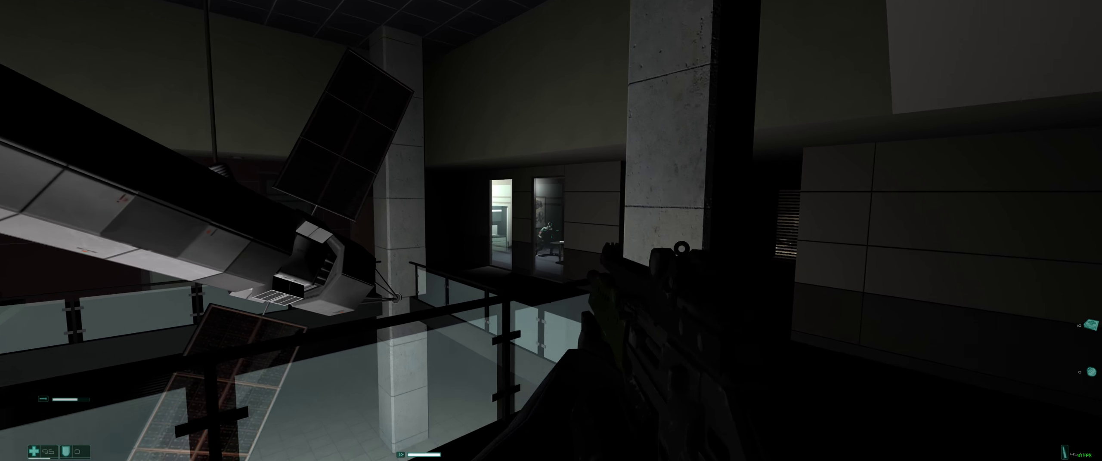
Pass the first-aid kit and cross the mezzanine to another cubicle office
left_click(551, 230)
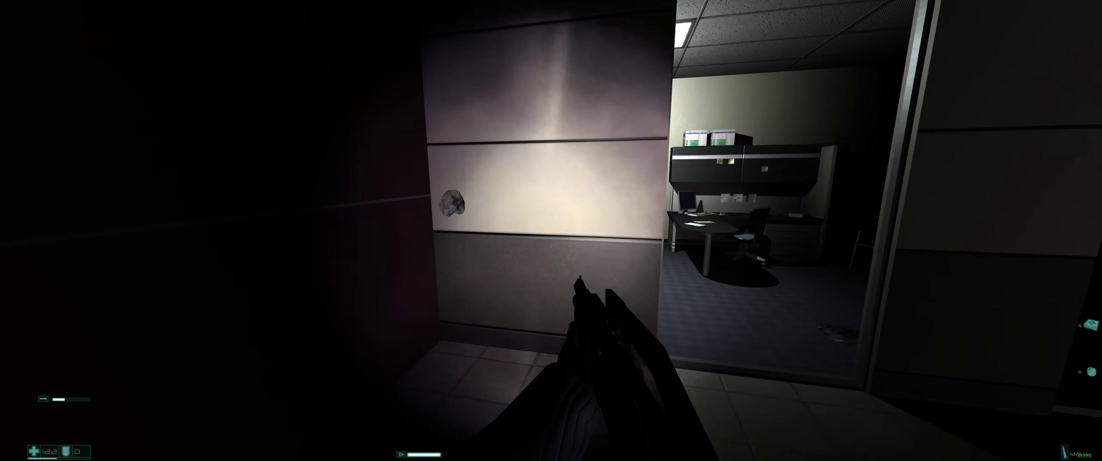
mouse_move(551, 230)
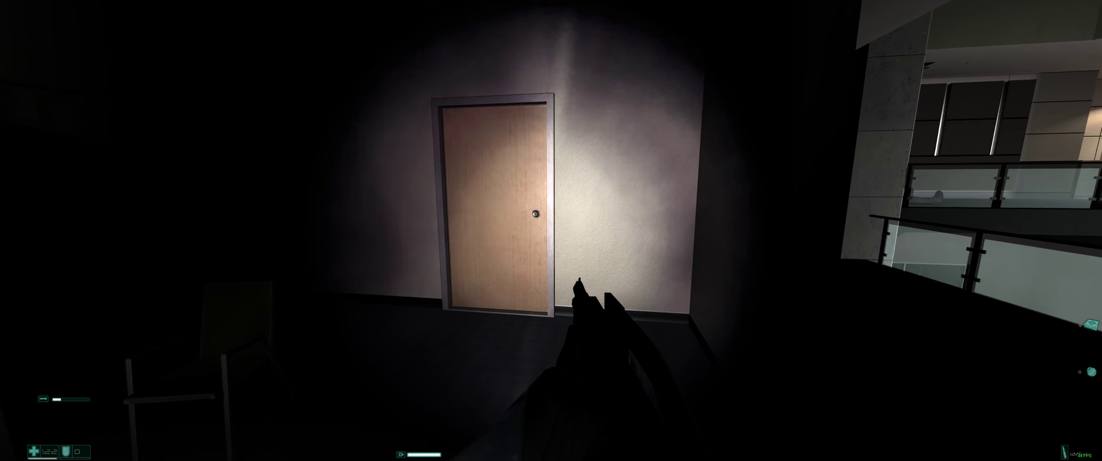
Play the Armacham employee's recorded message on a dark office workstation
left_click(492, 203)
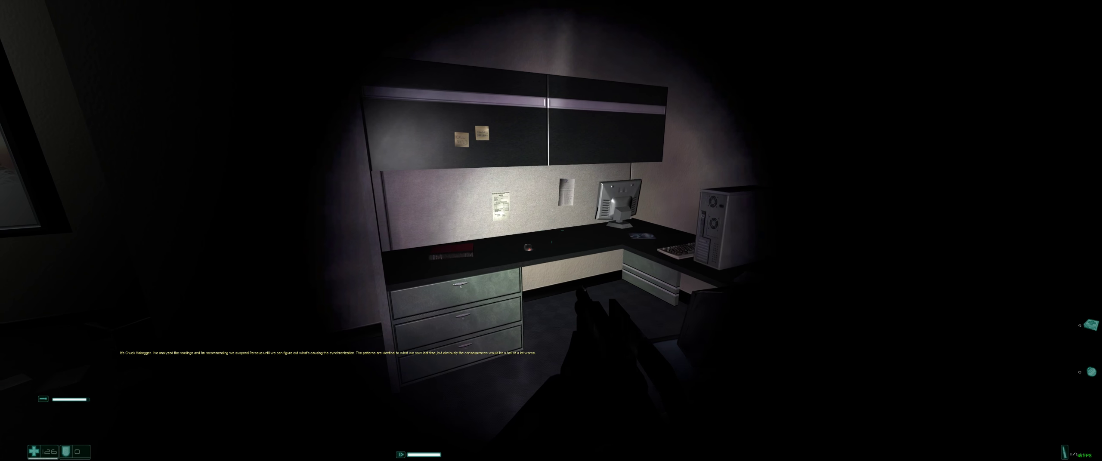
mouse_move(551, 230)
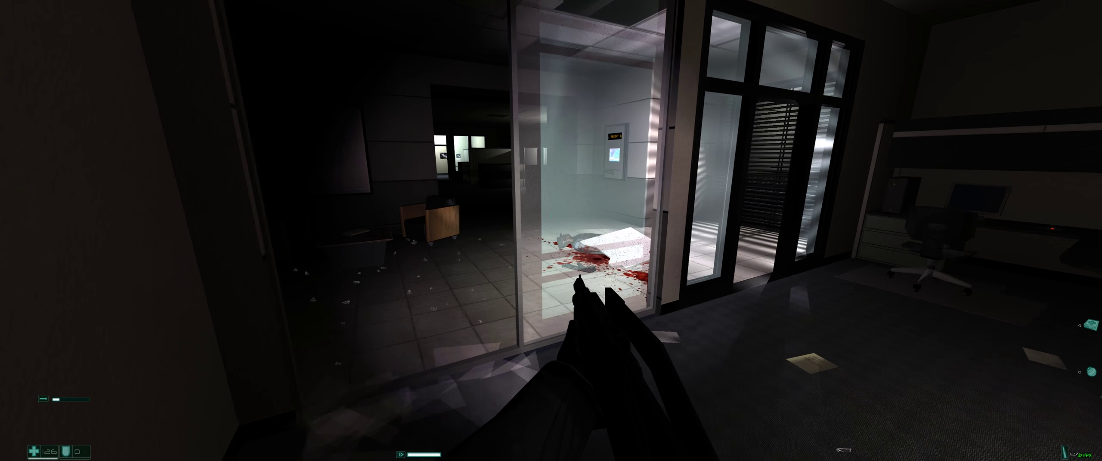
mouse_move(551, 230)
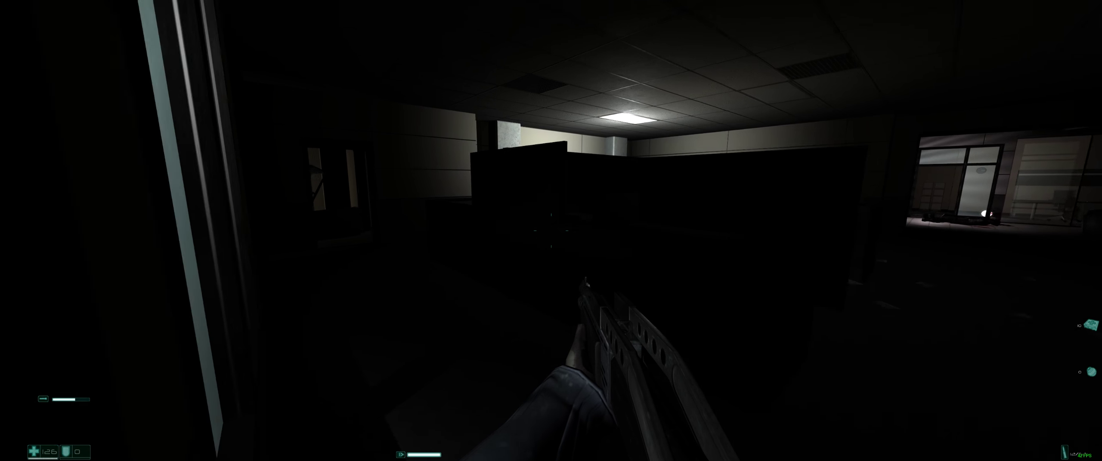
mouse_move(551, 230)
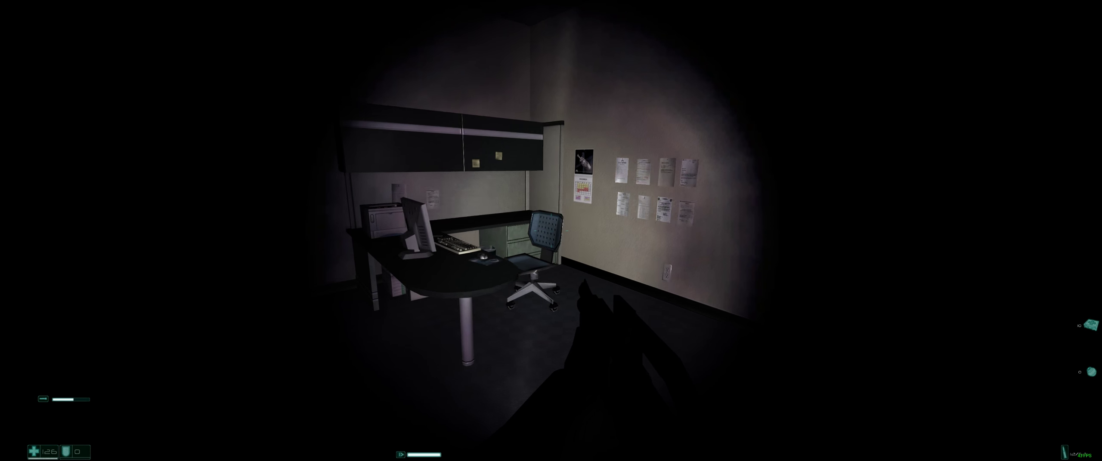
mouse_move(551, 231)
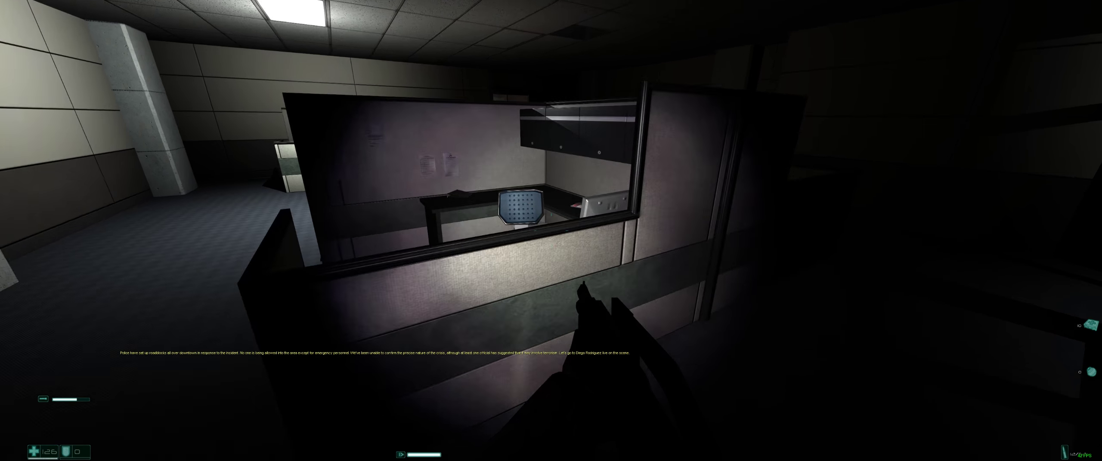
mouse_move(551, 230)
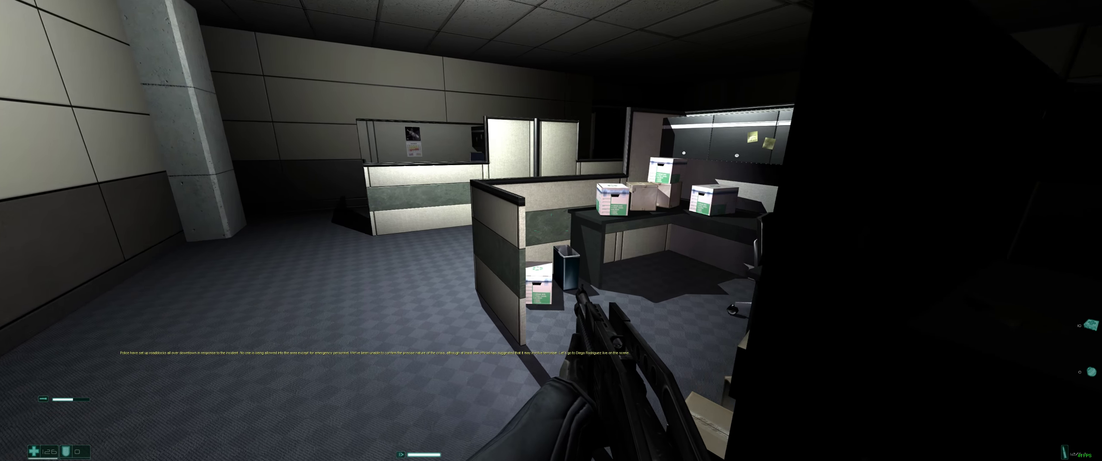
mouse_move(551, 230)
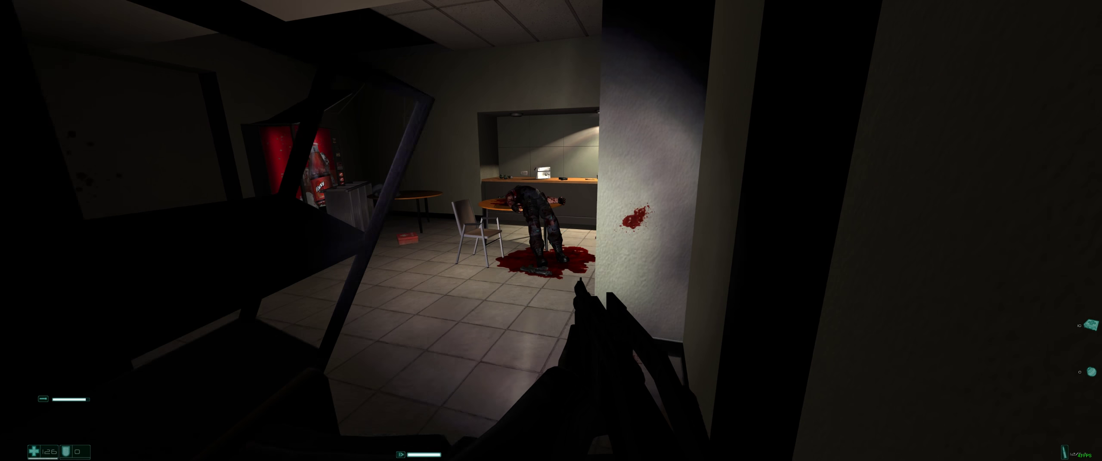
mouse_move(551, 231)
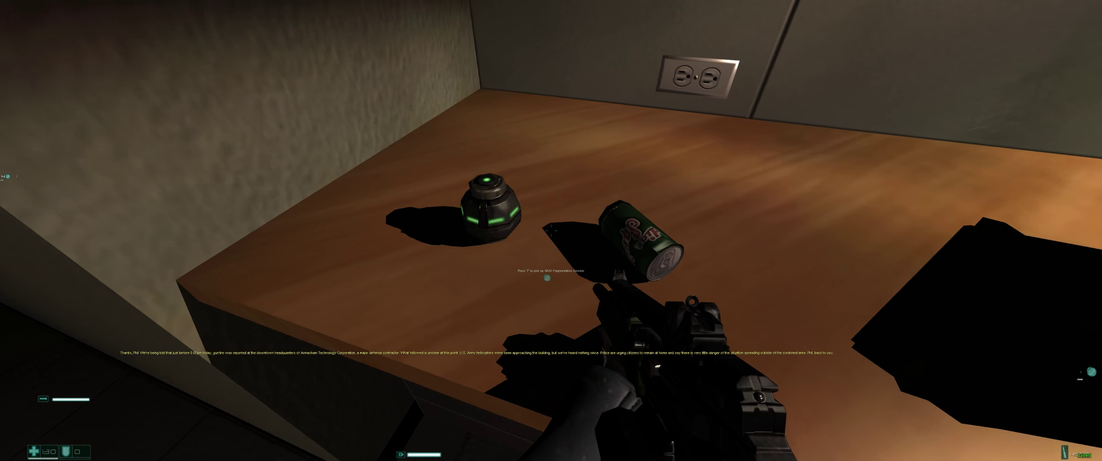
mouse_move(551, 231)
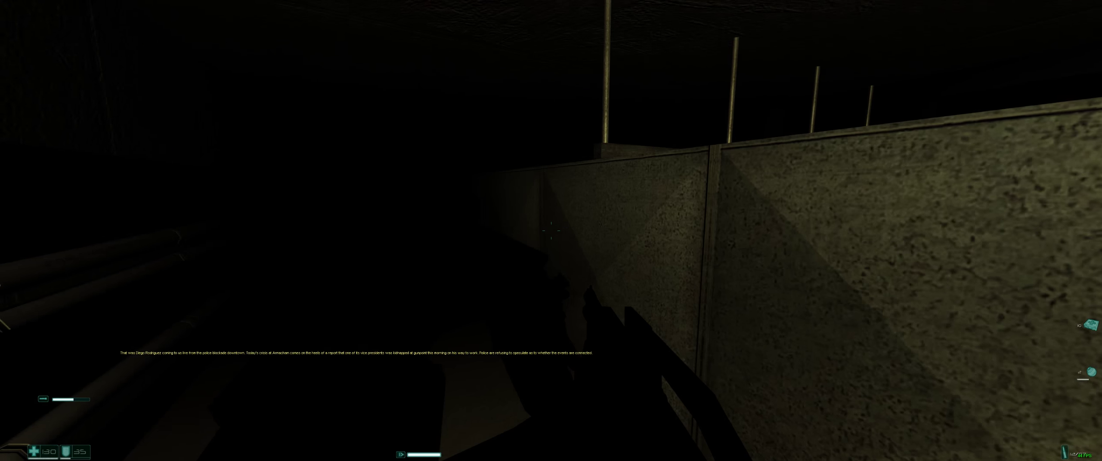
mouse_move(551, 230)
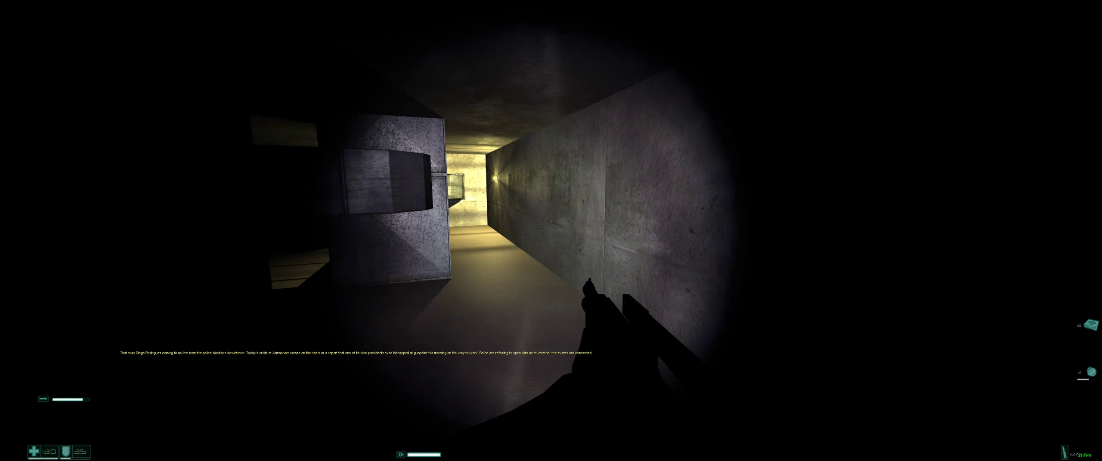
mouse_move(551, 230)
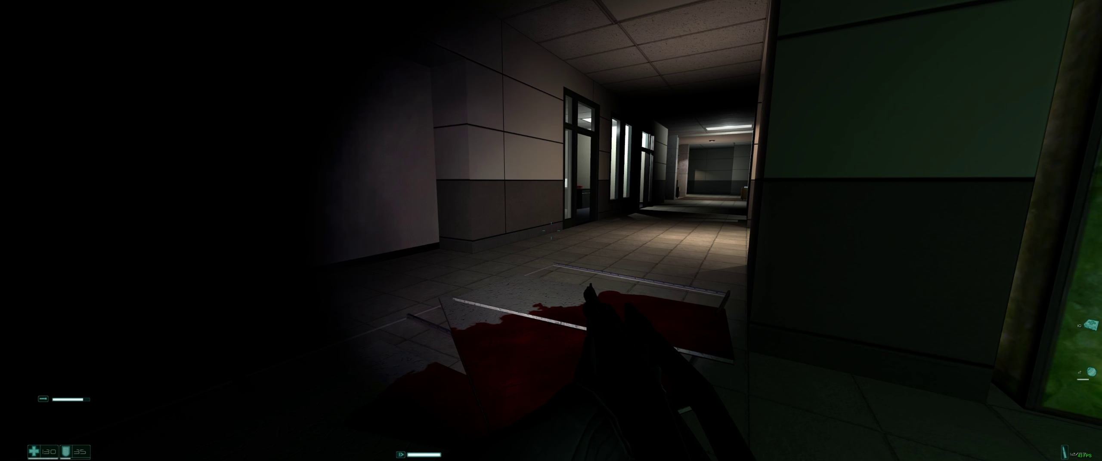
mouse_move(551, 230)
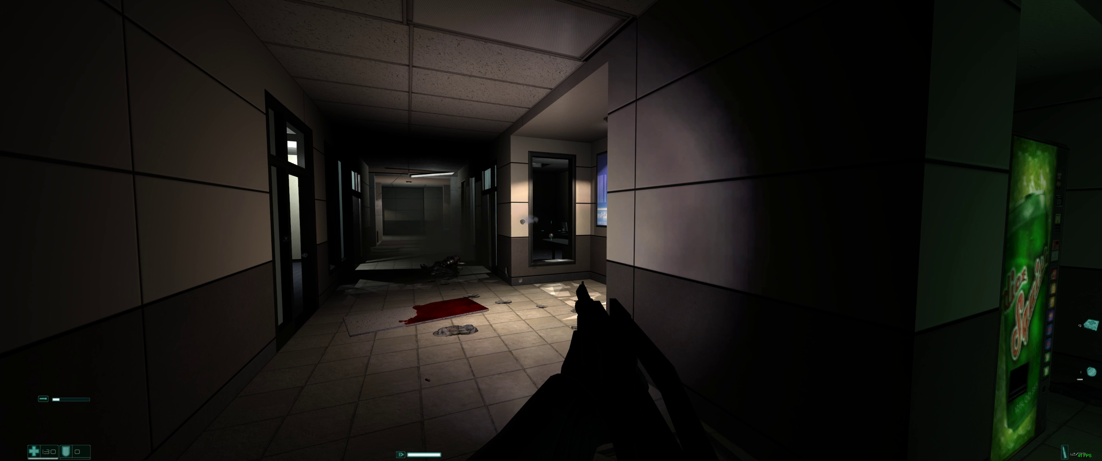
mouse_move(551, 230)
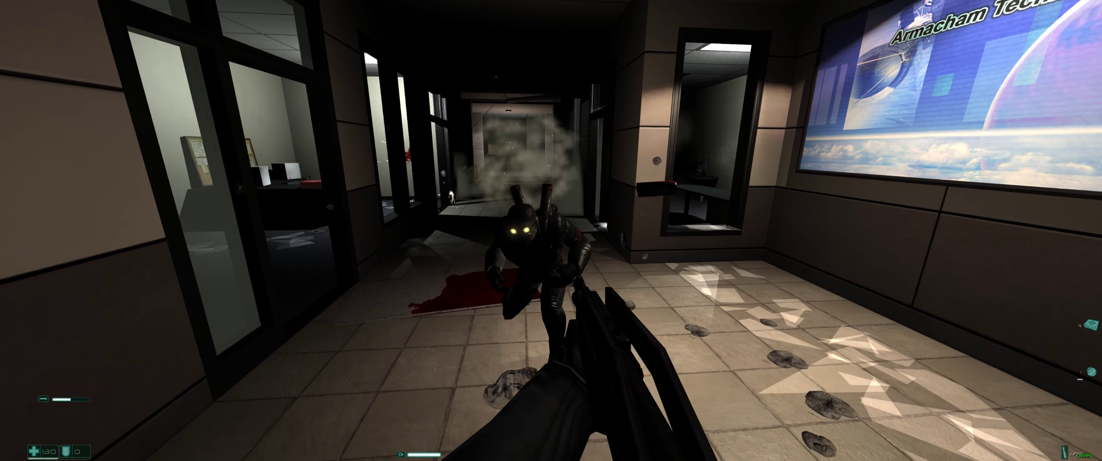
Fire at the glowing-eyed figure charging down the Armacham corridor
left_click(551, 230)
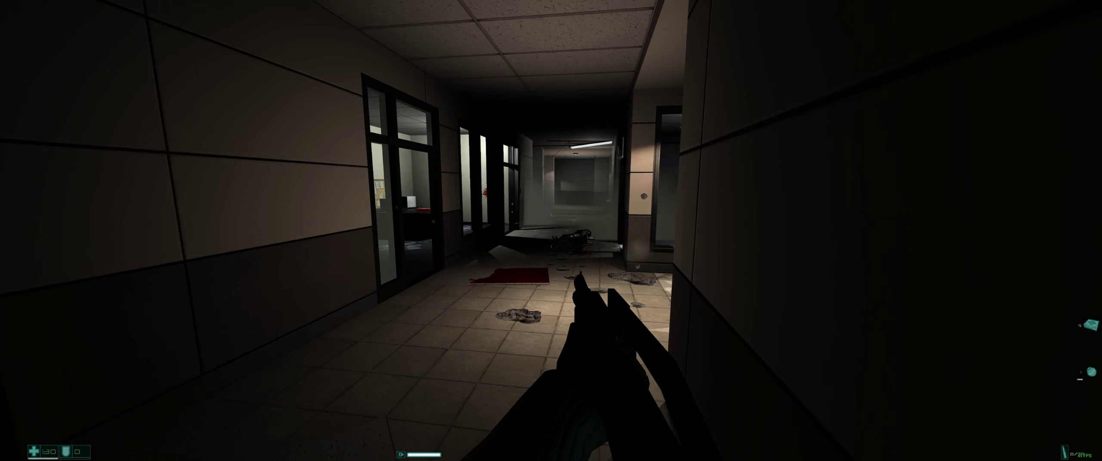
mouse_move(550, 230)
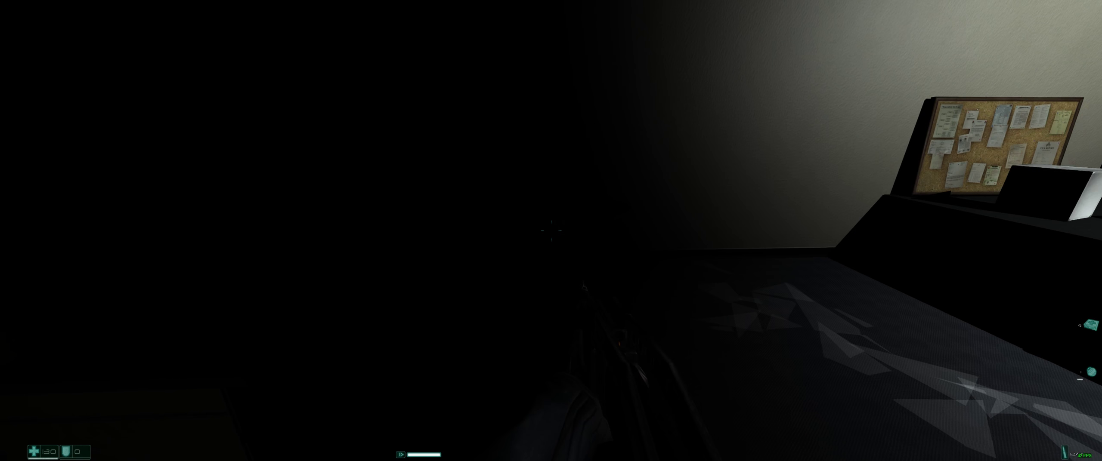
mouse_move(551, 230)
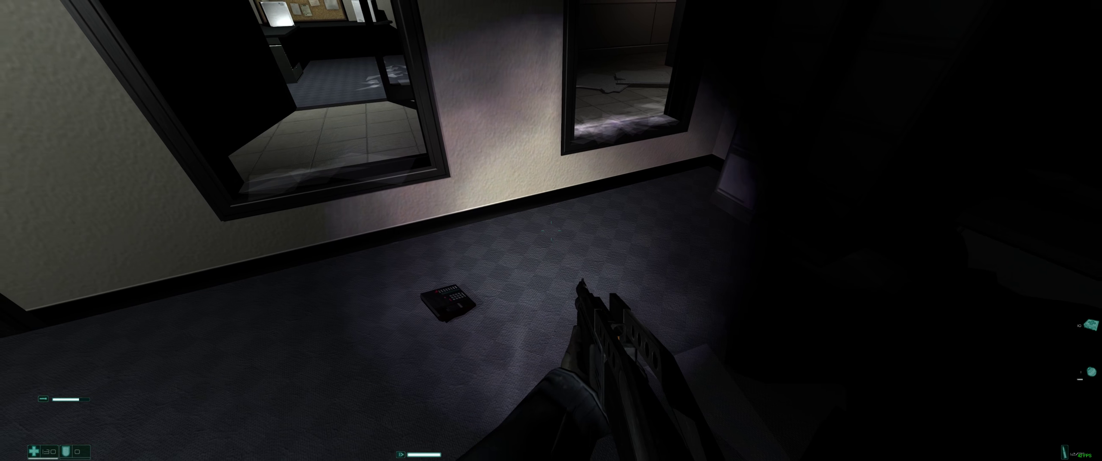
mouse_move(551, 230)
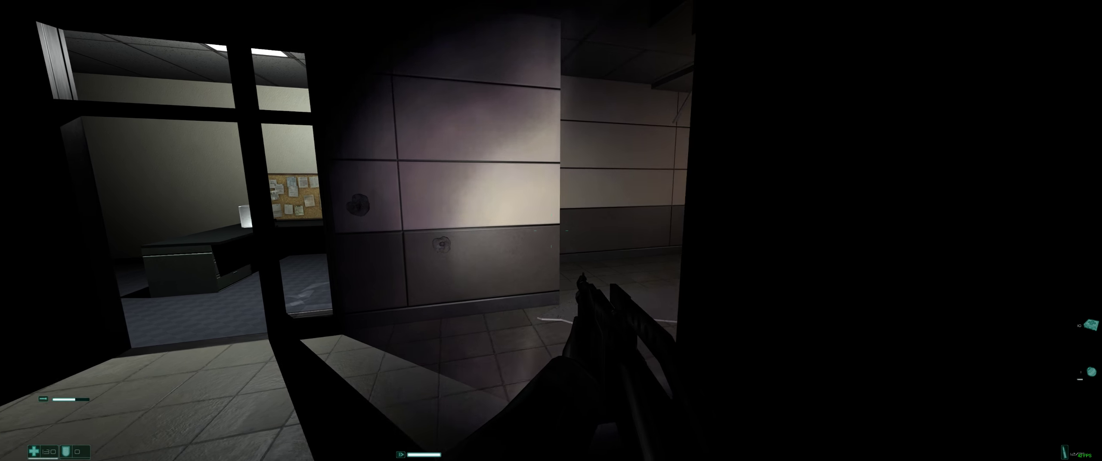
mouse_move(551, 230)
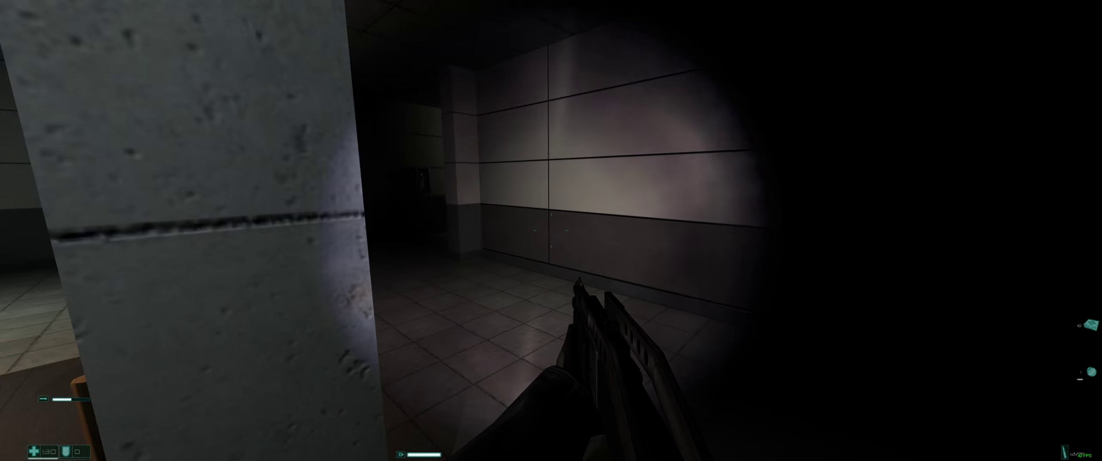
mouse_move(551, 231)
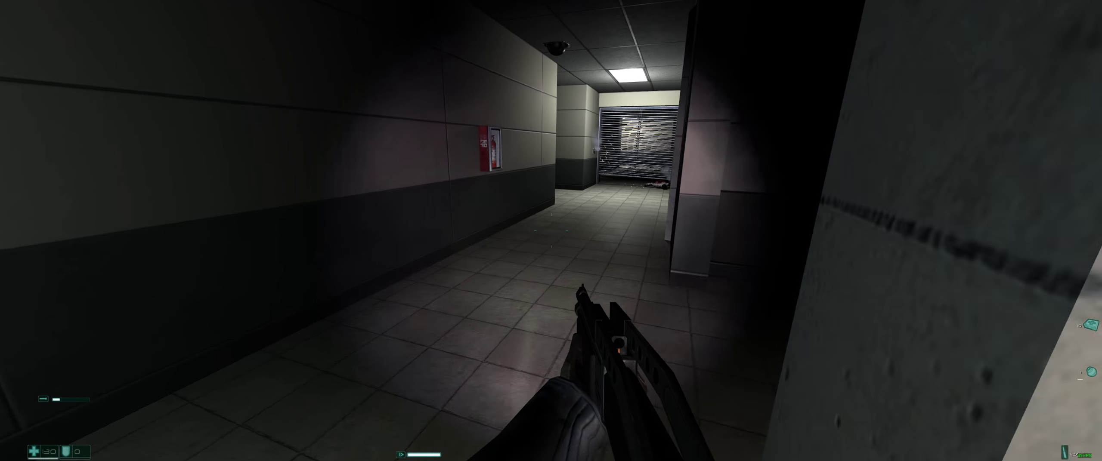
mouse_move(551, 230)
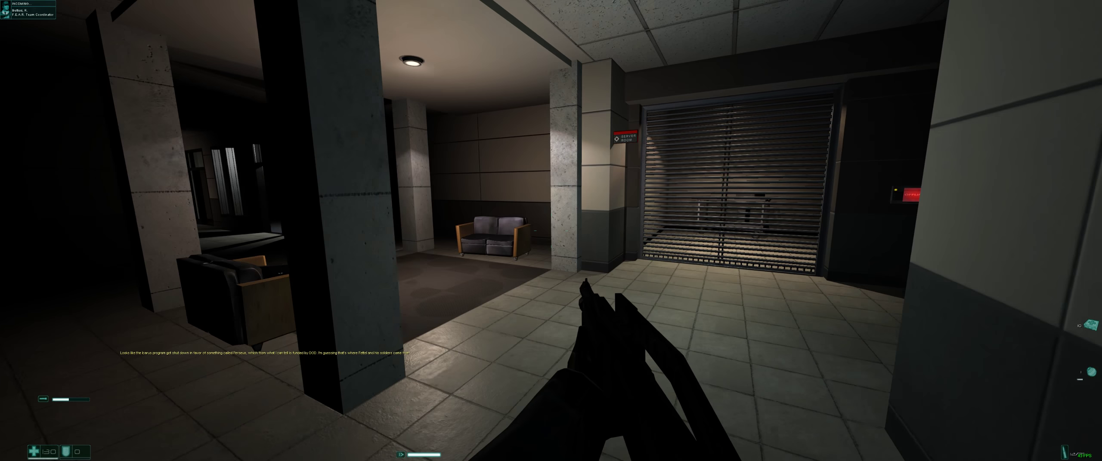
mouse_move(551, 230)
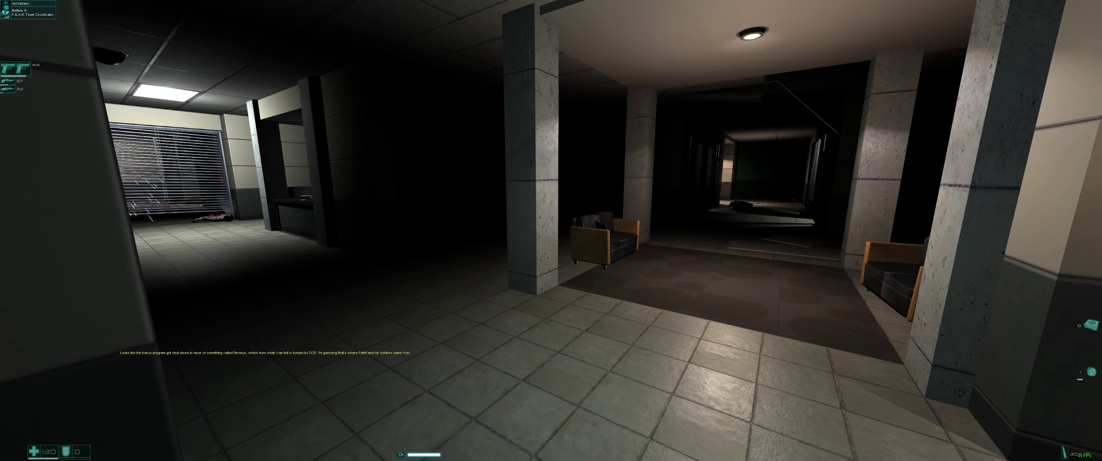
mouse_move(551, 230)
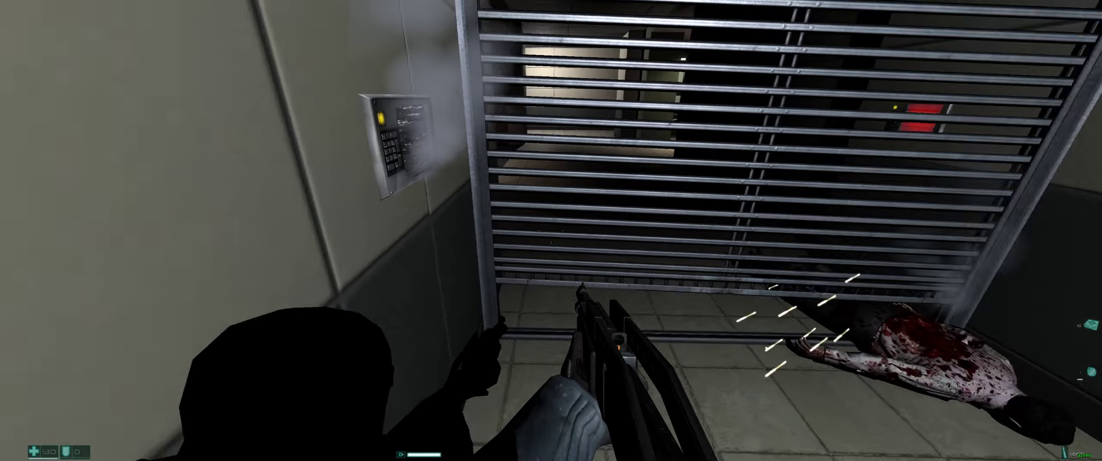
mouse_move(551, 230)
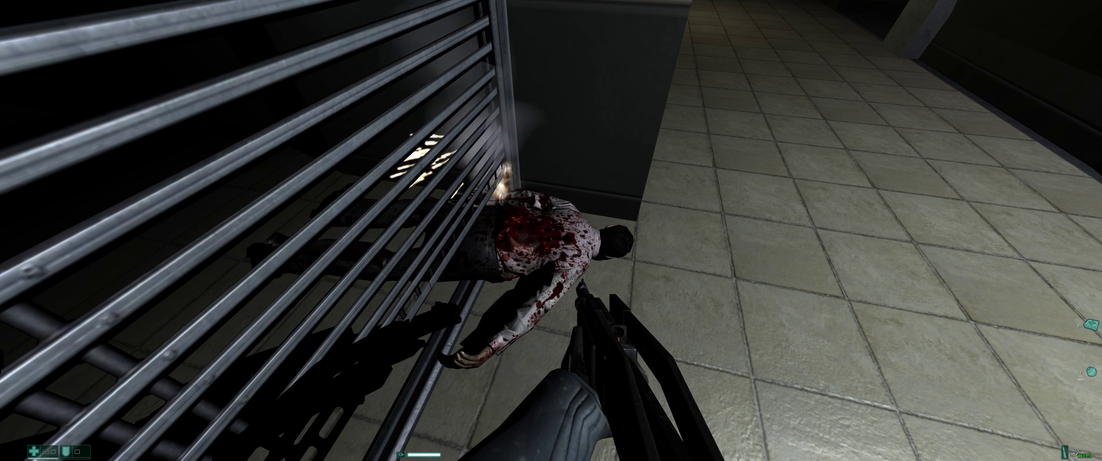
mouse_move(551, 230)
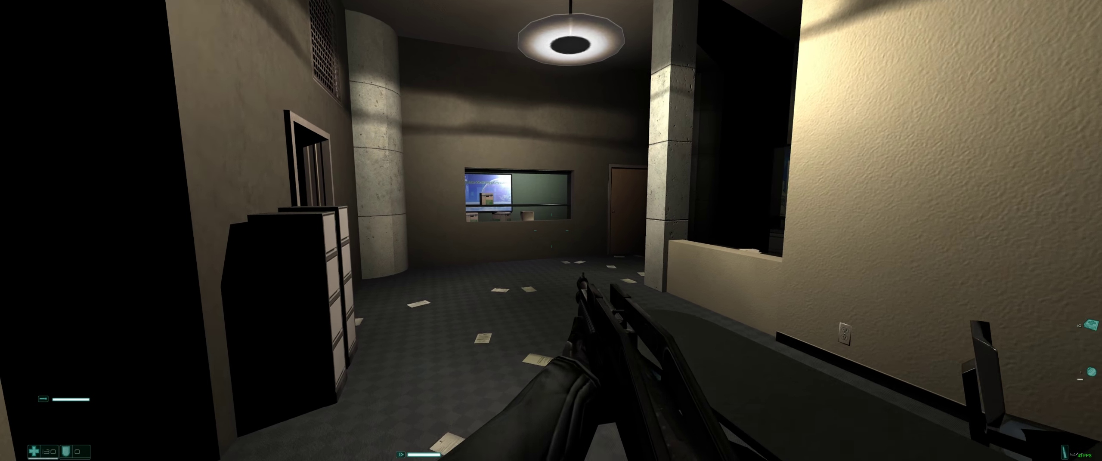
mouse_move(551, 230)
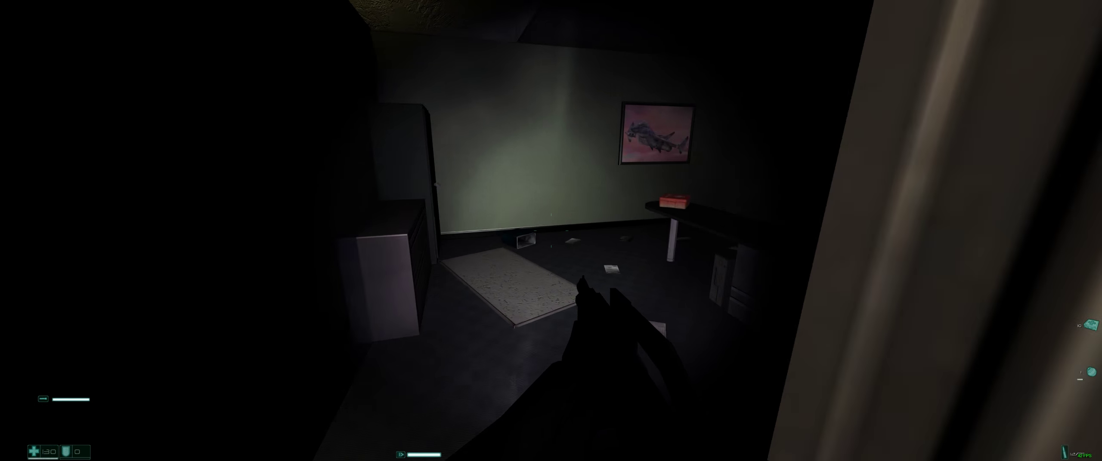
mouse_move(551, 230)
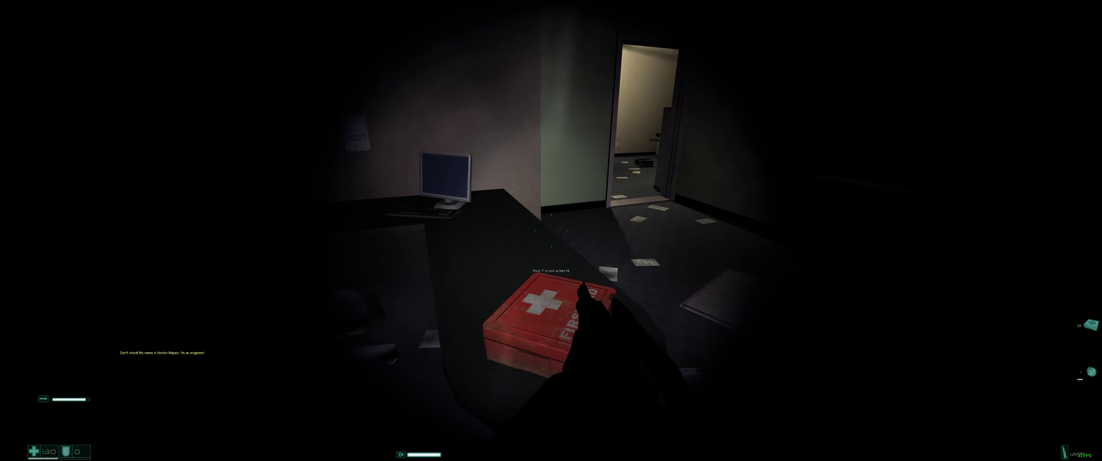
mouse_move(551, 230)
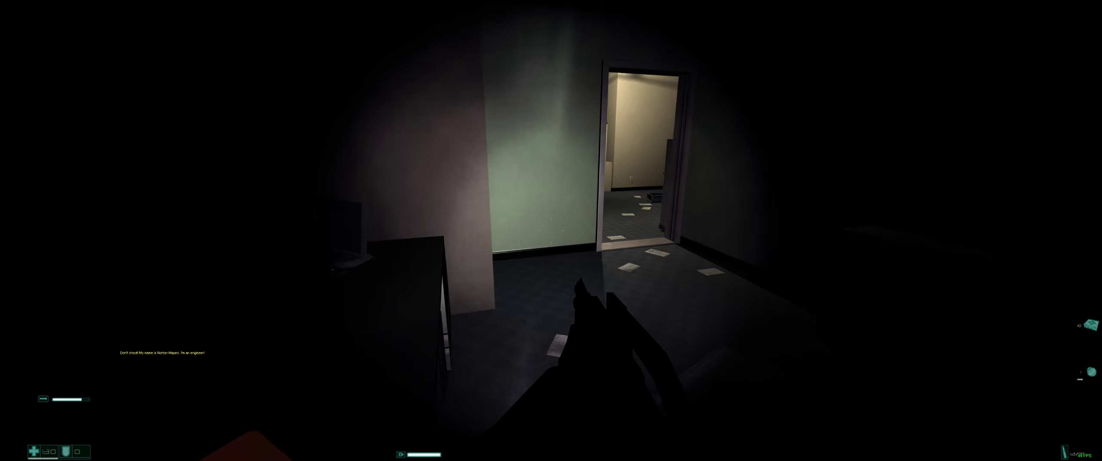
mouse_move(551, 231)
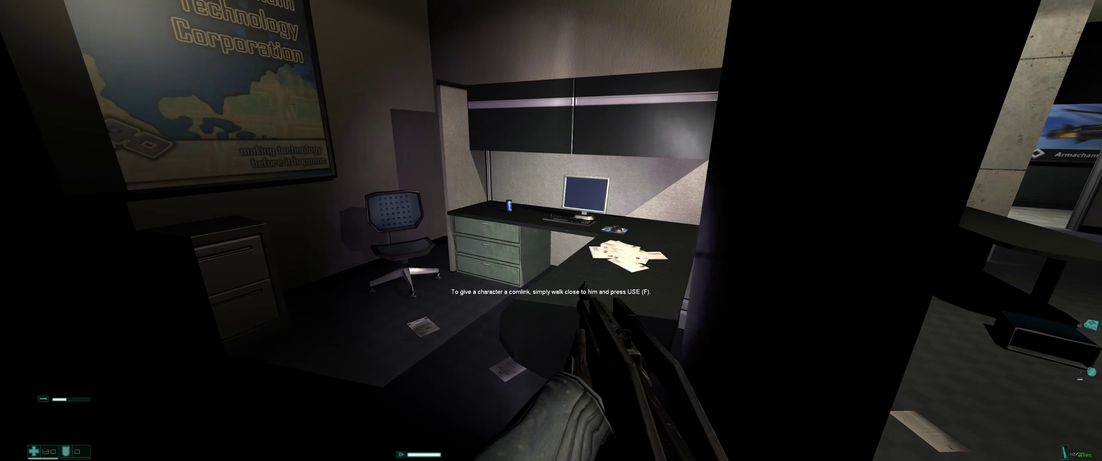
mouse_move(550, 230)
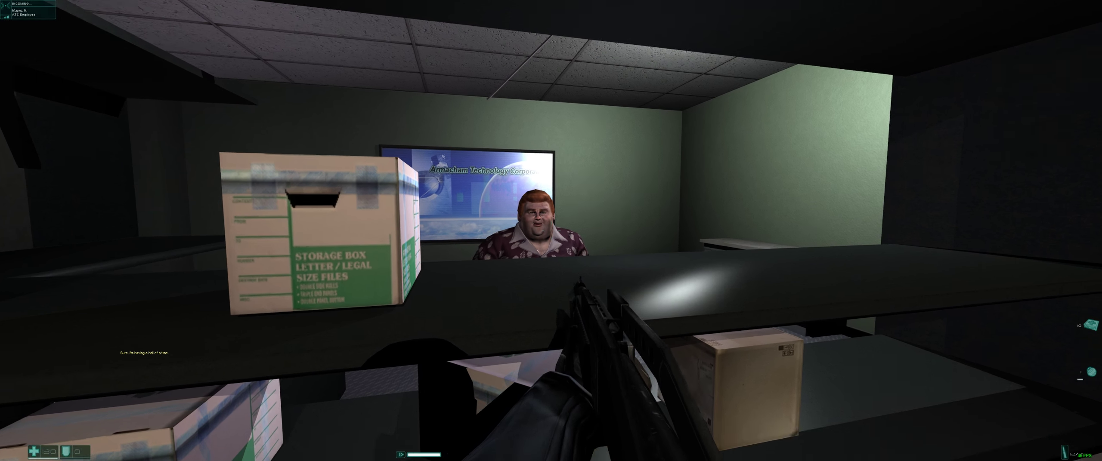
mouse_move(551, 230)
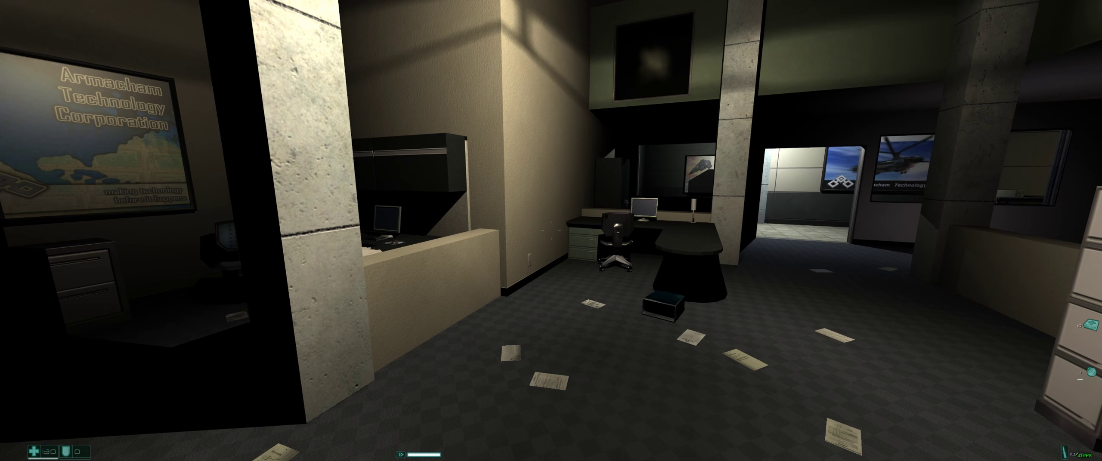
mouse_move(551, 230)
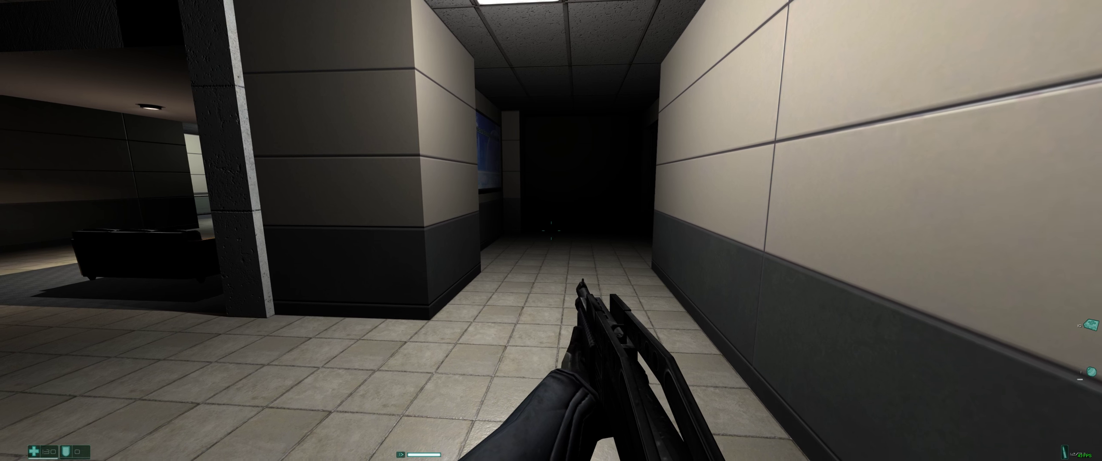
mouse_move(551, 230)
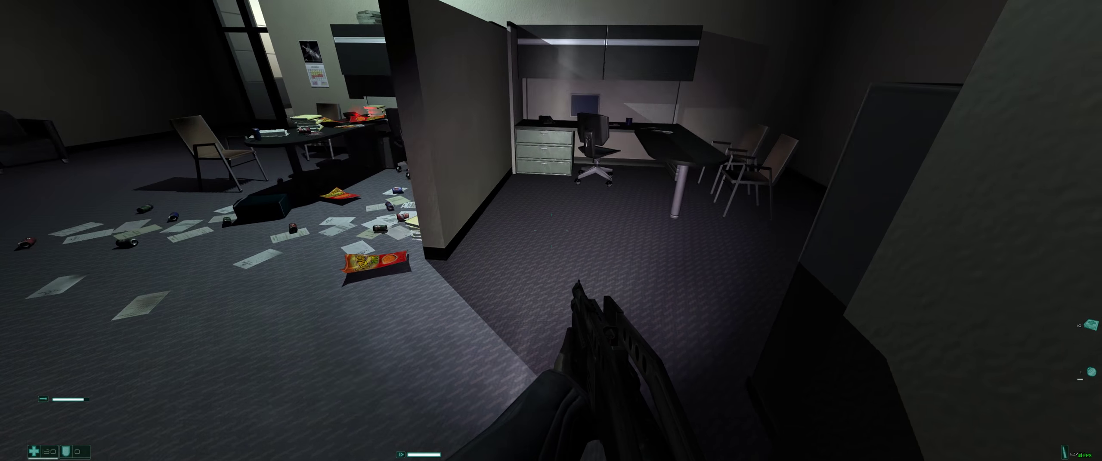
mouse_move(551, 230)
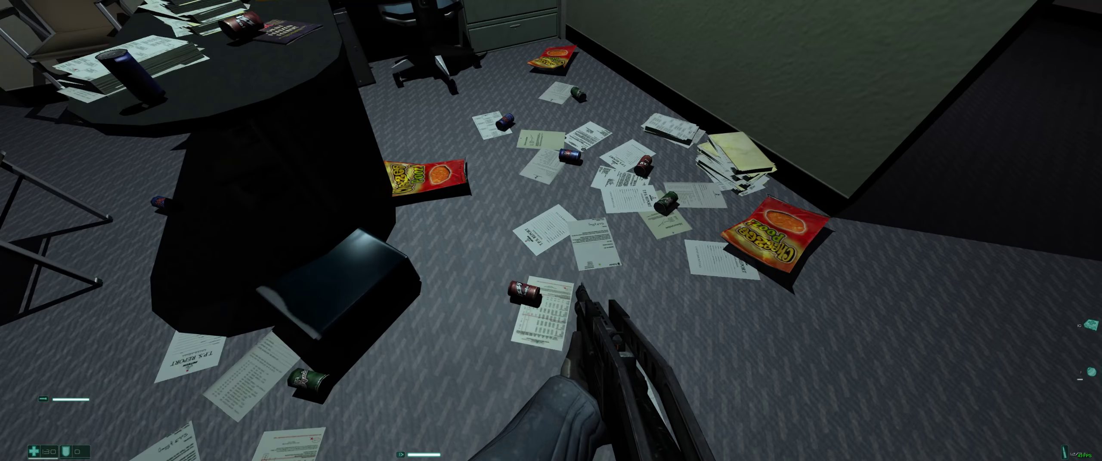
mouse_move(551, 231)
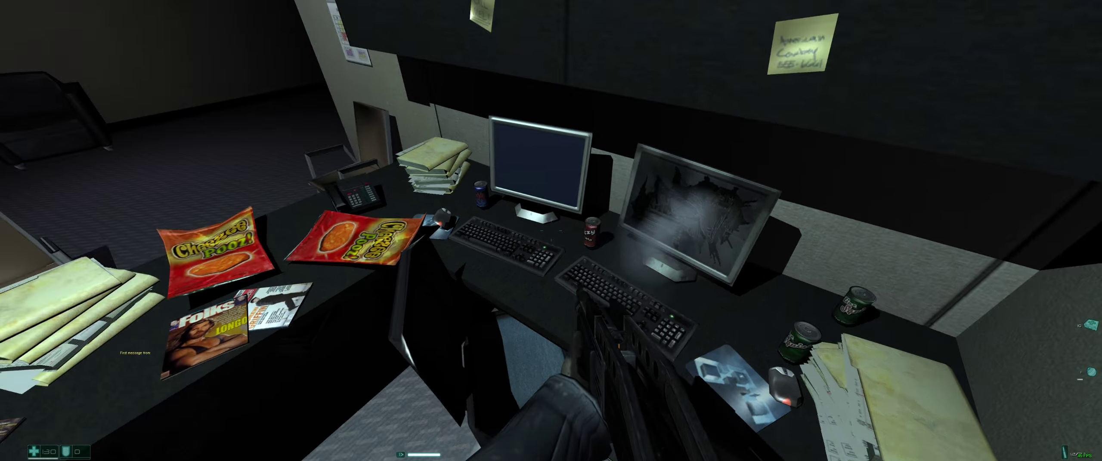
mouse_move(551, 230)
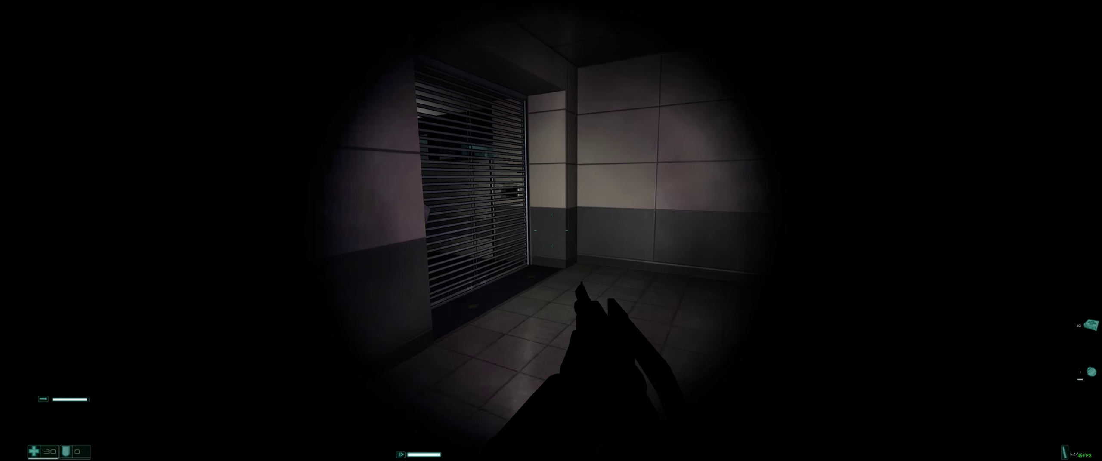
mouse_move(551, 231)
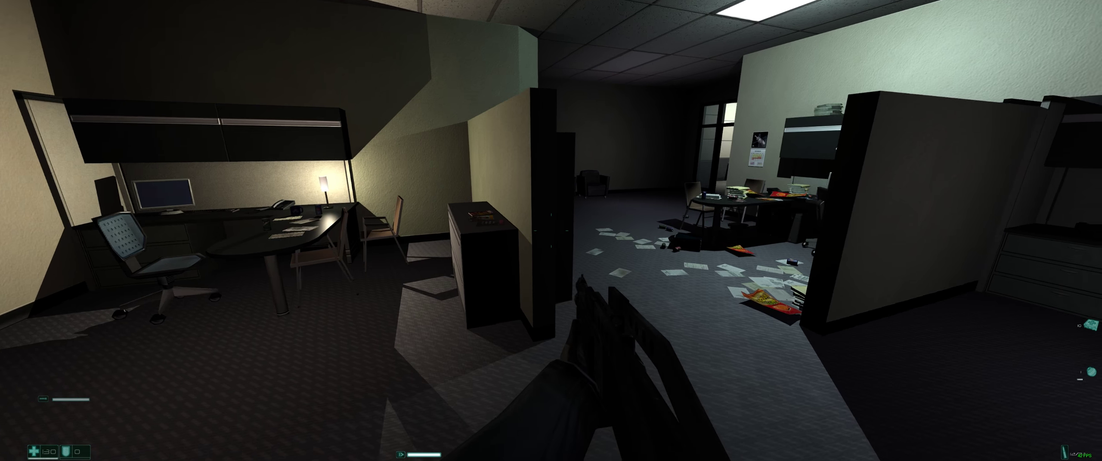
mouse_move(551, 230)
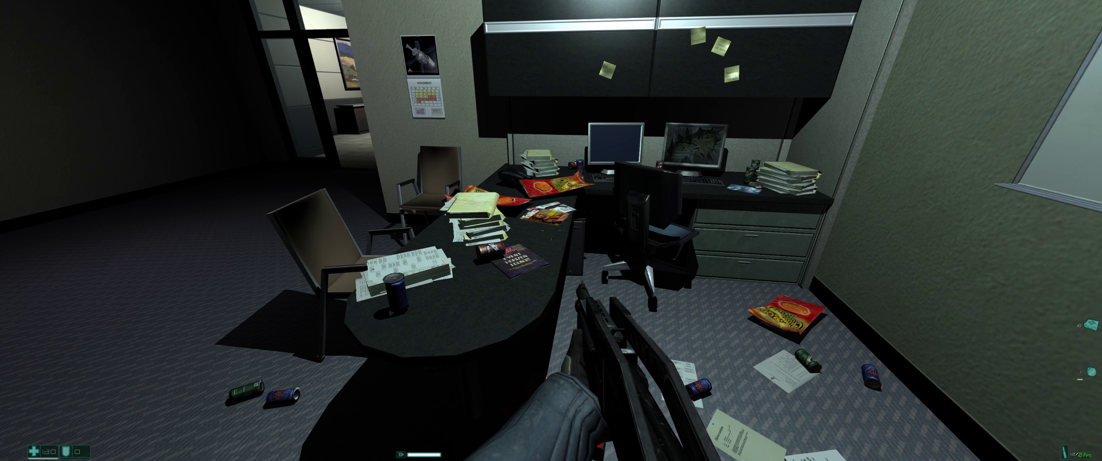
mouse_move(551, 230)
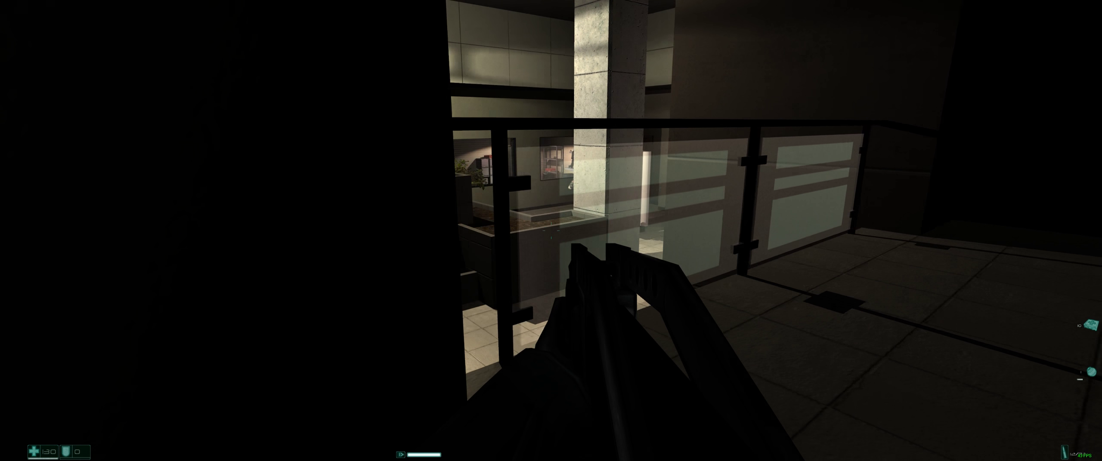
mouse_move(551, 231)
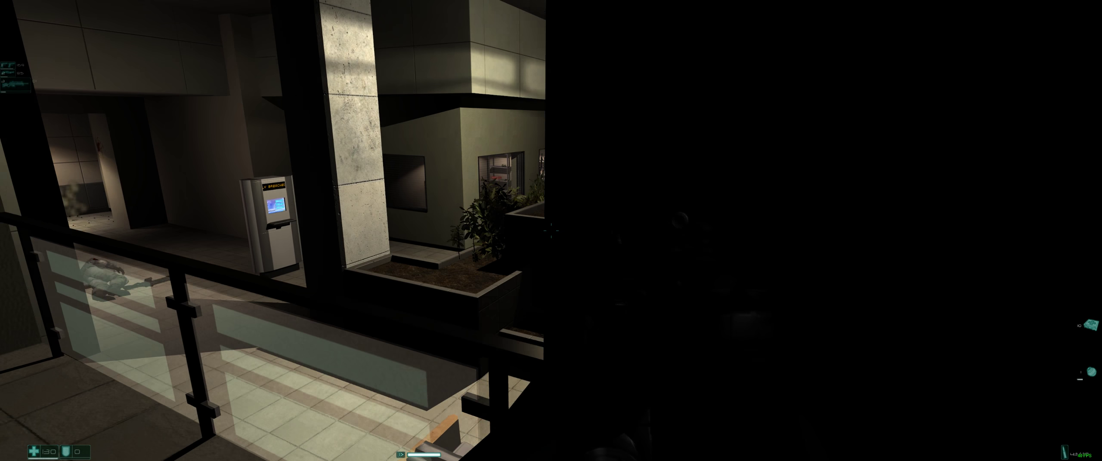
mouse_move(551, 231)
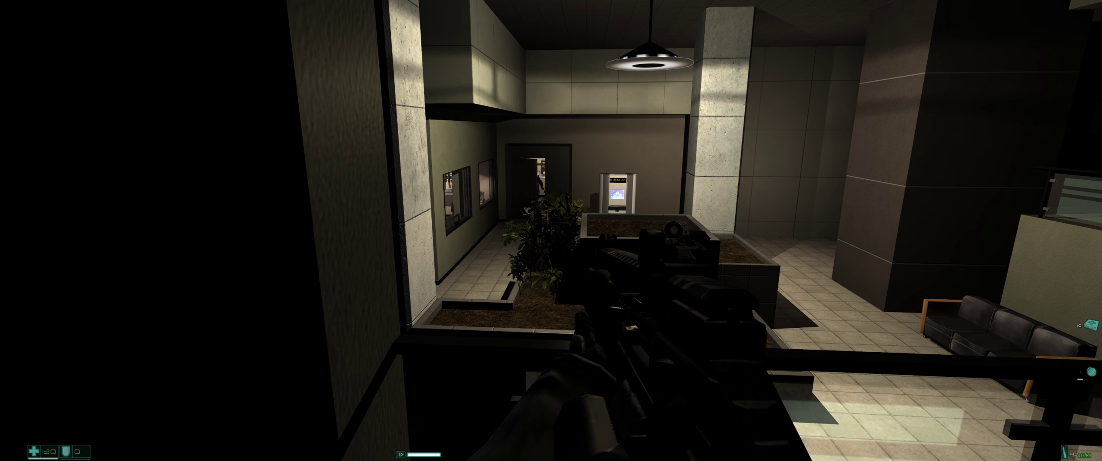
Shoot the soldiers among the atrium planters and advance toward the elevator hallway
left_click(551, 230)
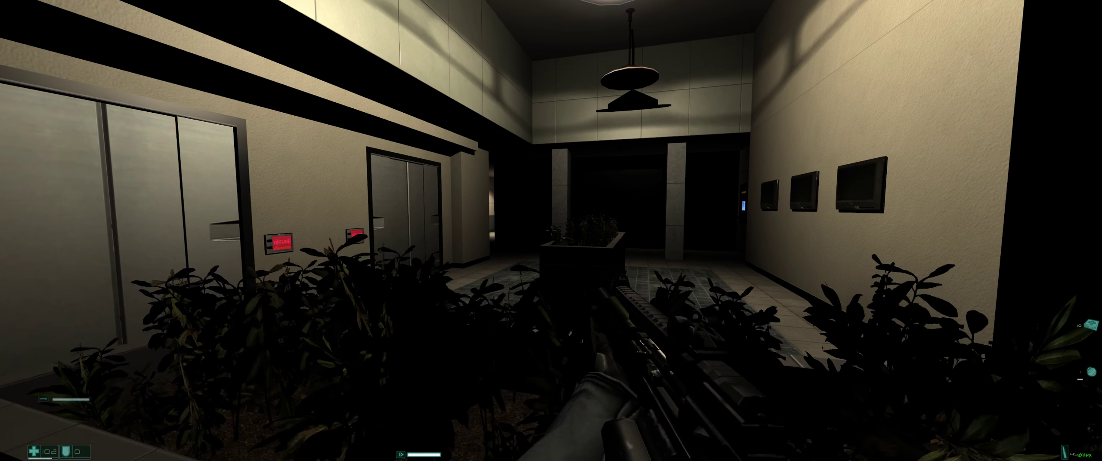
mouse_move(551, 230)
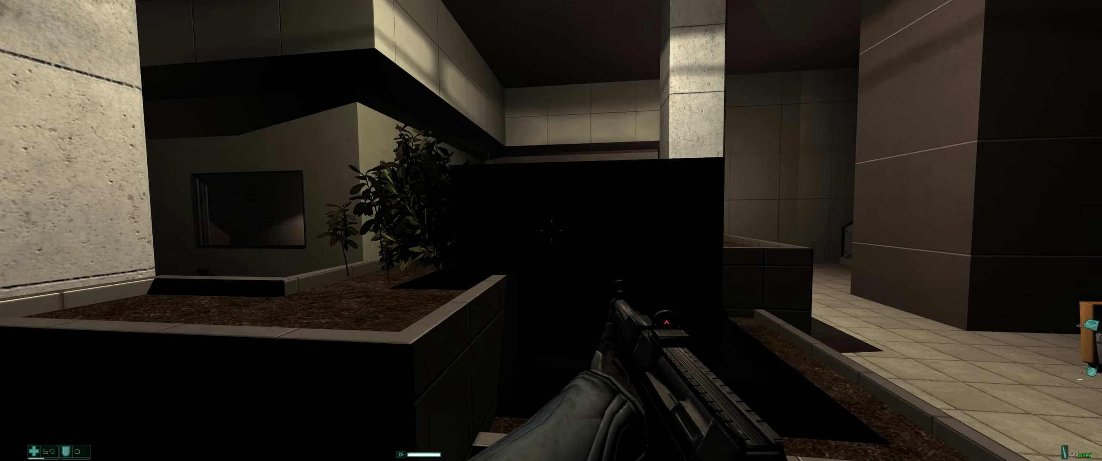
mouse_move(551, 230)
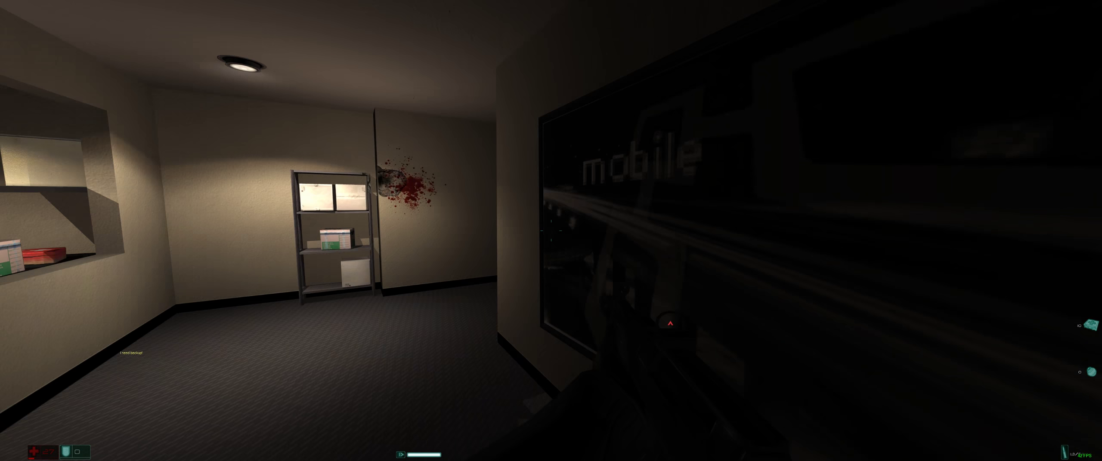
mouse_move(551, 231)
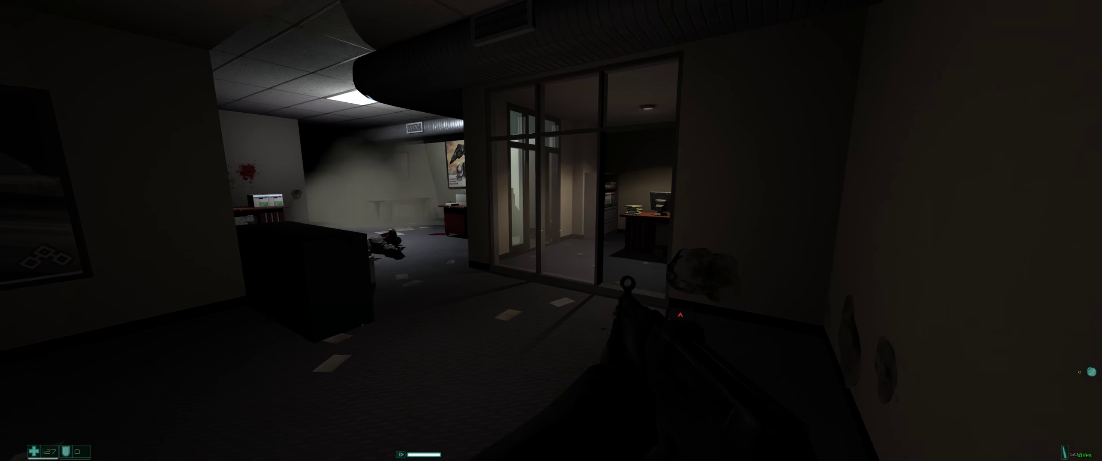
mouse_move(551, 230)
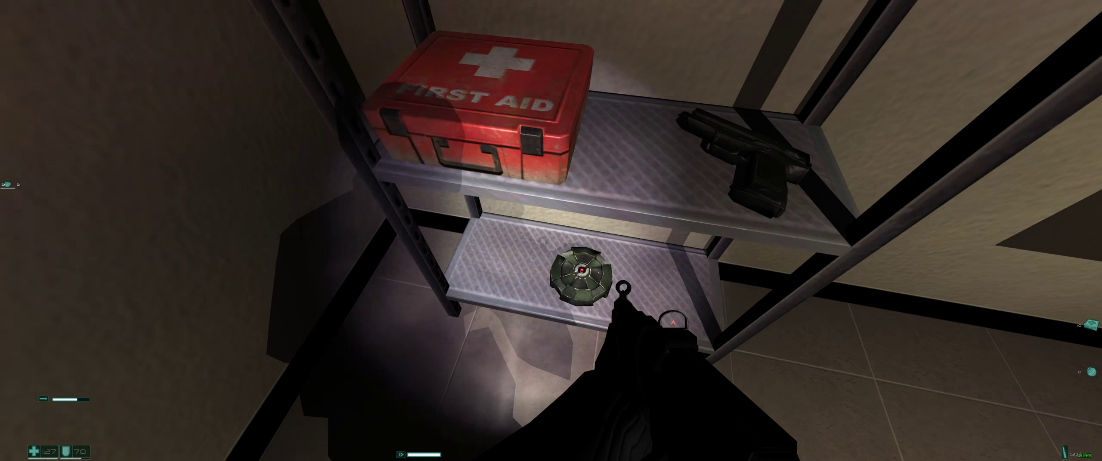
mouse_move(551, 231)
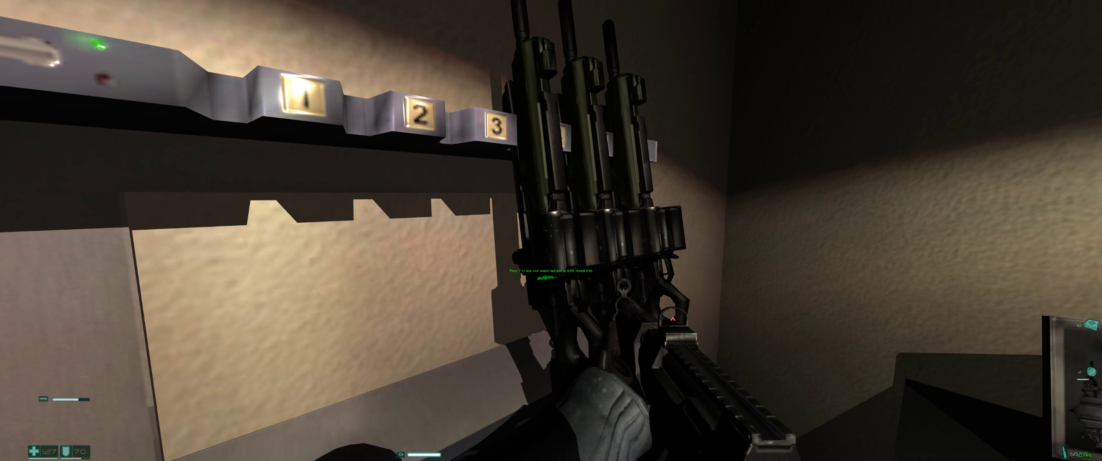
mouse_move(551, 230)
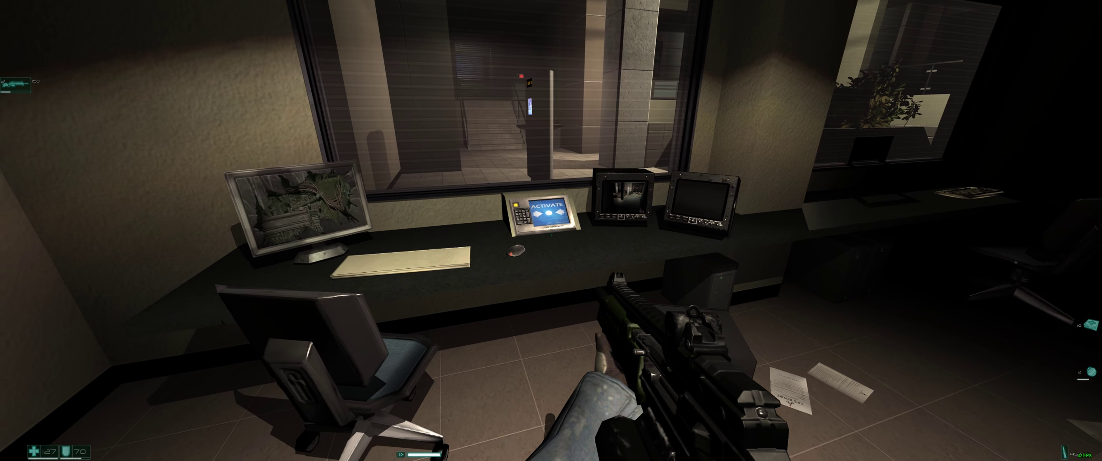
mouse_move(551, 231)
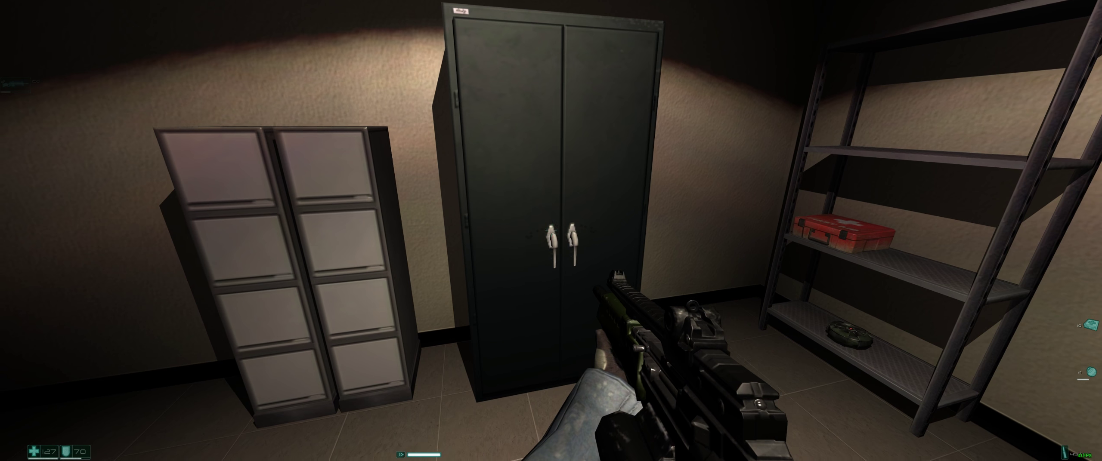